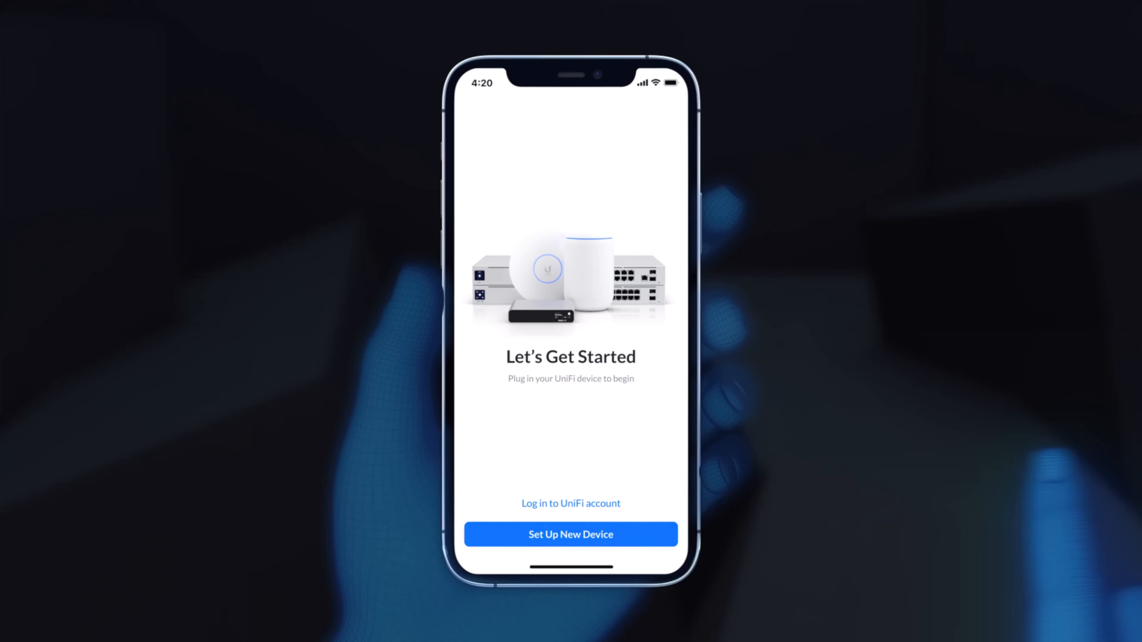
Step: Move past the phone intro to the Lab Dream Pro console's applications overview
{"action": "left_click", "coordinate": [570, 534]}
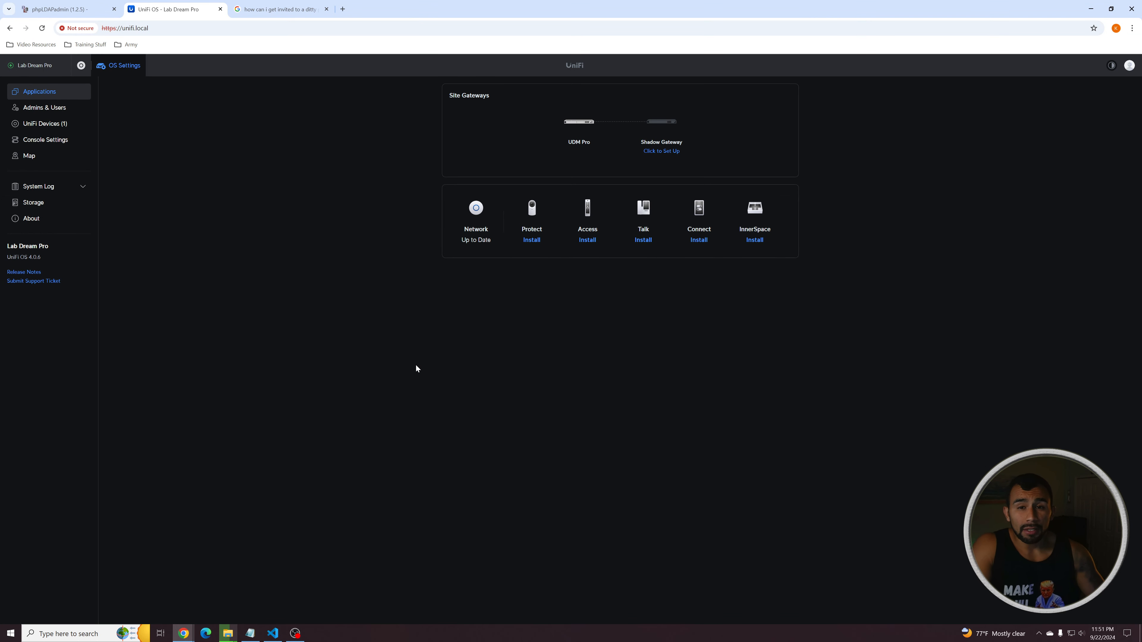
Step: Go from the Network application into Settings > Networks to list existing networks and VLAN IDs
{"action": "left_click", "coordinate": [95, 66]}
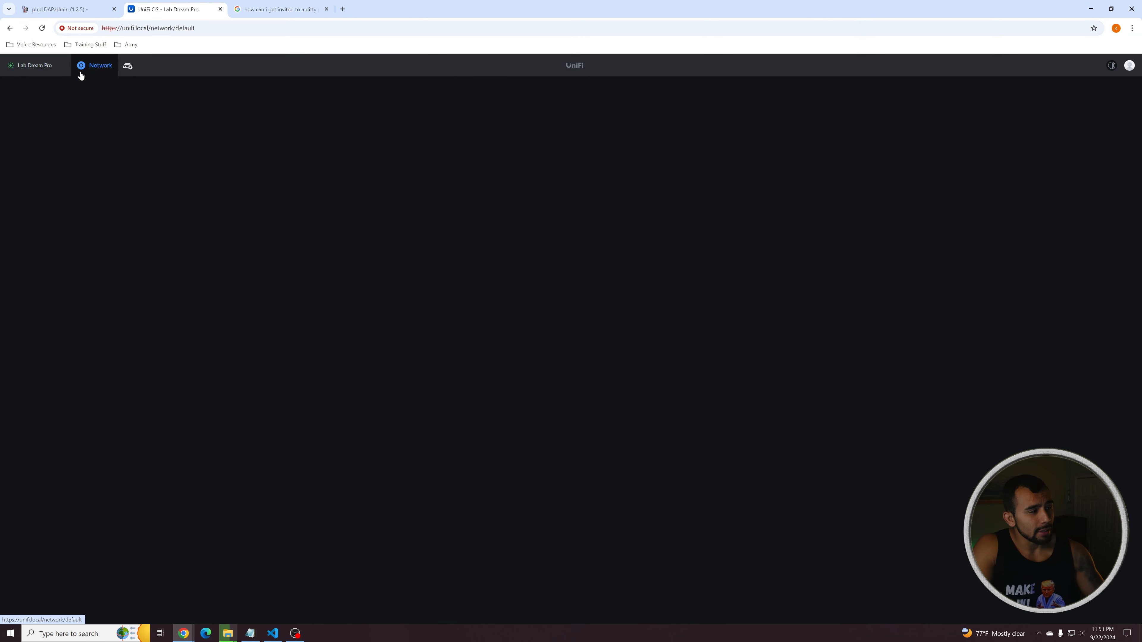
{"action": "left_click", "coordinate": [11, 275]}
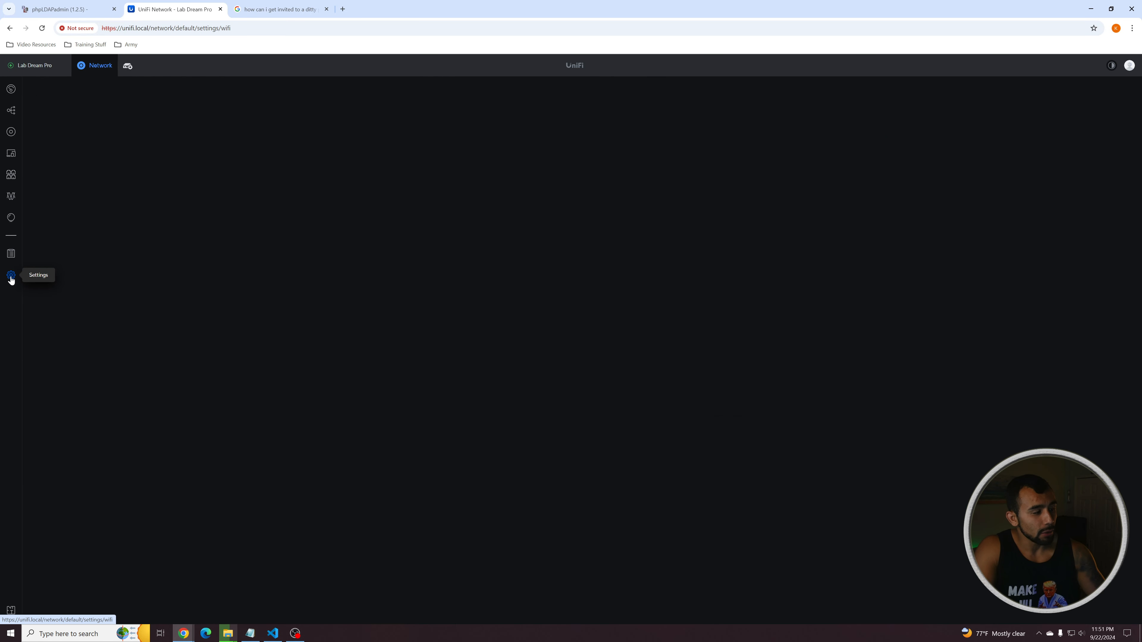
{"action": "left_click", "coordinate": [55, 123]}
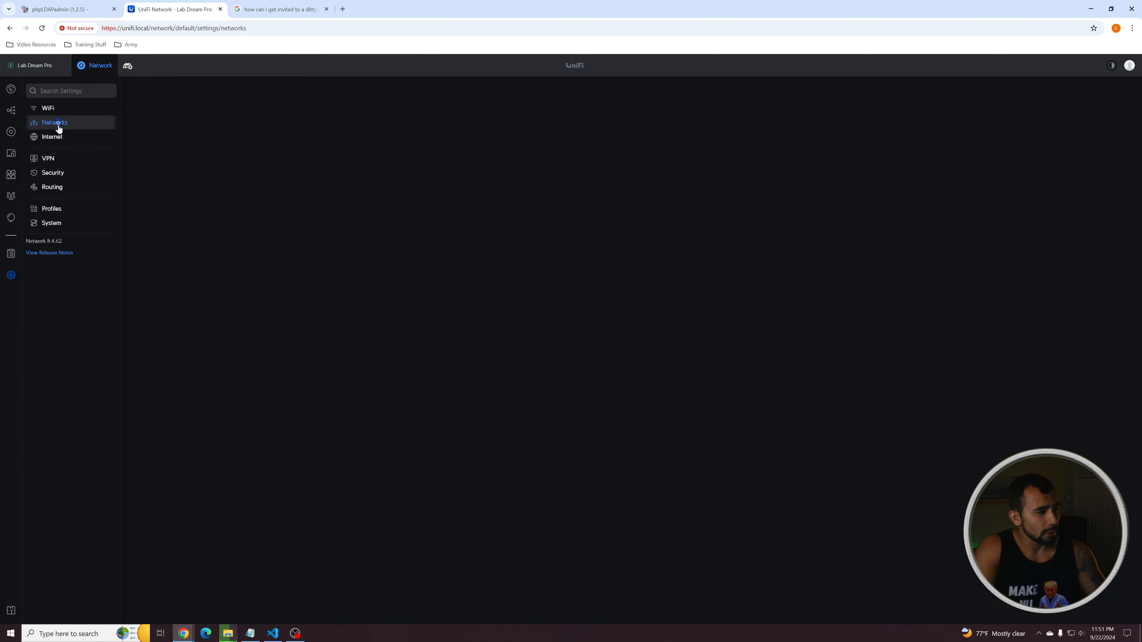
{"action": "left_click", "coordinate": [54, 122]}
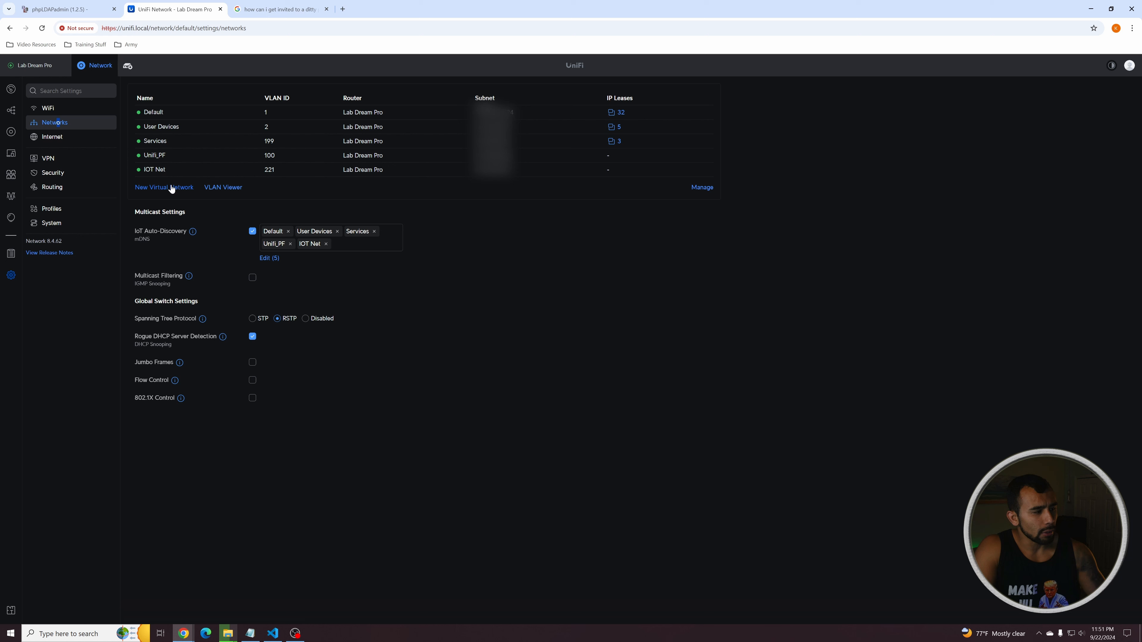
Step: Begin a new virtual network named 'test', keeping Lab Dream Pro as its router
{"action": "left_click", "coordinate": [163, 187]}
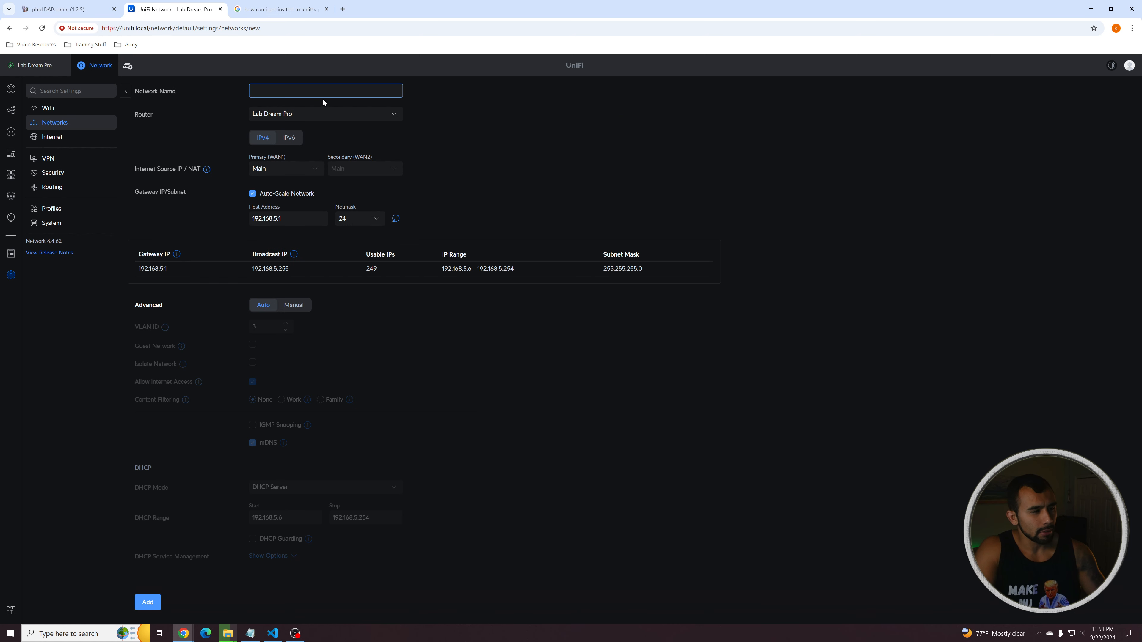
{"action": "type", "text": "e"}
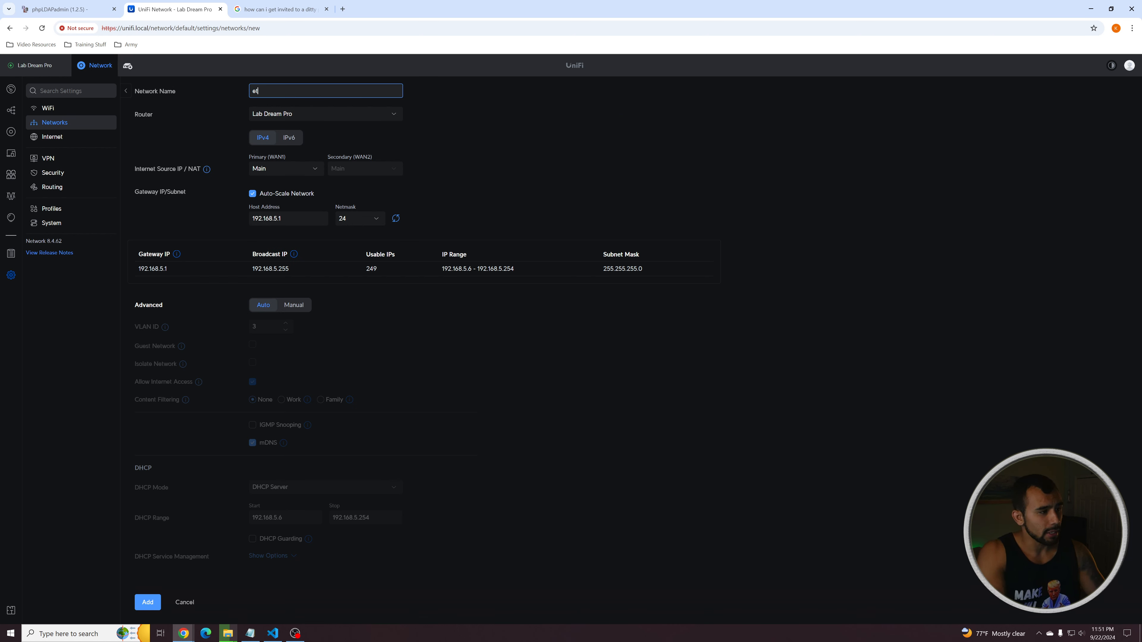
{"action": "left_click", "coordinate": [324, 114]}
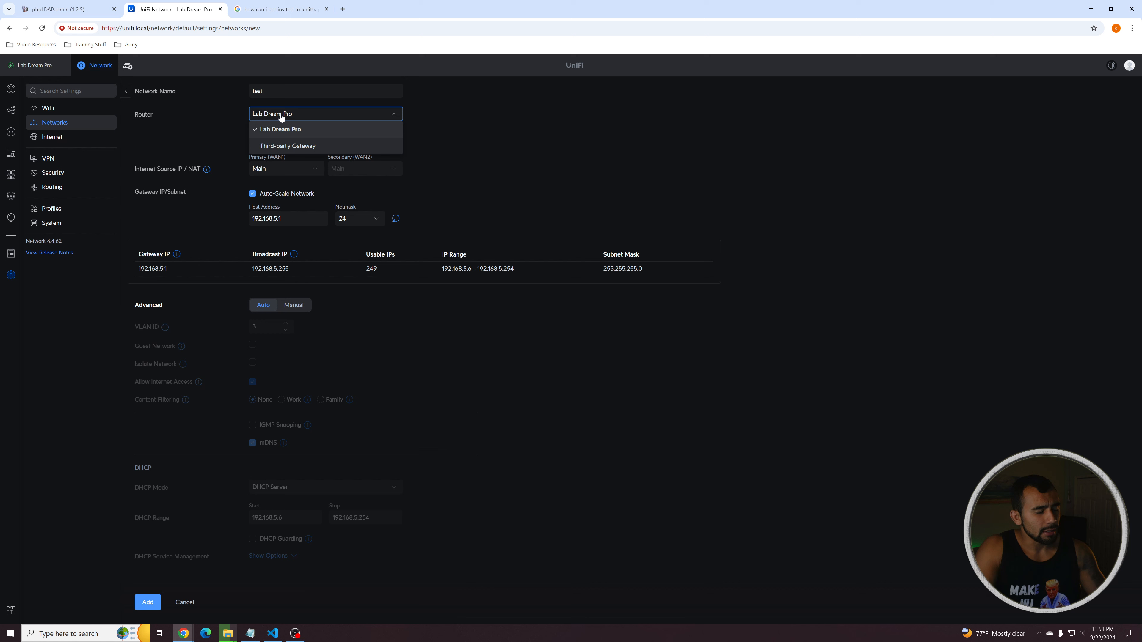
{"action": "left_click", "coordinate": [280, 129]}
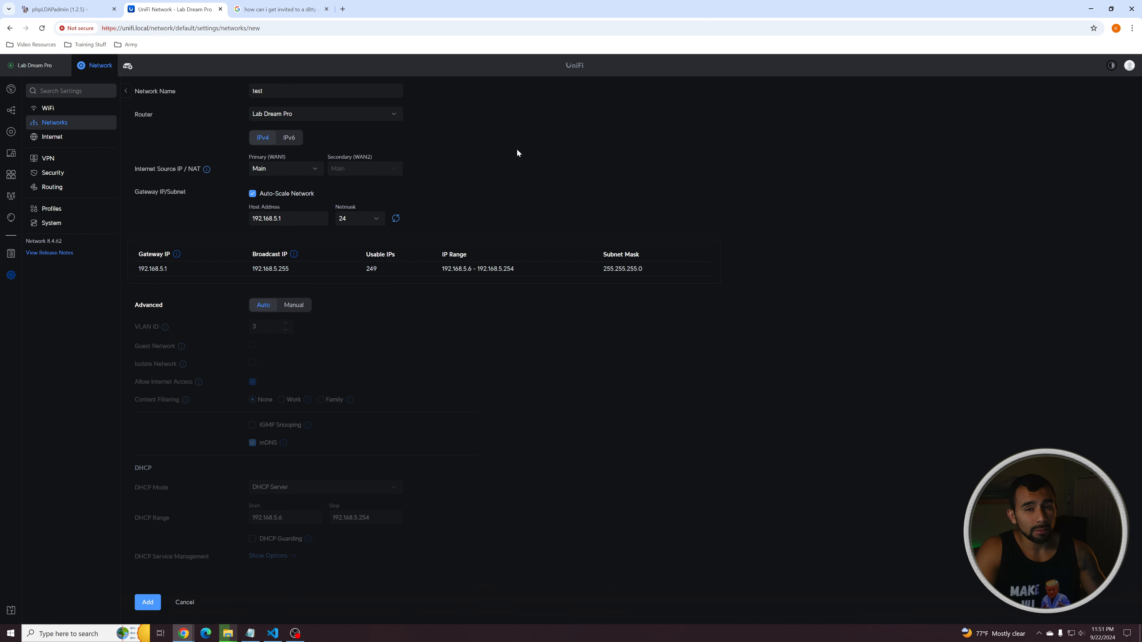
{"action": "left_click", "coordinate": [324, 113]}
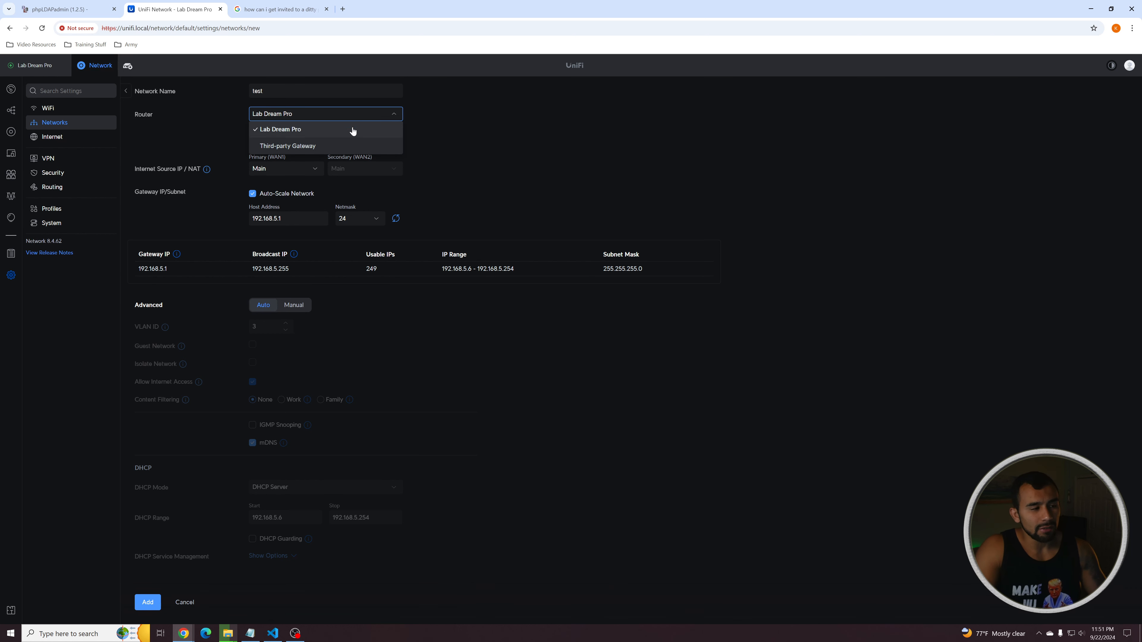
{"action": "left_click", "coordinate": [280, 129]}
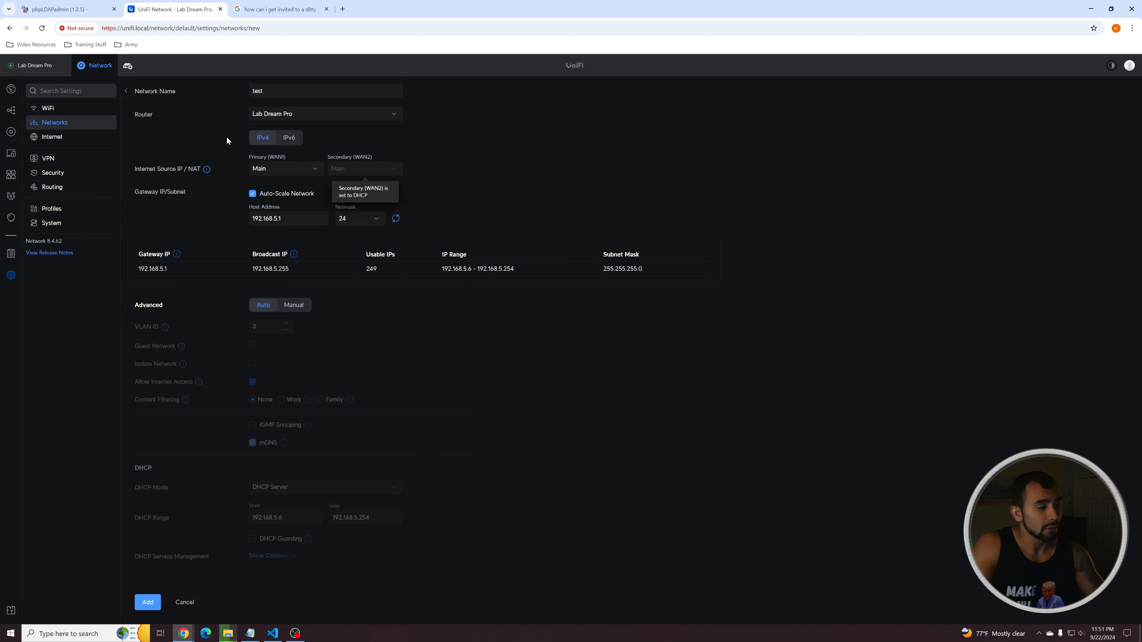
{"action": "mouse_move", "coordinate": [269, 170]}
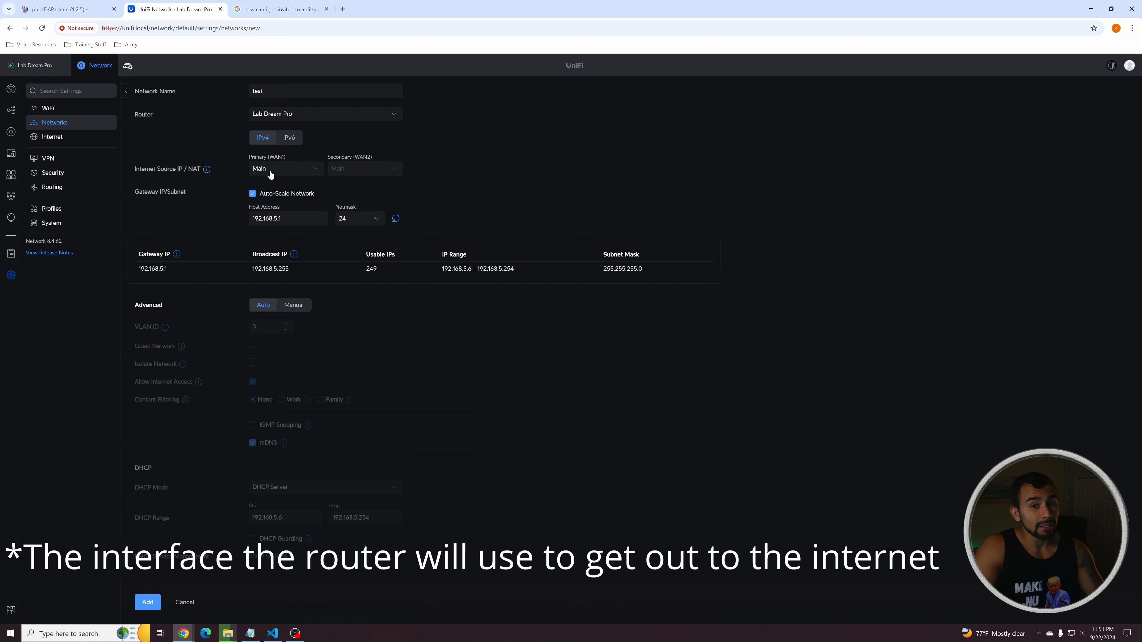
{"action": "mouse_move", "coordinate": [315, 236]}
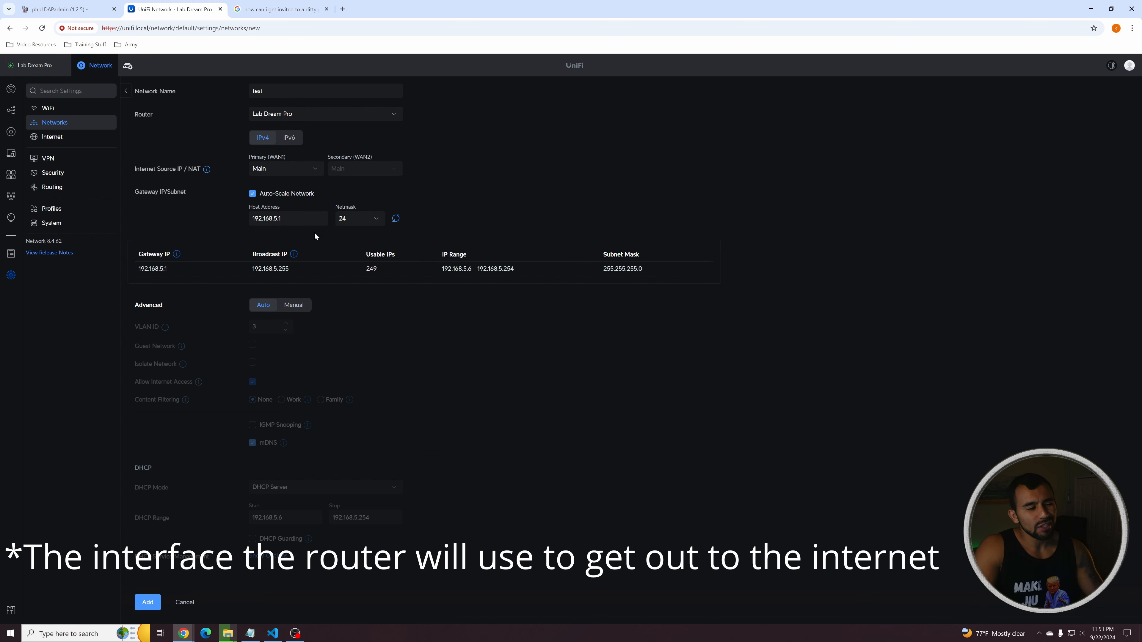
Step: Disable Auto-Scale Network and set the host address to 10.1.130.1 with a /24 netmask
{"action": "left_click", "coordinate": [252, 193]}
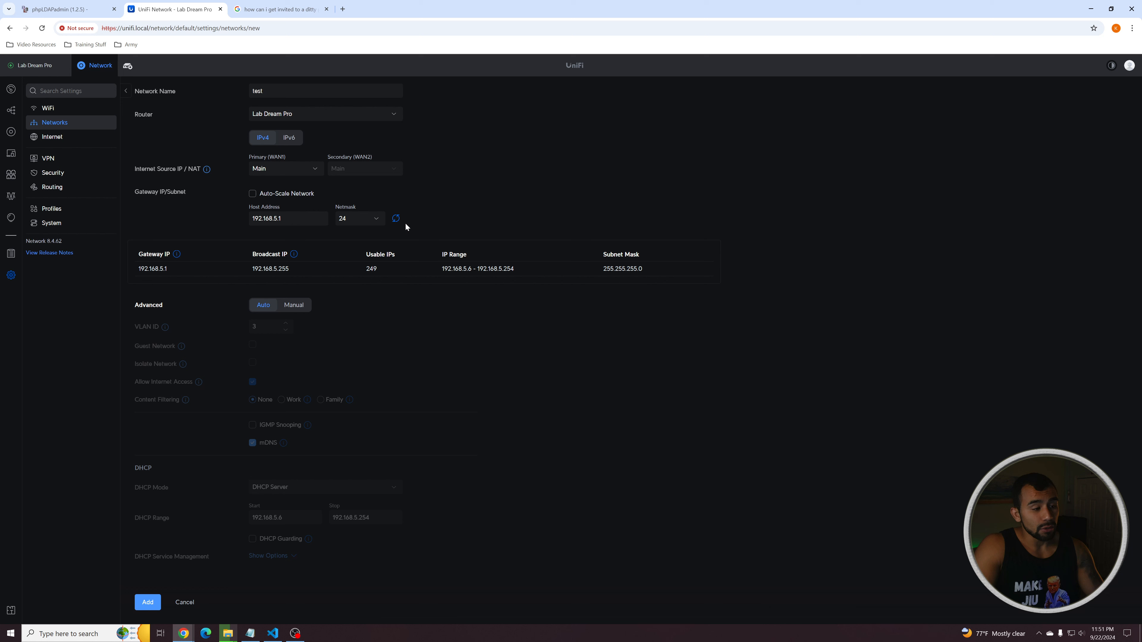
{"action": "type", "text": "192.168.10.1"}
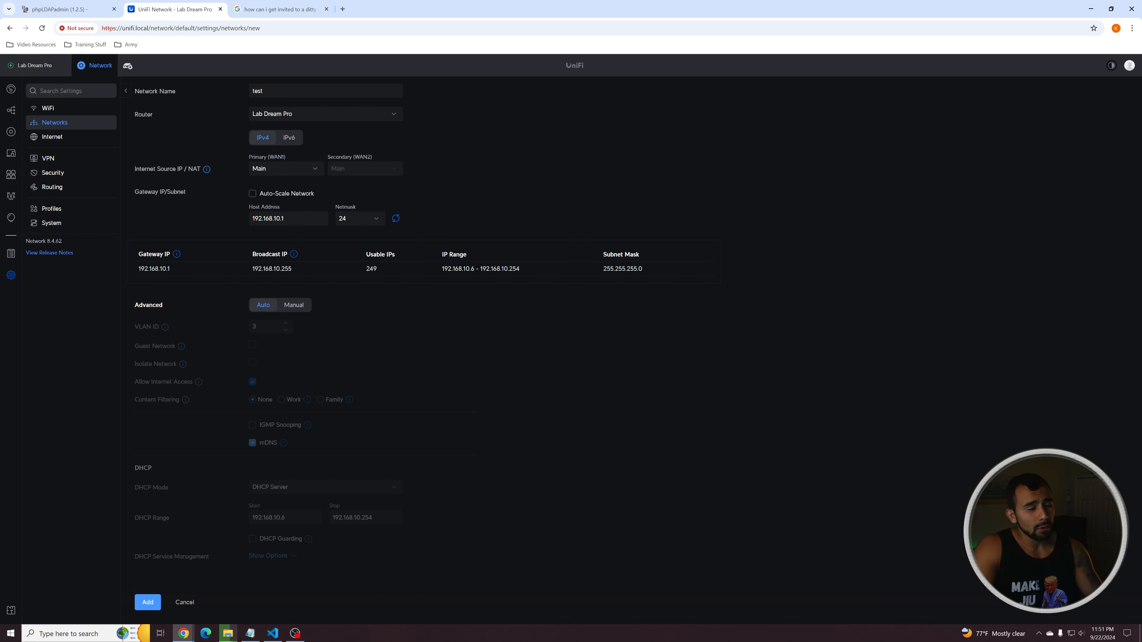
{"action": "left_click", "coordinate": [287, 219]}
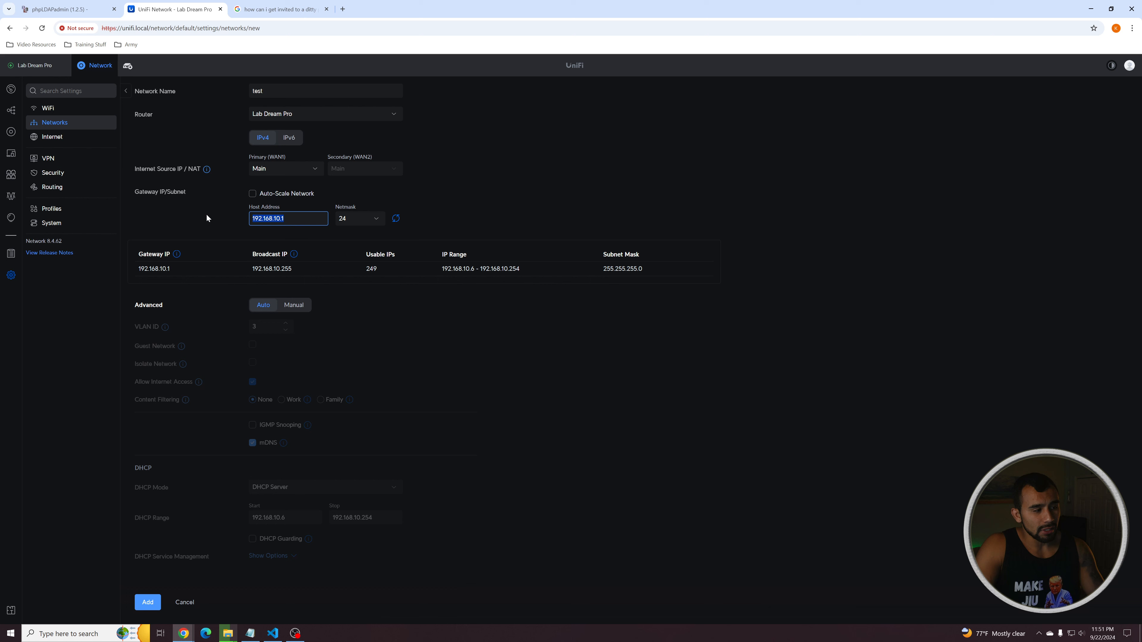
{"action": "type", "text": "10.1.130.1"}
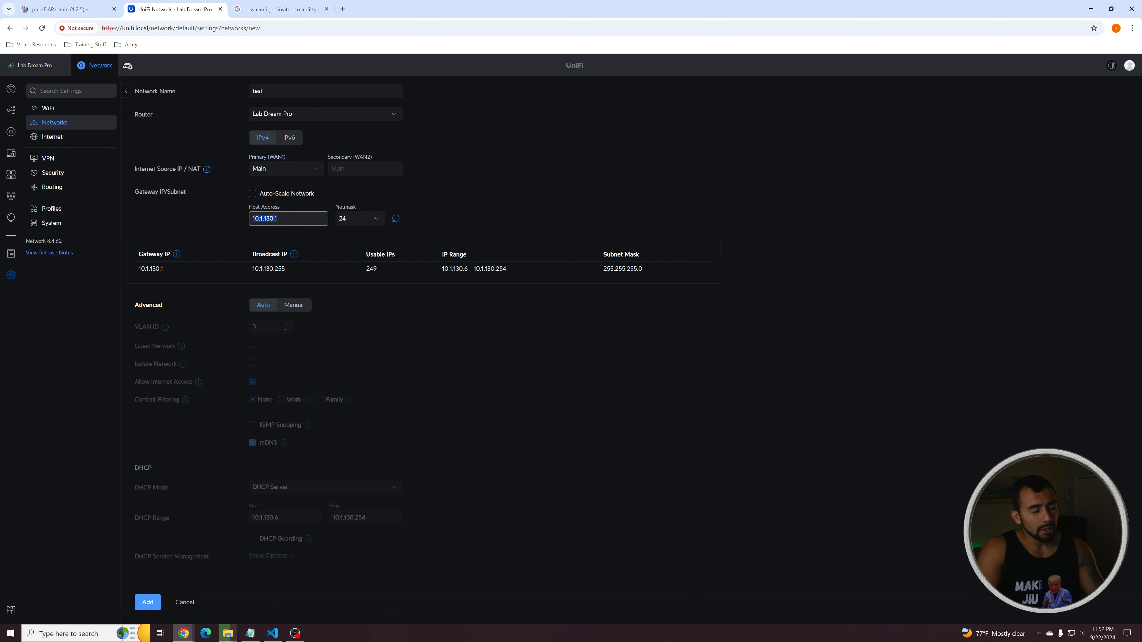
{"action": "left_click", "coordinate": [357, 218]}
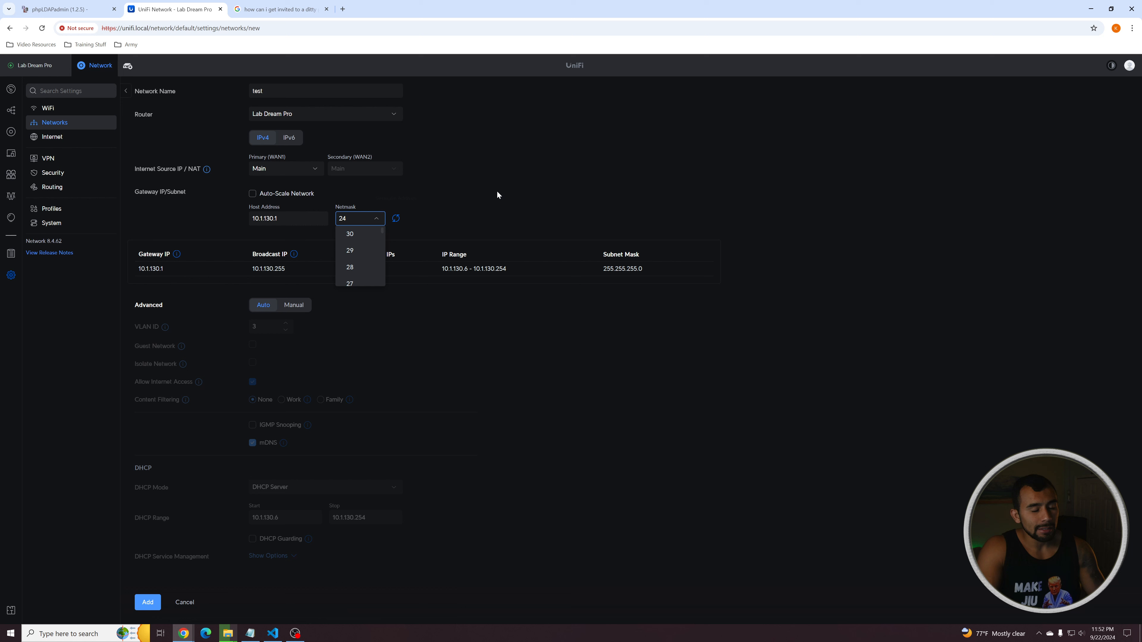
{"action": "left_click", "coordinate": [359, 218]}
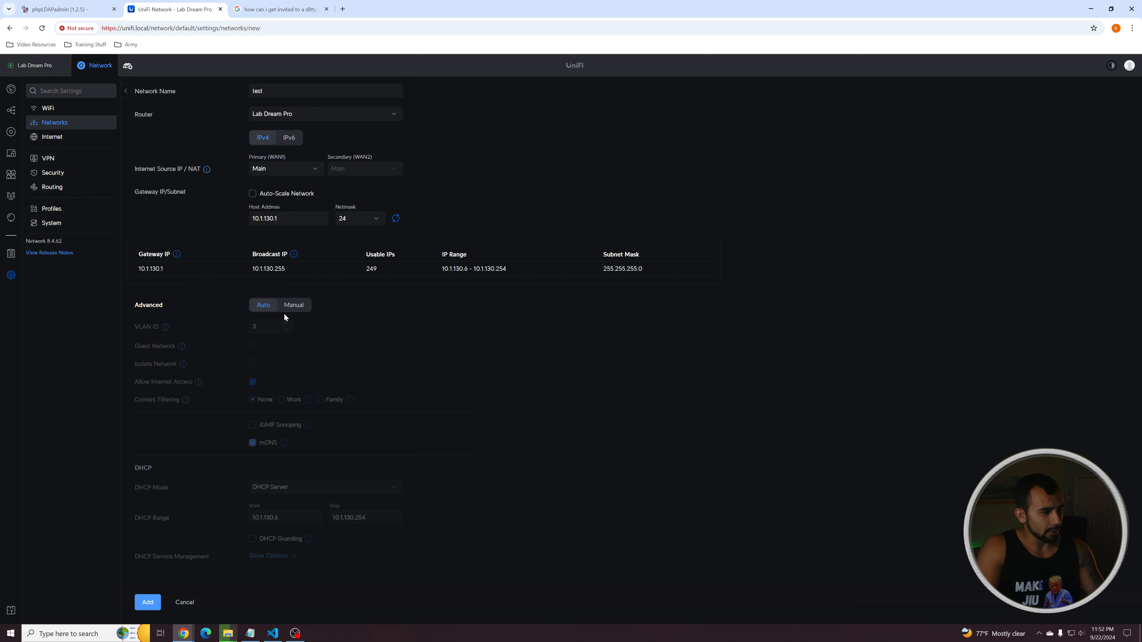
Step: Under manual Advanced options, set VLAN ID 130 and enable Isolate Network
{"action": "left_click", "coordinate": [293, 304]}
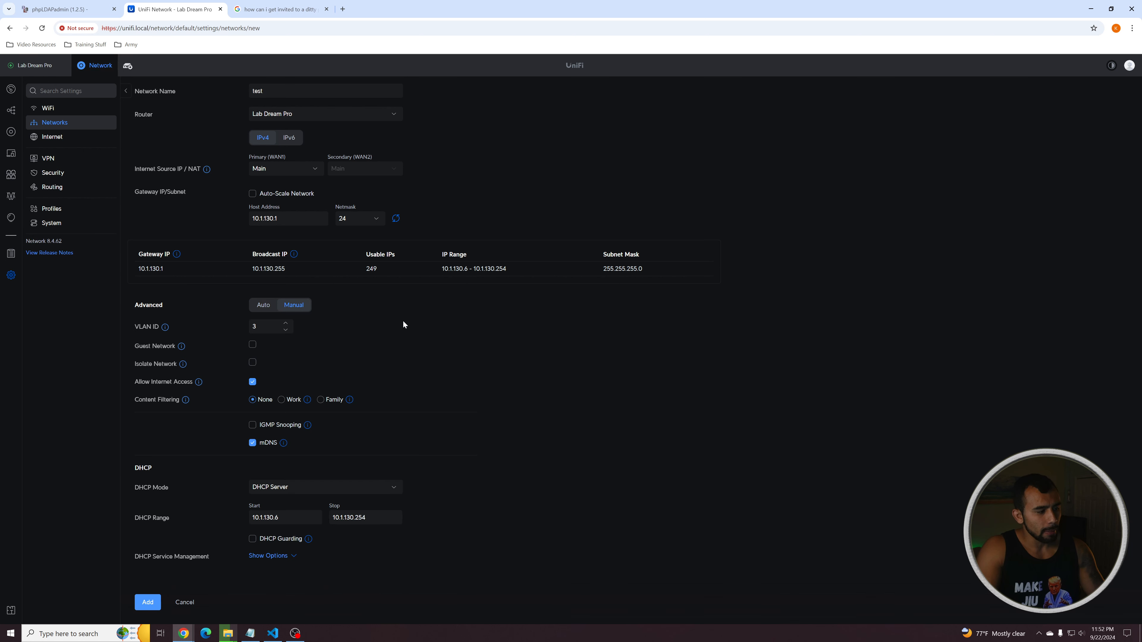
{"action": "left_click", "coordinate": [266, 327]}
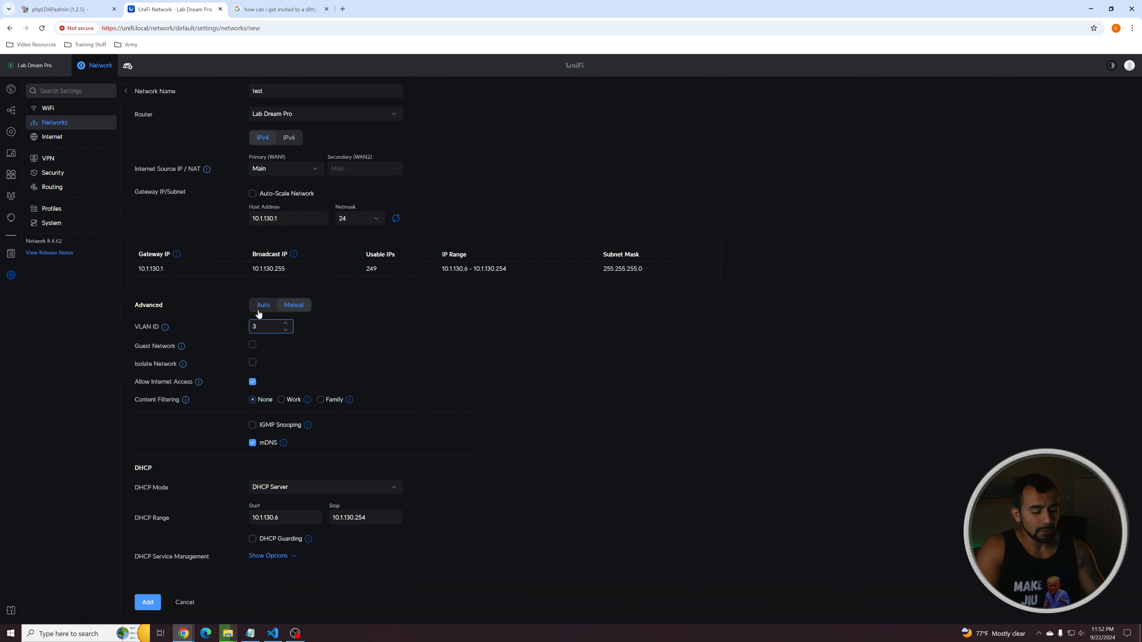
{"action": "type", "text": "130"}
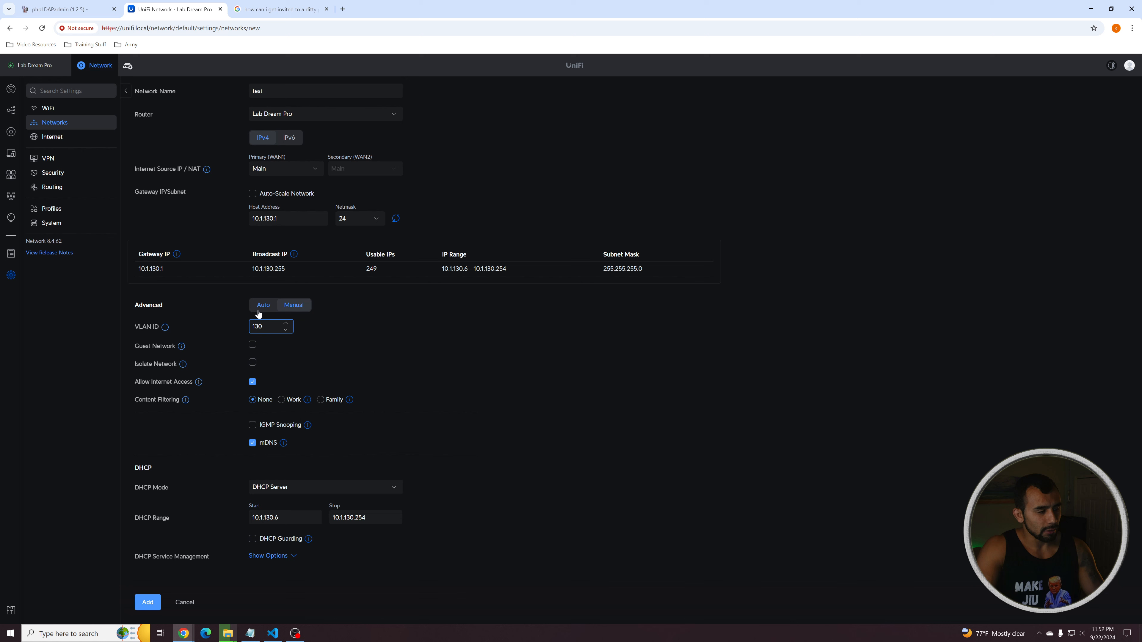
{"action": "right_click", "coordinate": [343, 338]}
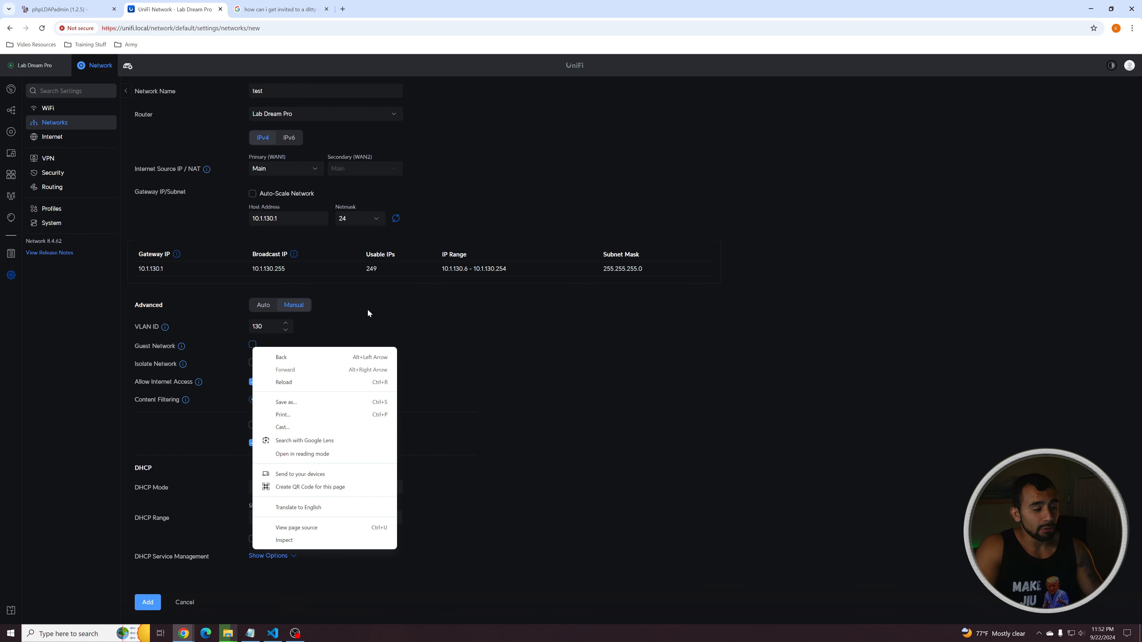
{"action": "left_click", "coordinate": [367, 313]}
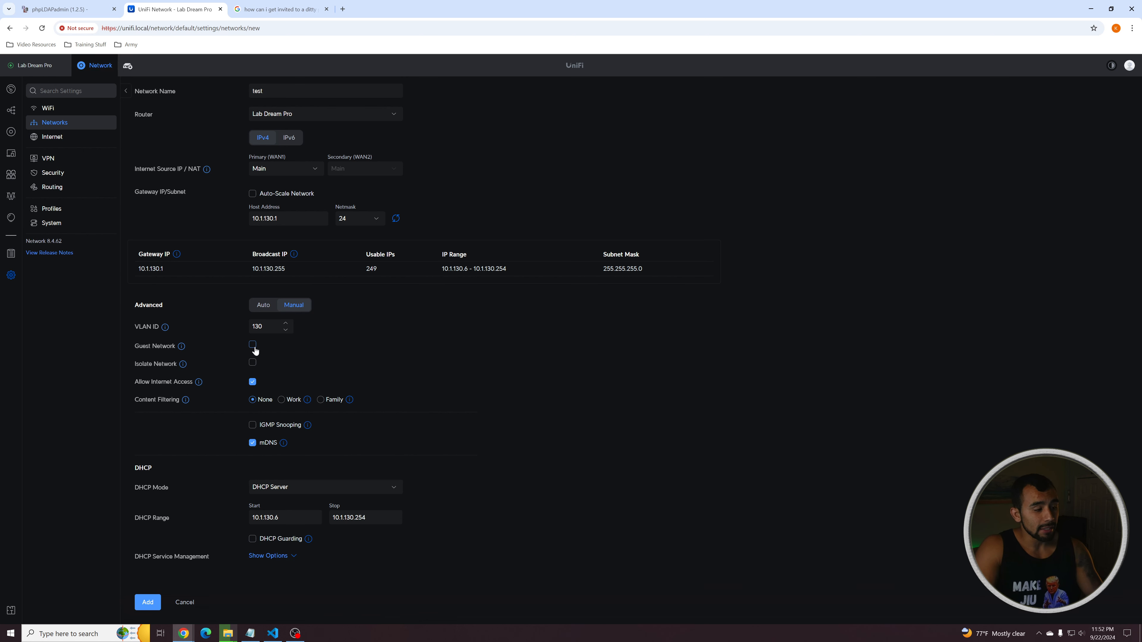
{"action": "left_click", "coordinate": [252, 344]}
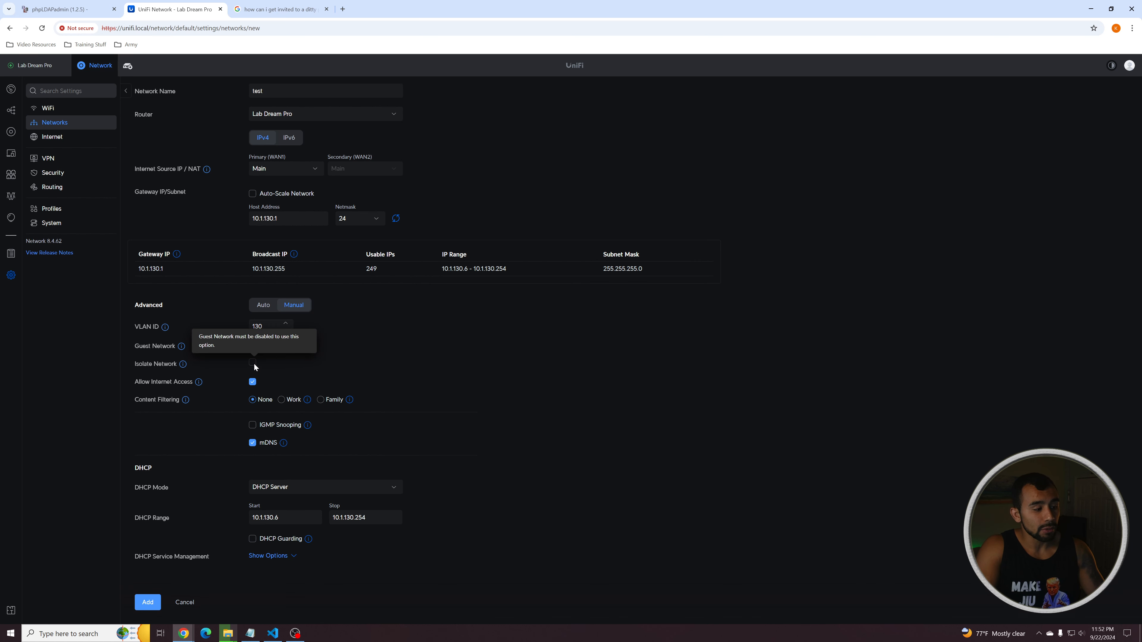
{"action": "mouse_move", "coordinate": [254, 368]}
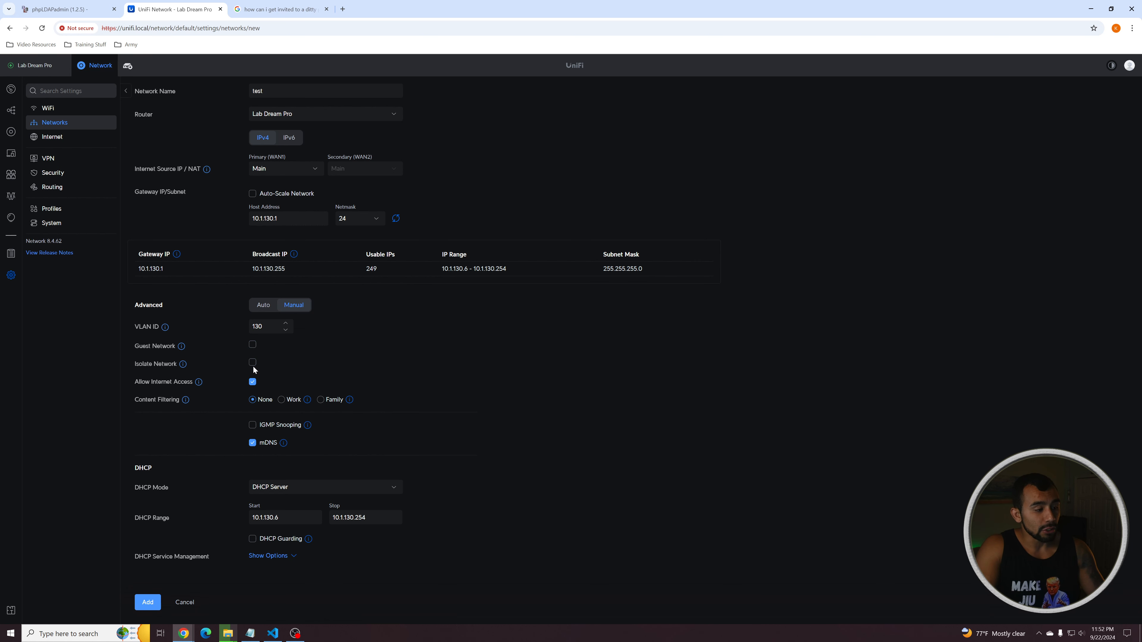
{"action": "left_click", "coordinate": [253, 363]}
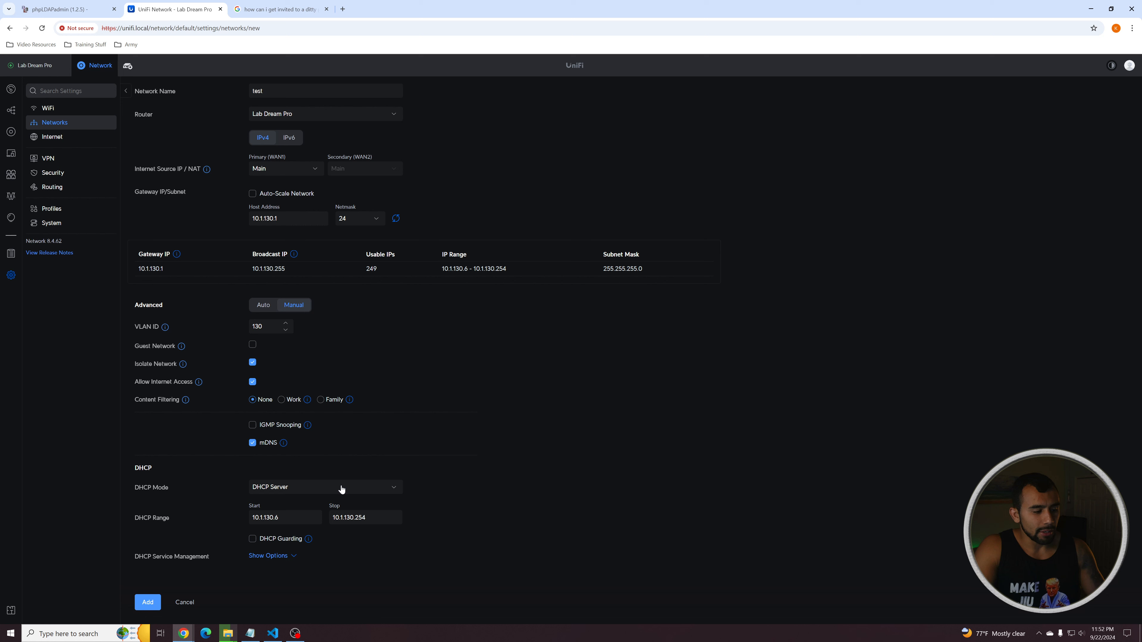
Step: Keep DHCP Server mode and set the DHCP range from 10.1.130.10 to 10.1.130.20
{"action": "left_click", "coordinate": [324, 486]}
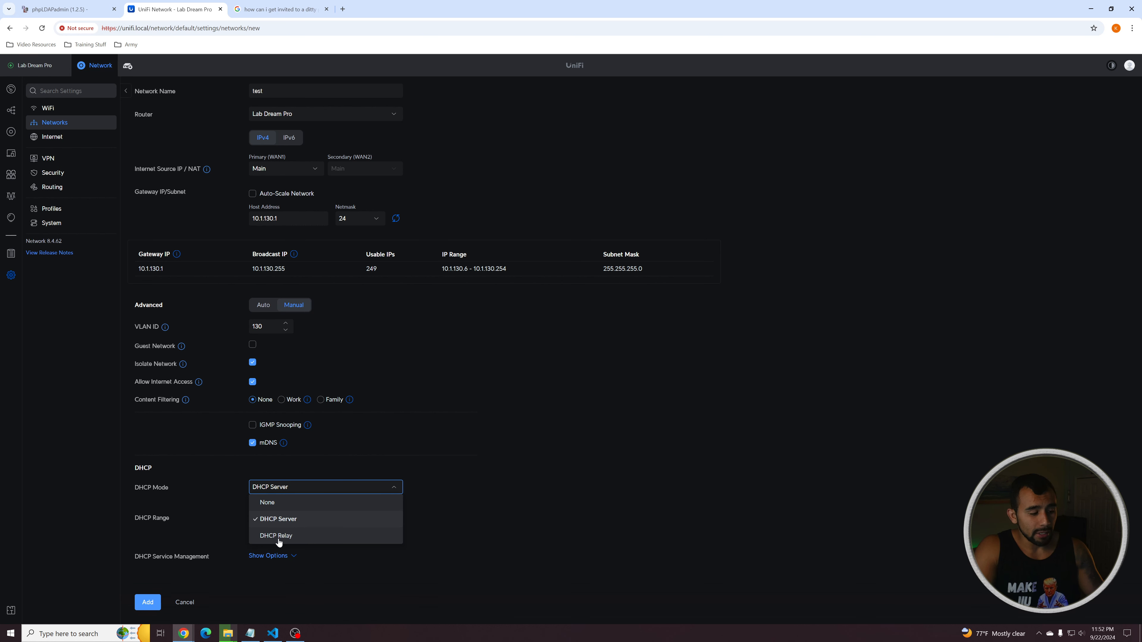
{"action": "mouse_move", "coordinate": [305, 510]}
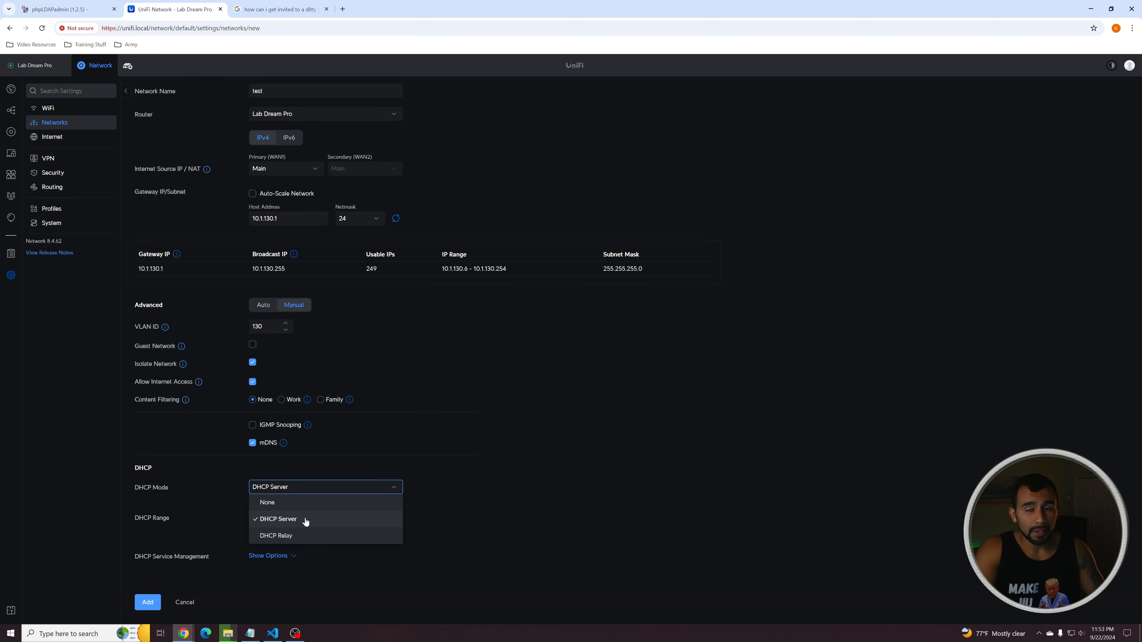
{"action": "left_click", "coordinate": [278, 519]}
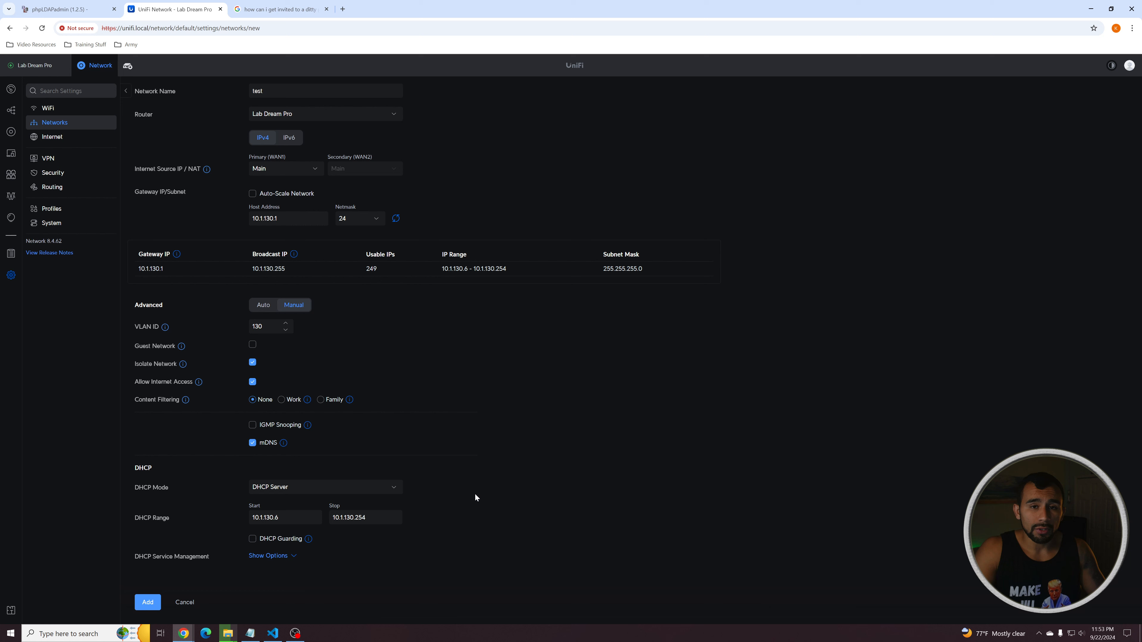
{"action": "mouse_move", "coordinate": [489, 496]}
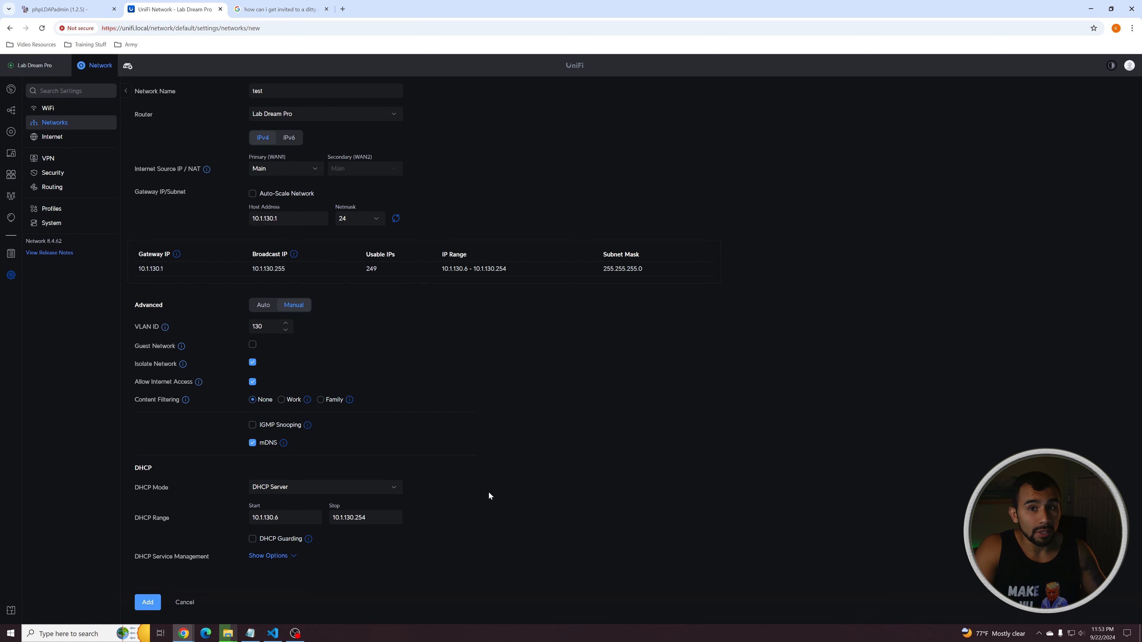
{"action": "left_click", "coordinate": [284, 516]}
{"action": "type", "text": "10"}
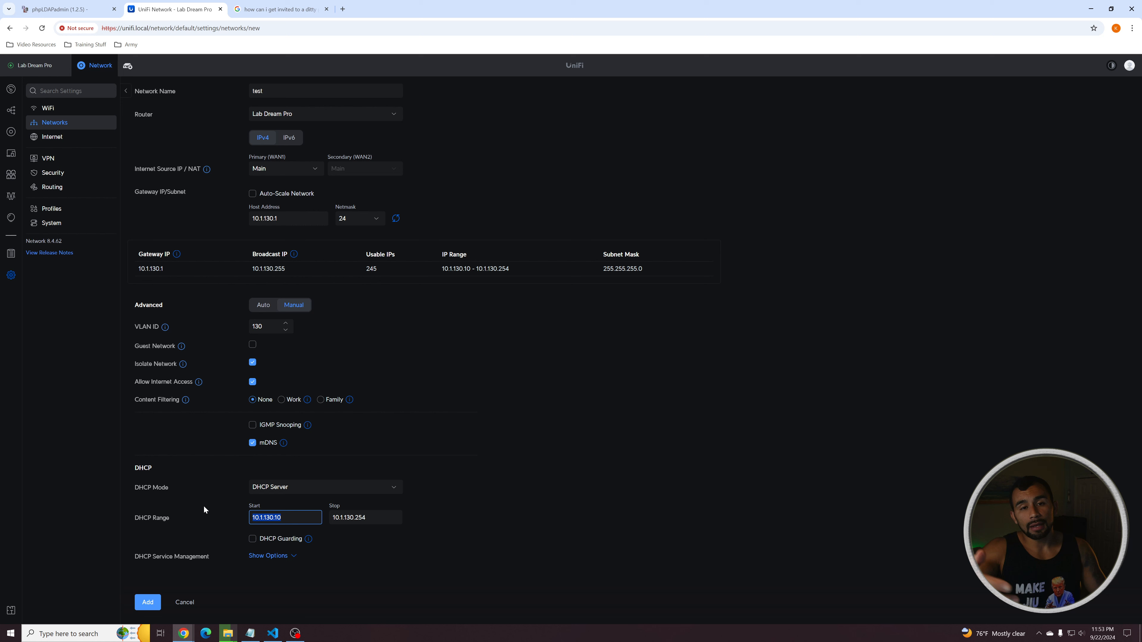
{"action": "left_click", "coordinate": [364, 517]}
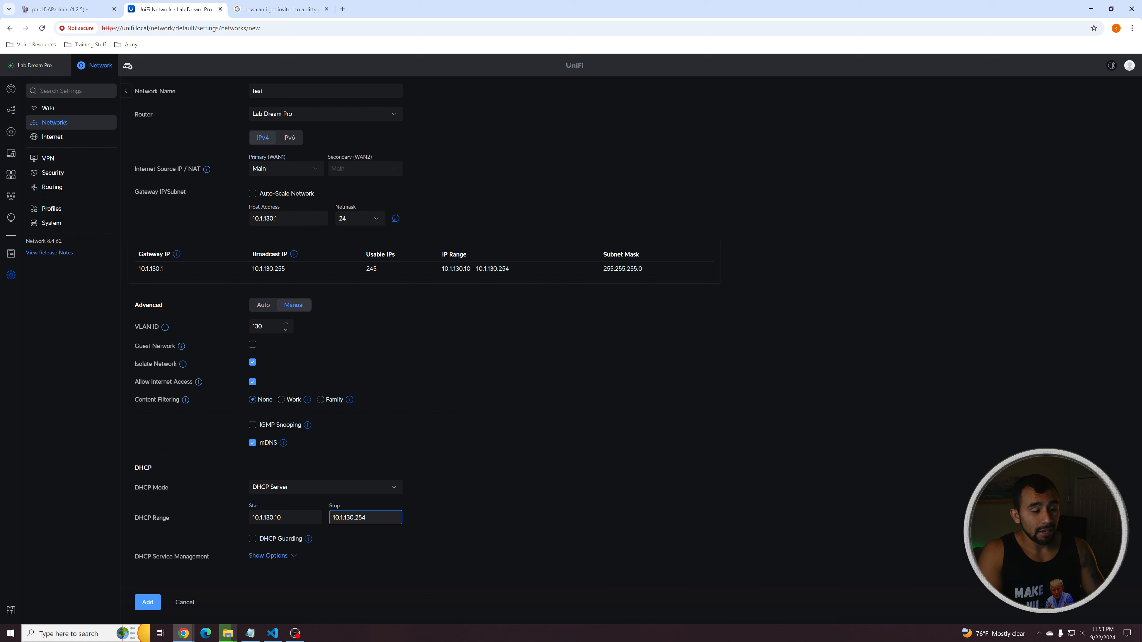
{"action": "key", "text": "Backspace"}
{"action": "type", "text": "0"}
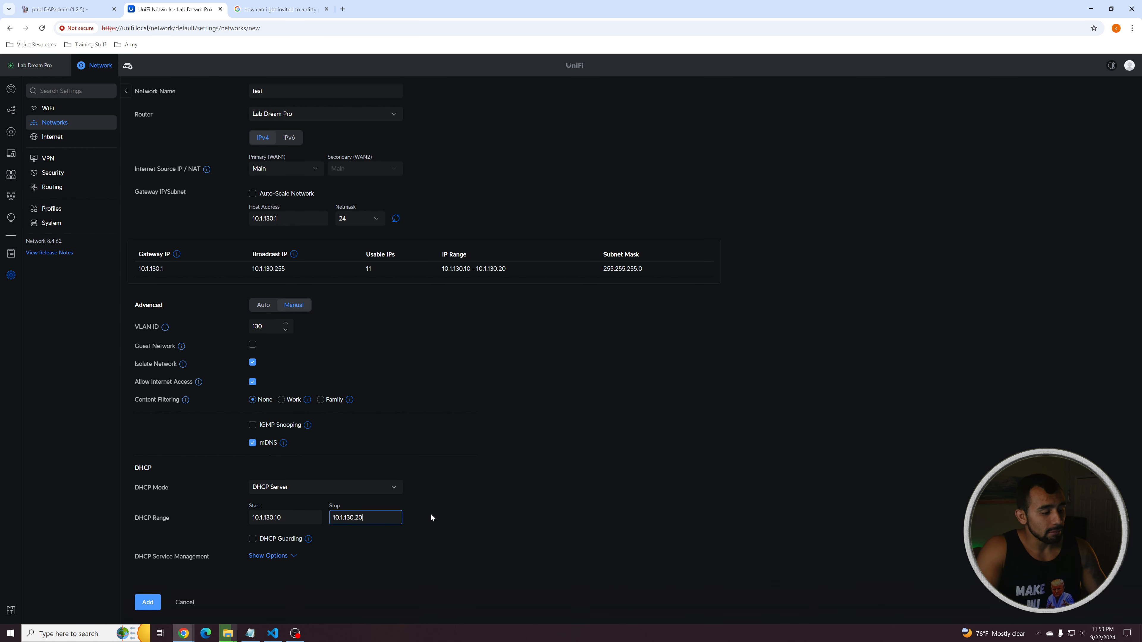
Step: Turn off DNS Auto, set DNS servers 1.1.1.1 and 9.9.9.9, and add the test network
{"action": "left_click", "coordinate": [269, 555]}
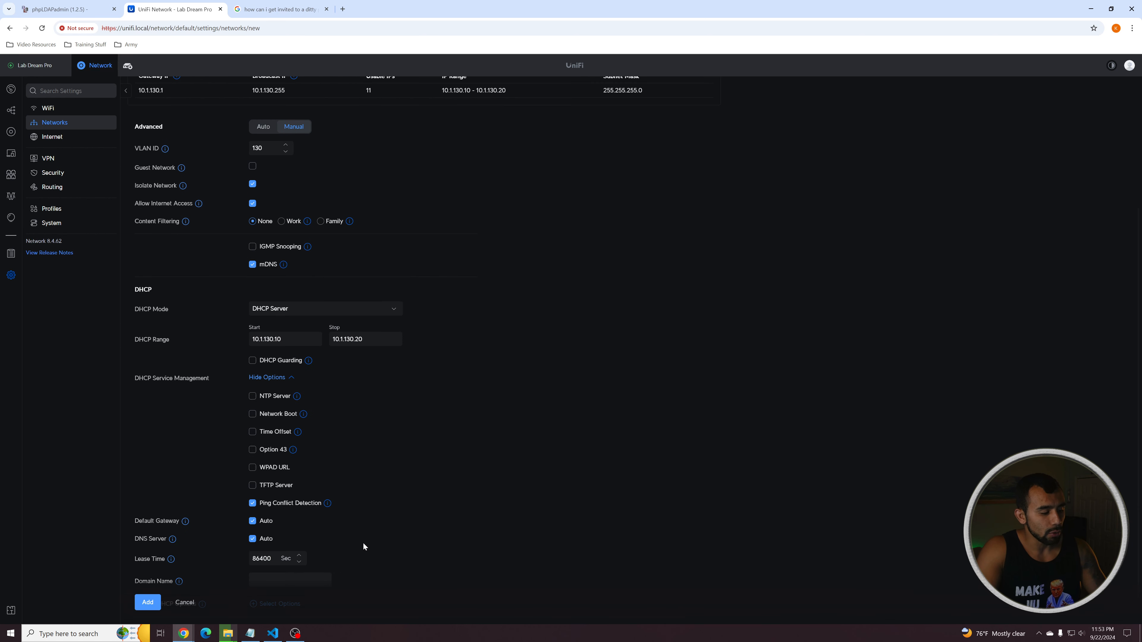
{"action": "left_click", "coordinate": [253, 395]}
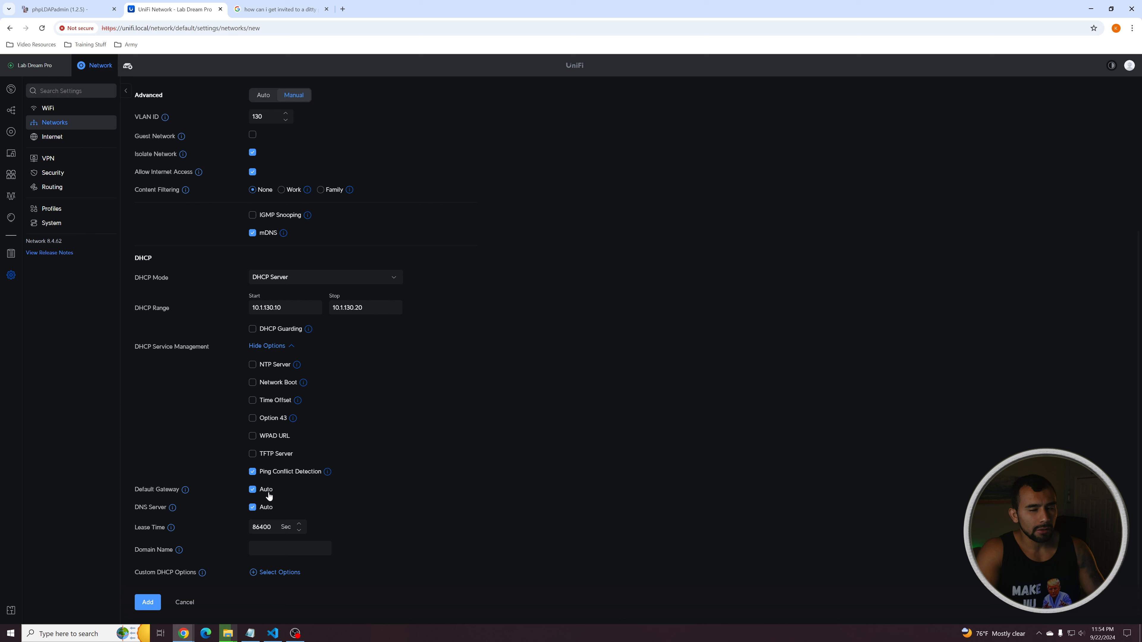
{"action": "left_click", "coordinate": [253, 506]}
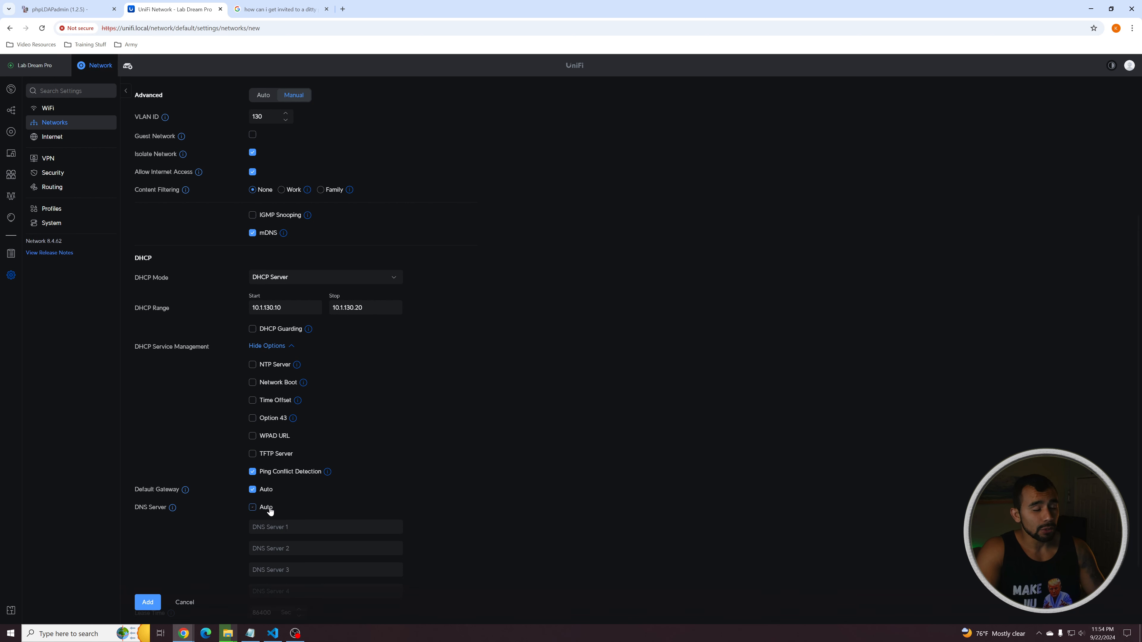
{"action": "scroll", "scroll_direction": "down", "scroll_amount": 3}
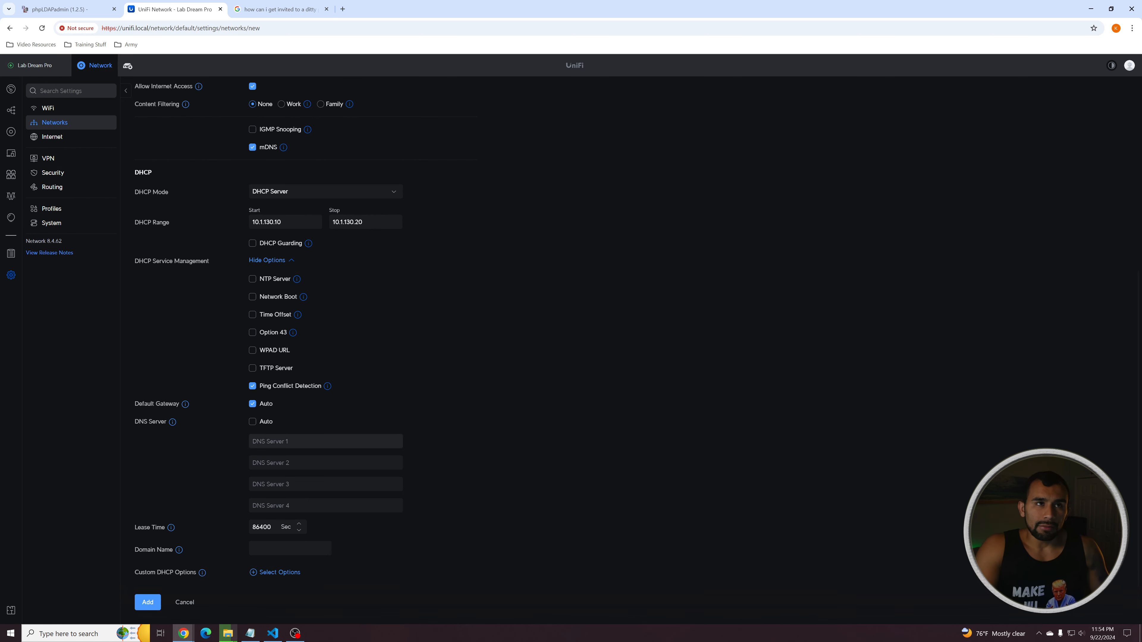
{"action": "type", "text": "1"}
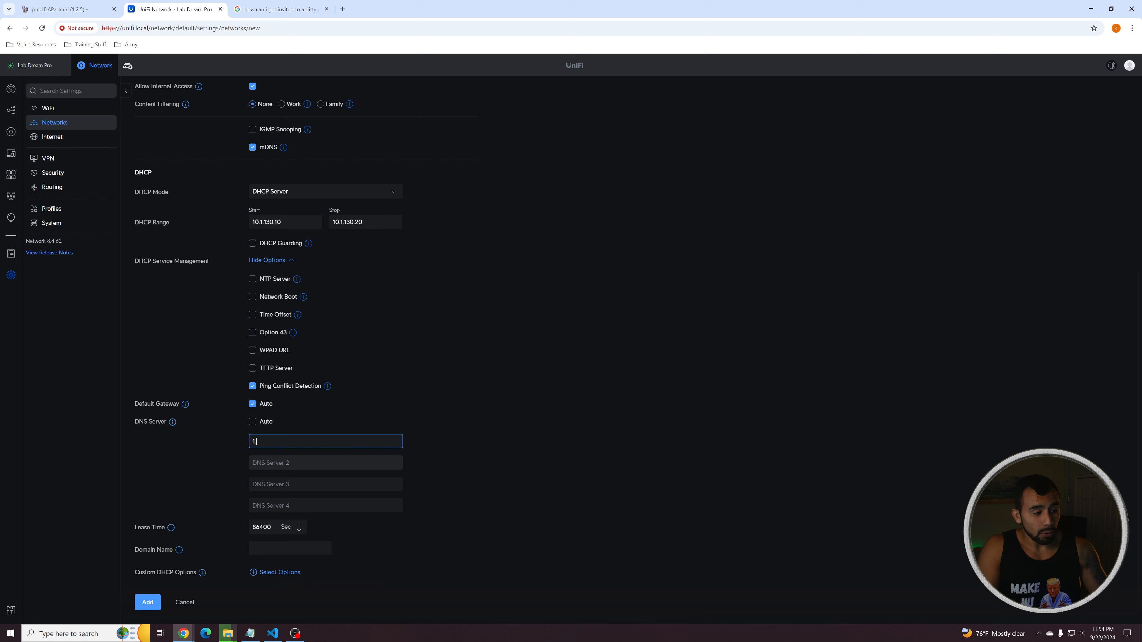
{"action": "type", "text": ".1.1.1"}
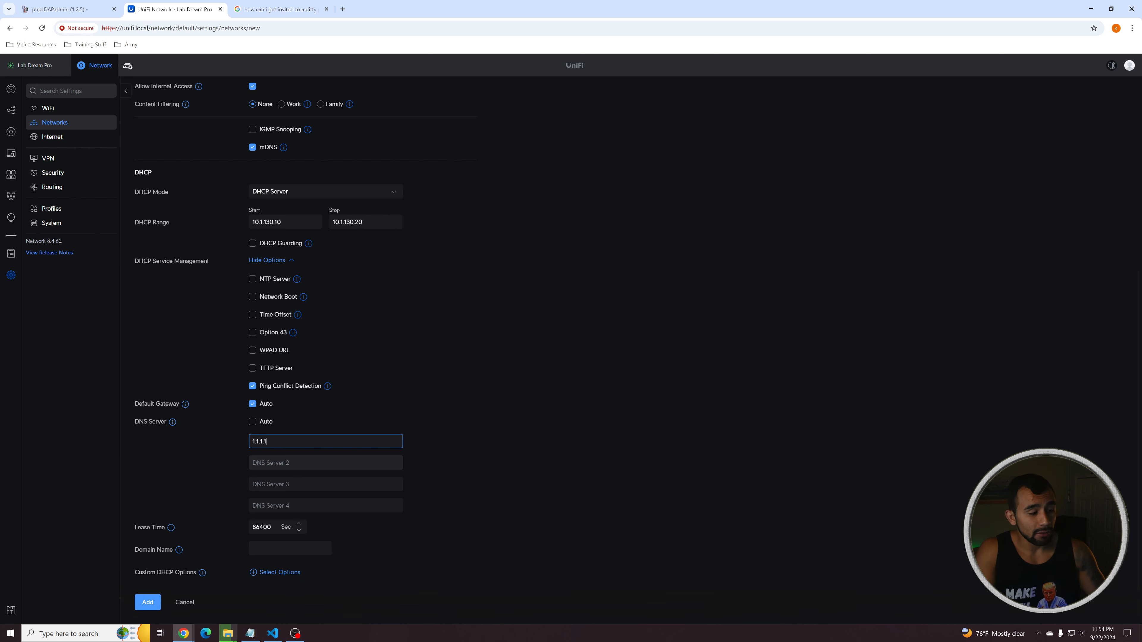
{"action": "type", "text": "9.9"}
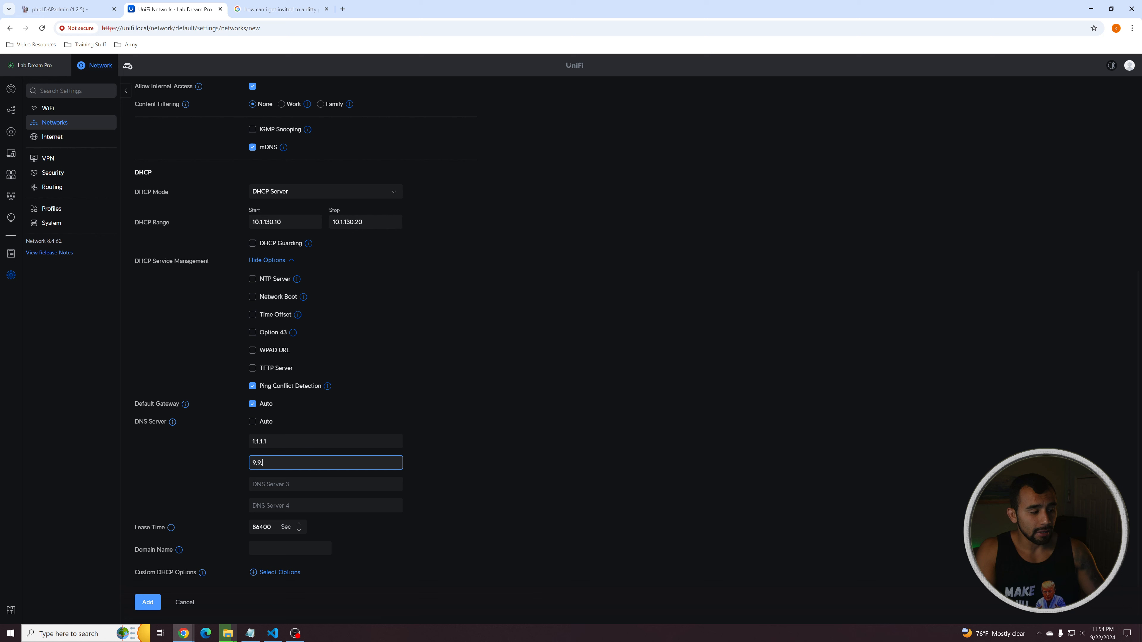
{"action": "type", "text": ".9.9"}
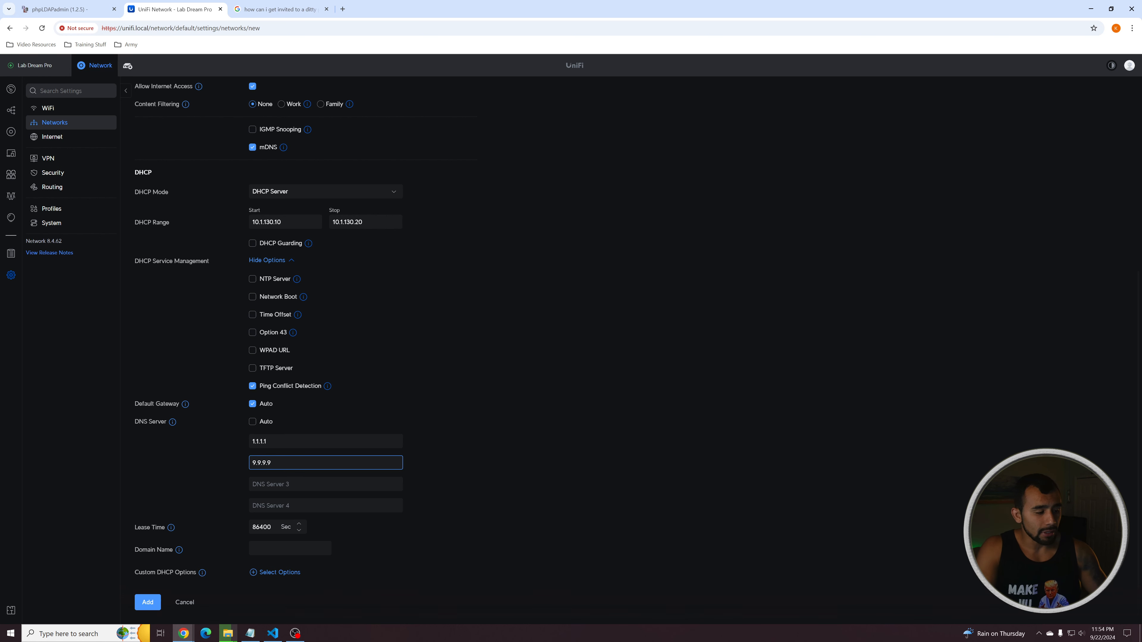
{"action": "mouse_move", "coordinate": [503, 454]}
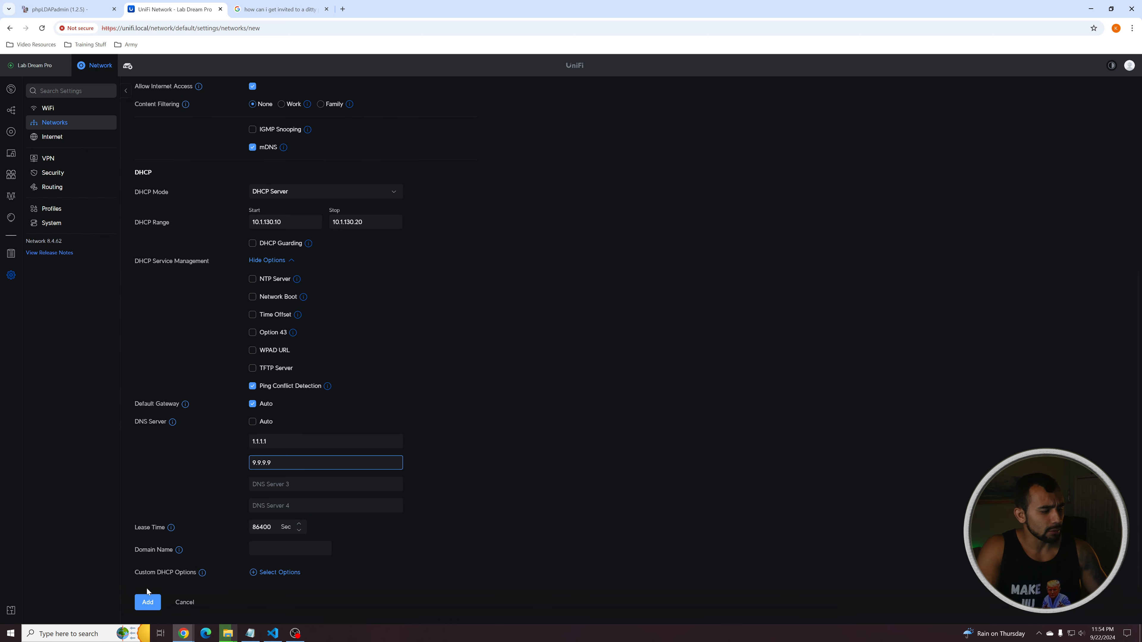
{"action": "left_click", "coordinate": [488, 313]}
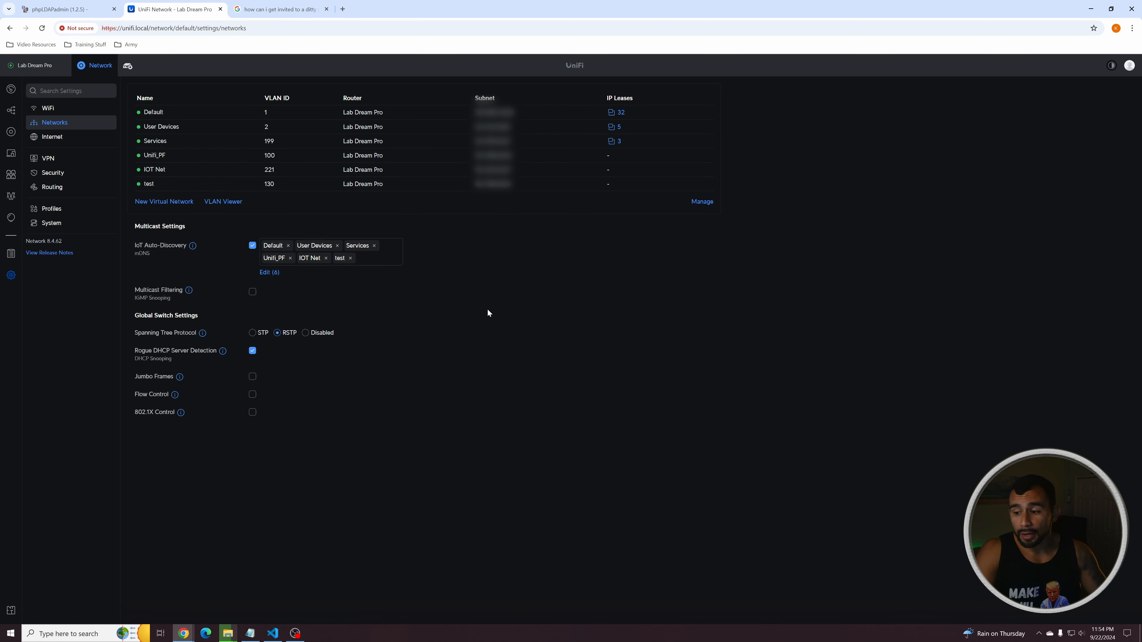
{"action": "mouse_move", "coordinate": [339, 233]}
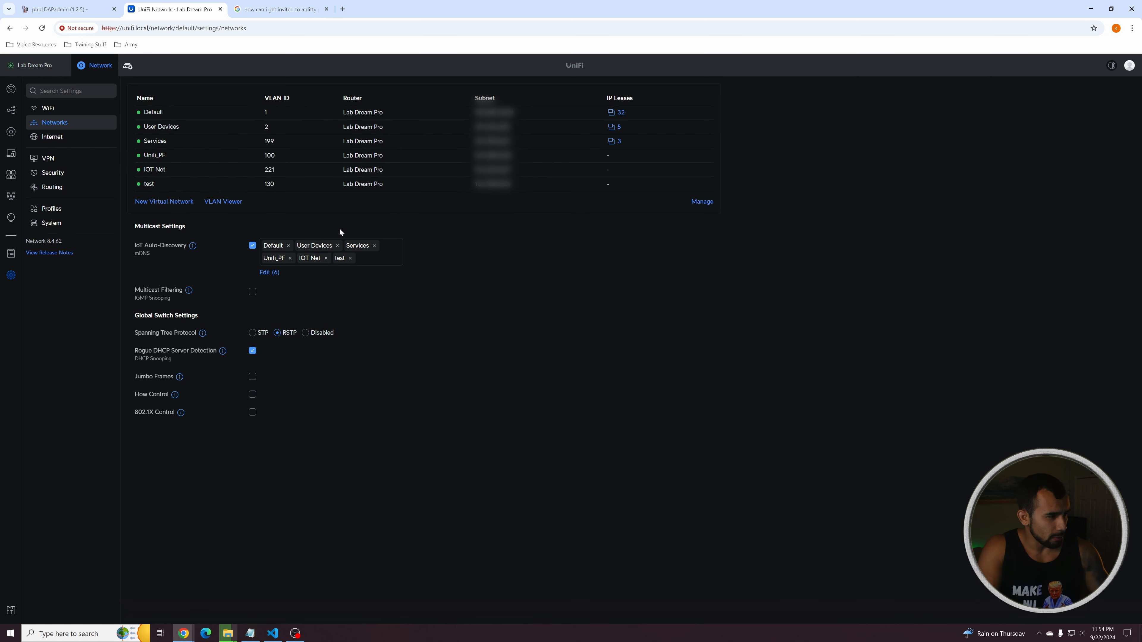
{"action": "mouse_move", "coordinate": [448, 302]}
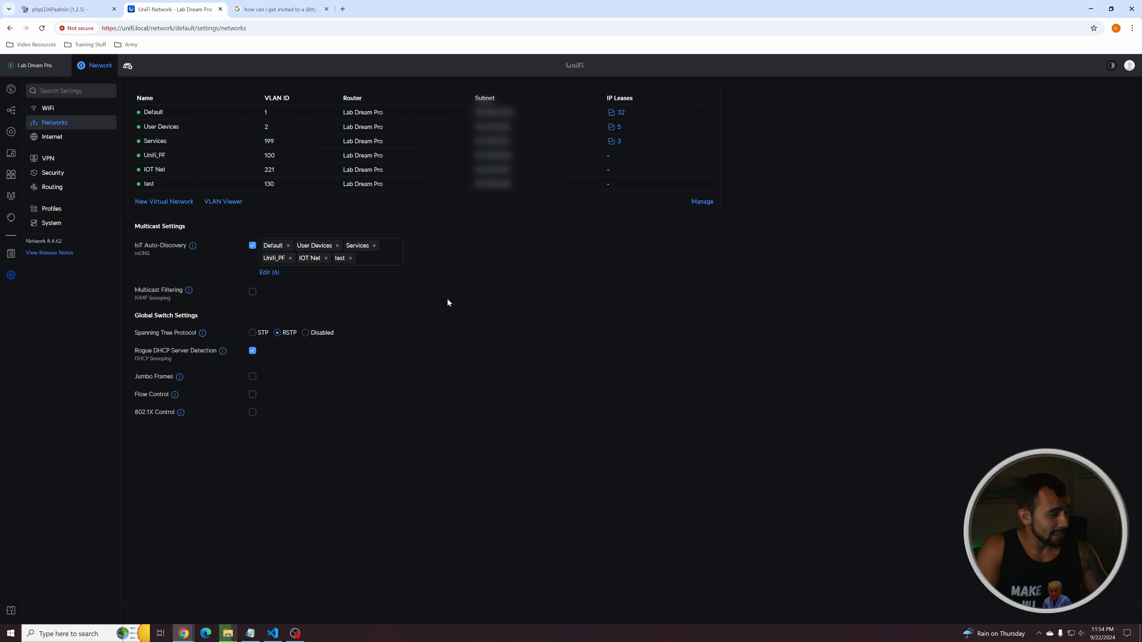
{"action": "mouse_move", "coordinate": [427, 278]}
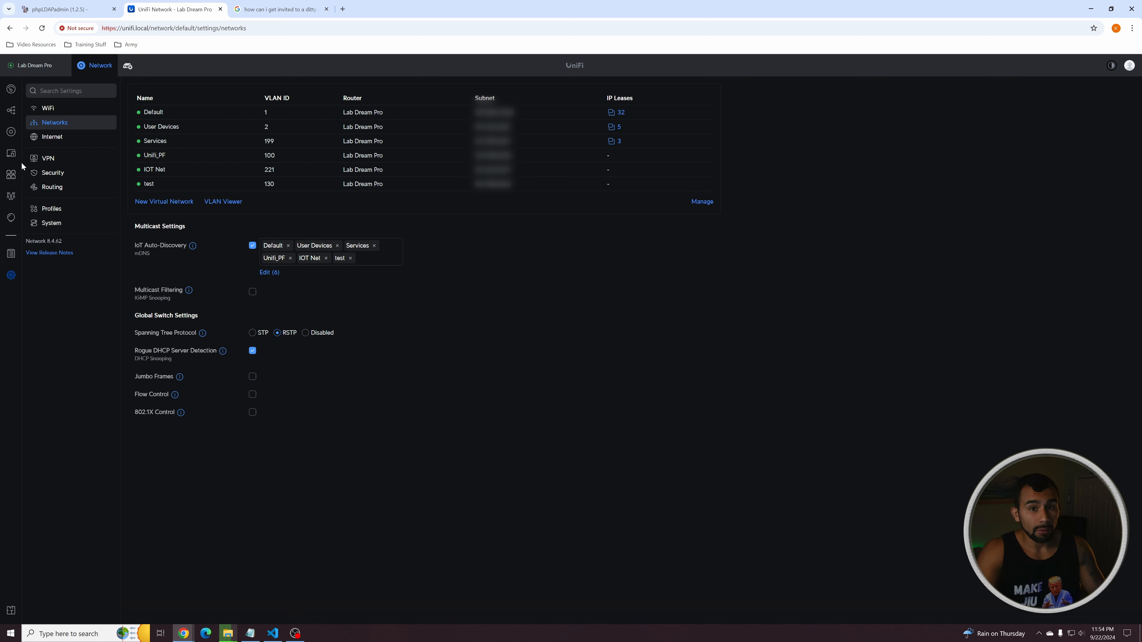
{"action": "mouse_move", "coordinate": [52, 136]}
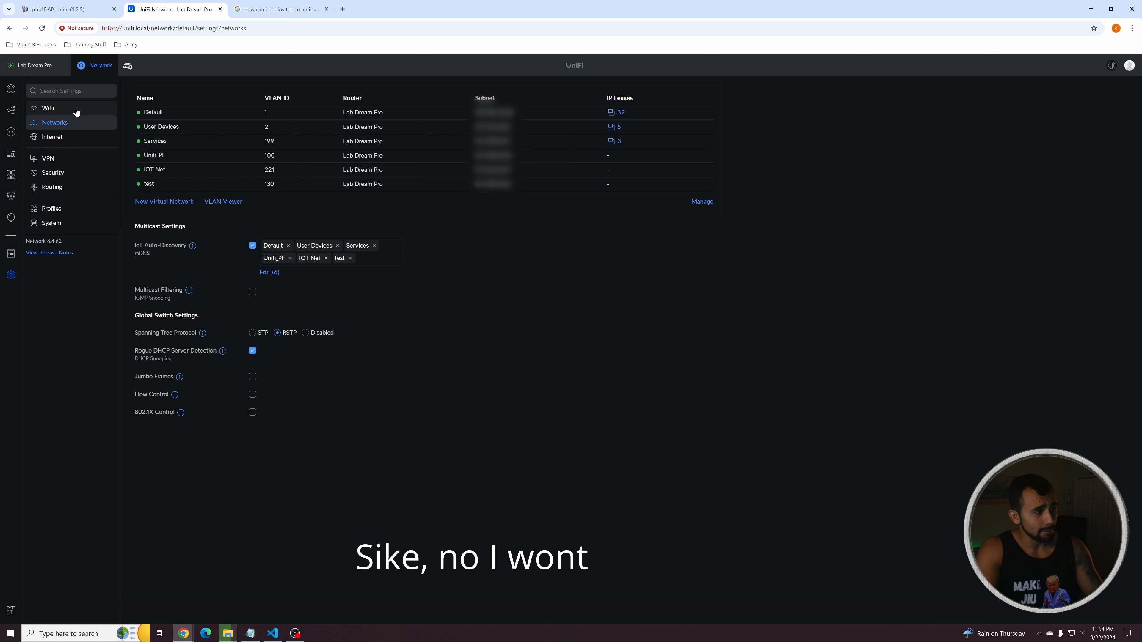
Step: Begin a new WiFi network named 'test' and enter its password
{"action": "left_click", "coordinate": [47, 108]}
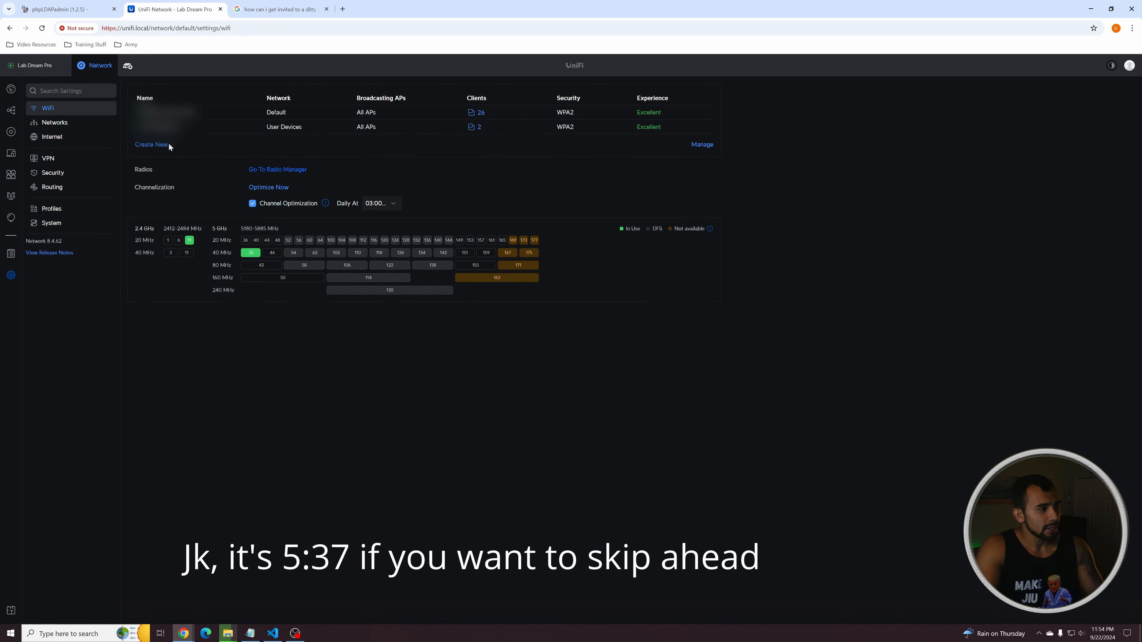
{"action": "left_click", "coordinate": [150, 144]}
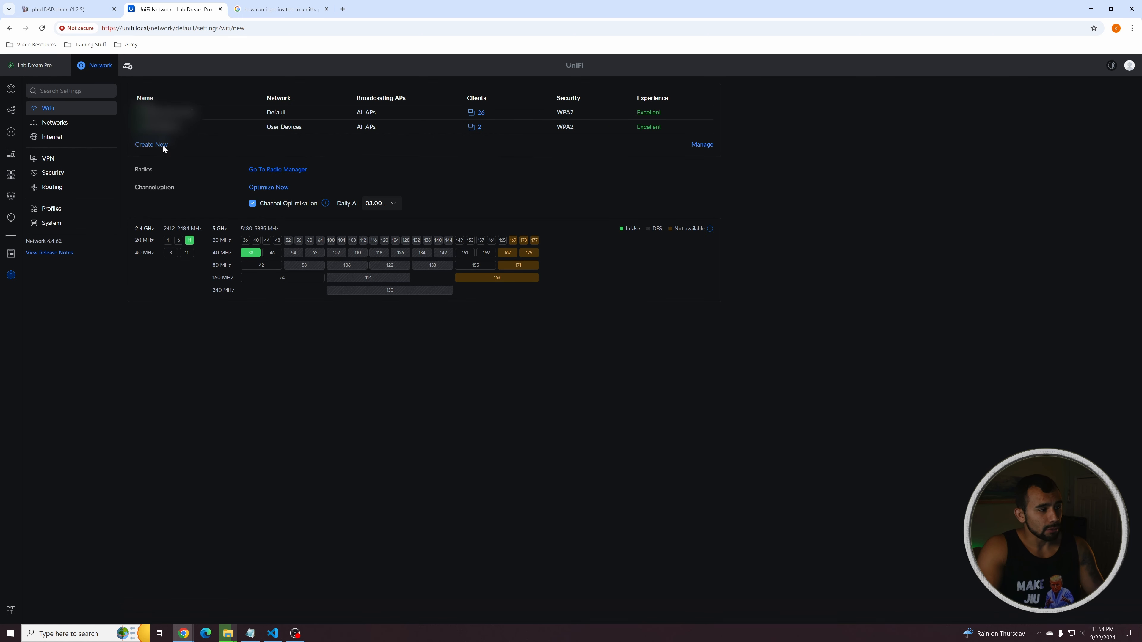
{"action": "left_click", "coordinate": [151, 144]}
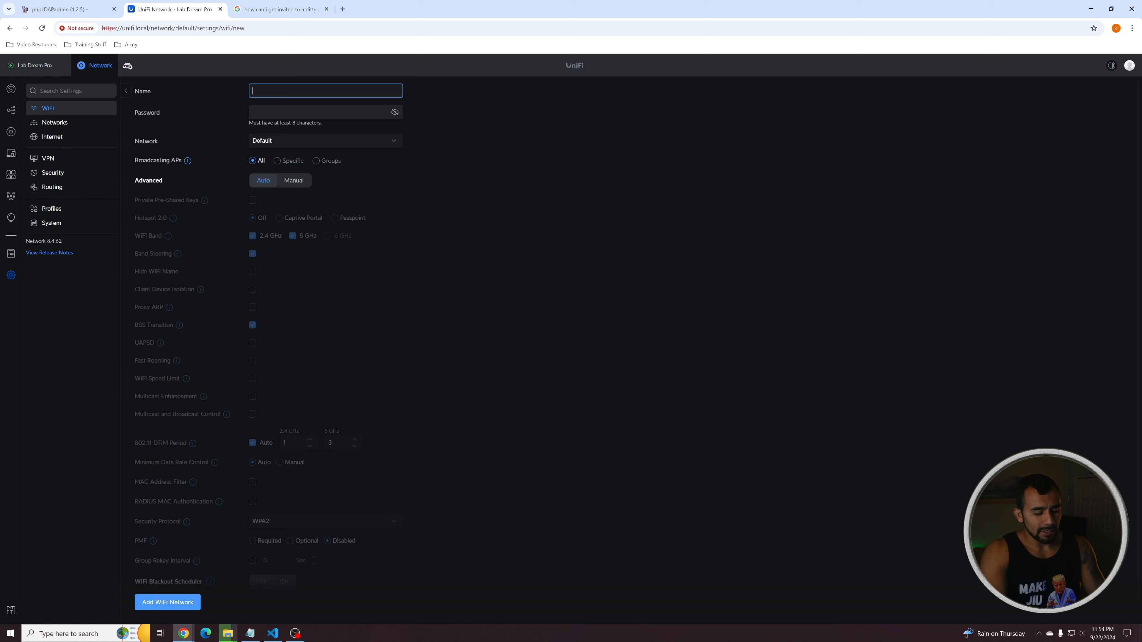
{"action": "type", "text": "test"}
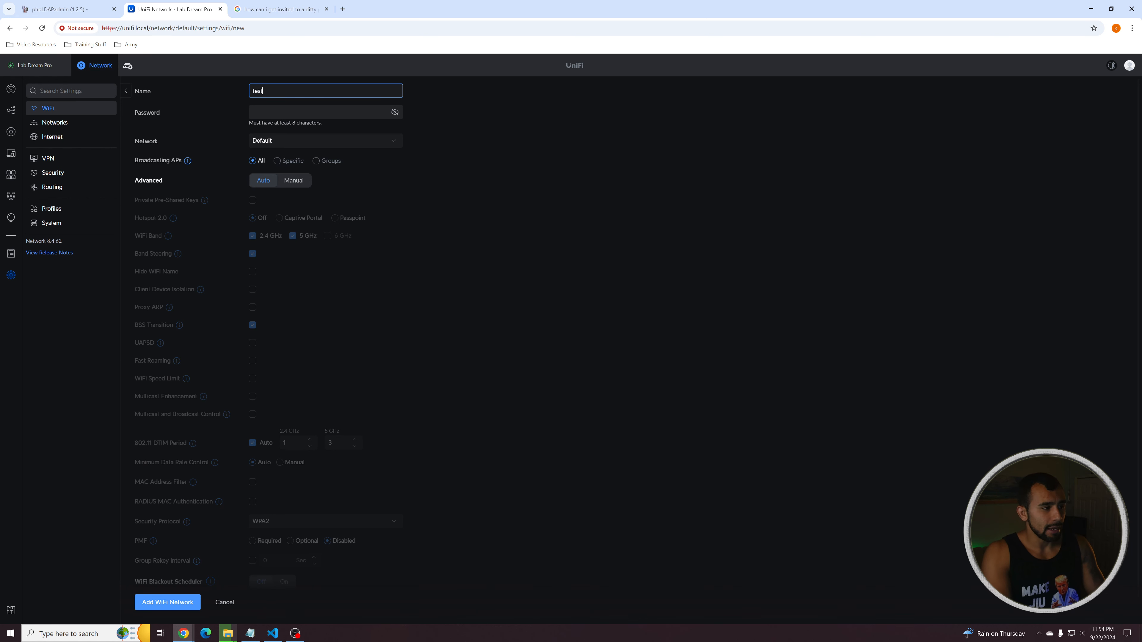
{"action": "left_click", "coordinate": [320, 112]}
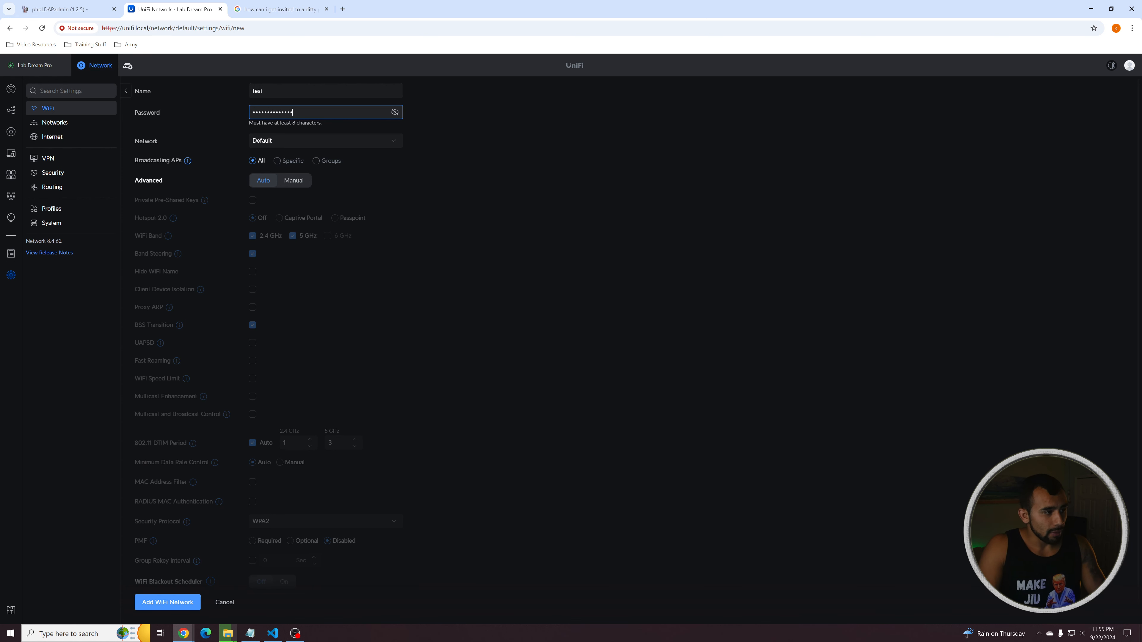
{"action": "left_click", "coordinate": [395, 113]}
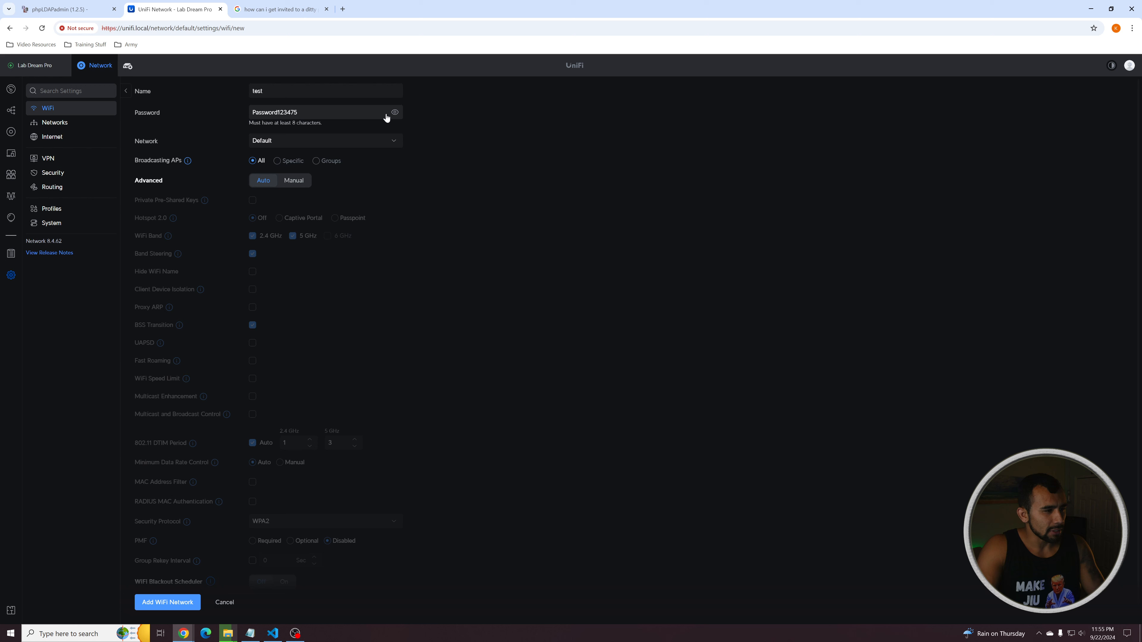
{"action": "scroll", "scroll_direction": "down", "scroll_amount": 3}
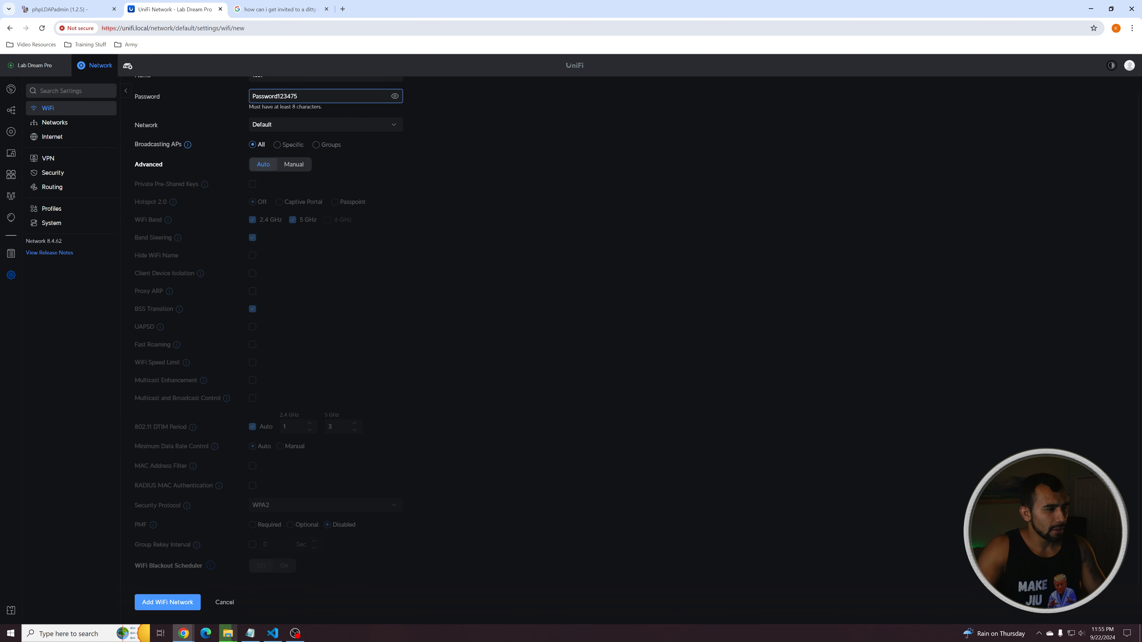
{"action": "key", "text": "Backspace"}
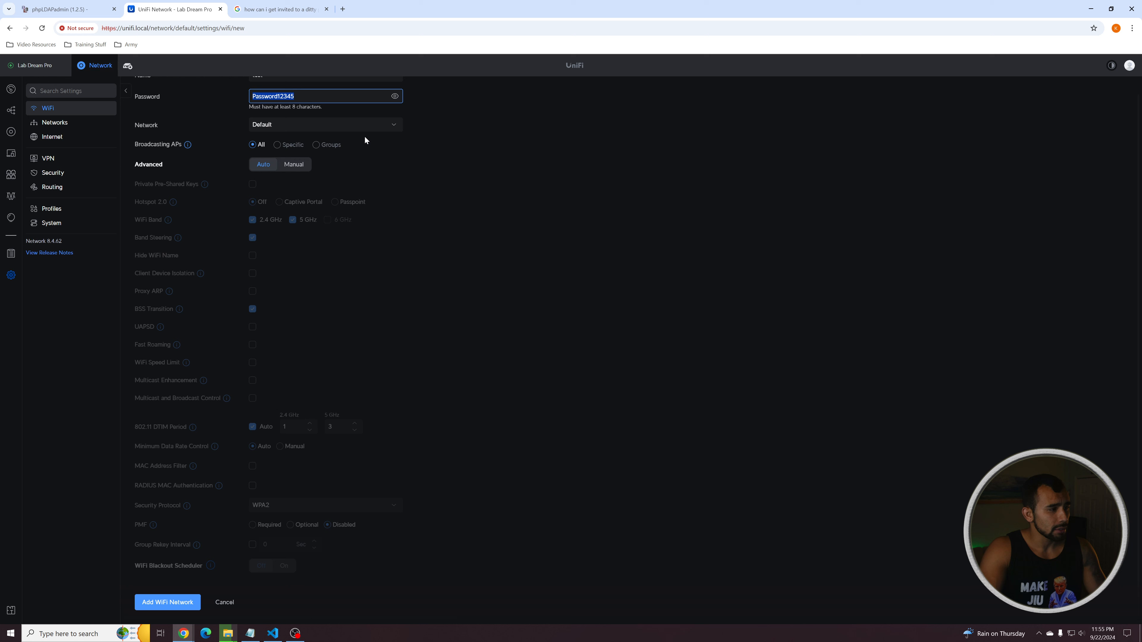
Step: Assign the WiFi to the test network (VLAN ID 130) instead of Default
{"action": "left_click", "coordinate": [325, 124]}
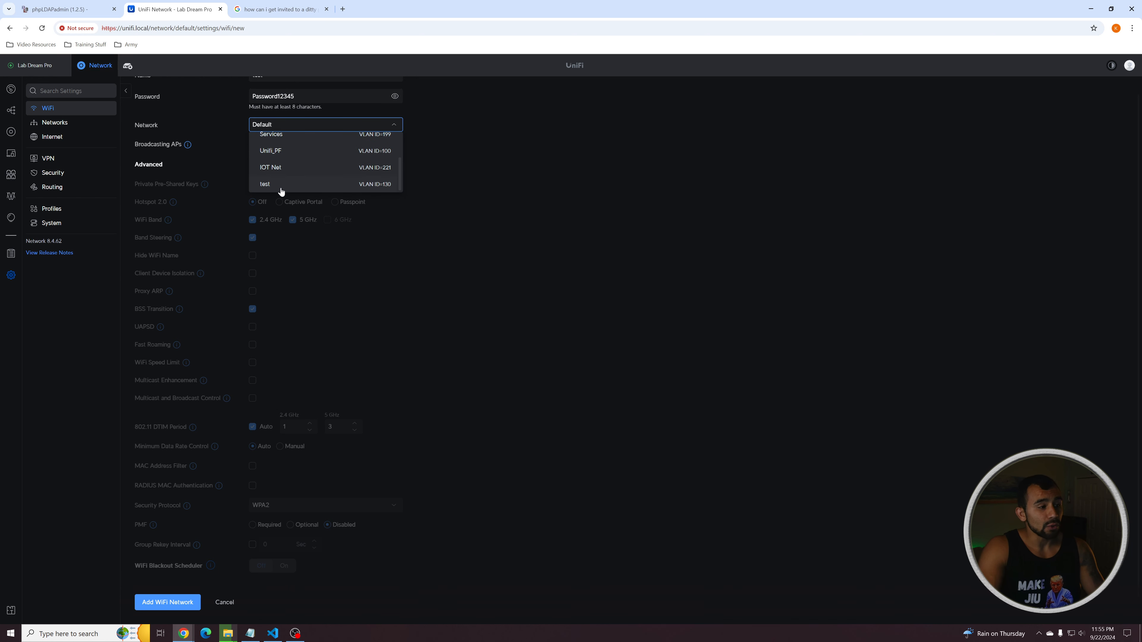
{"action": "left_click", "coordinate": [265, 183]}
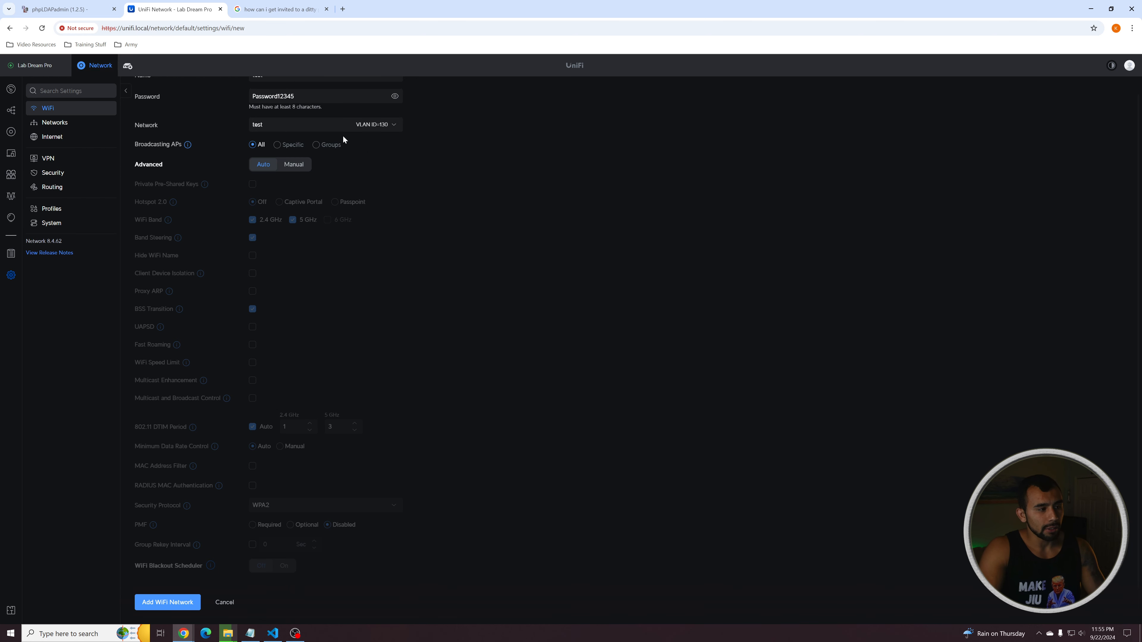
{"action": "mouse_move", "coordinate": [365, 141]}
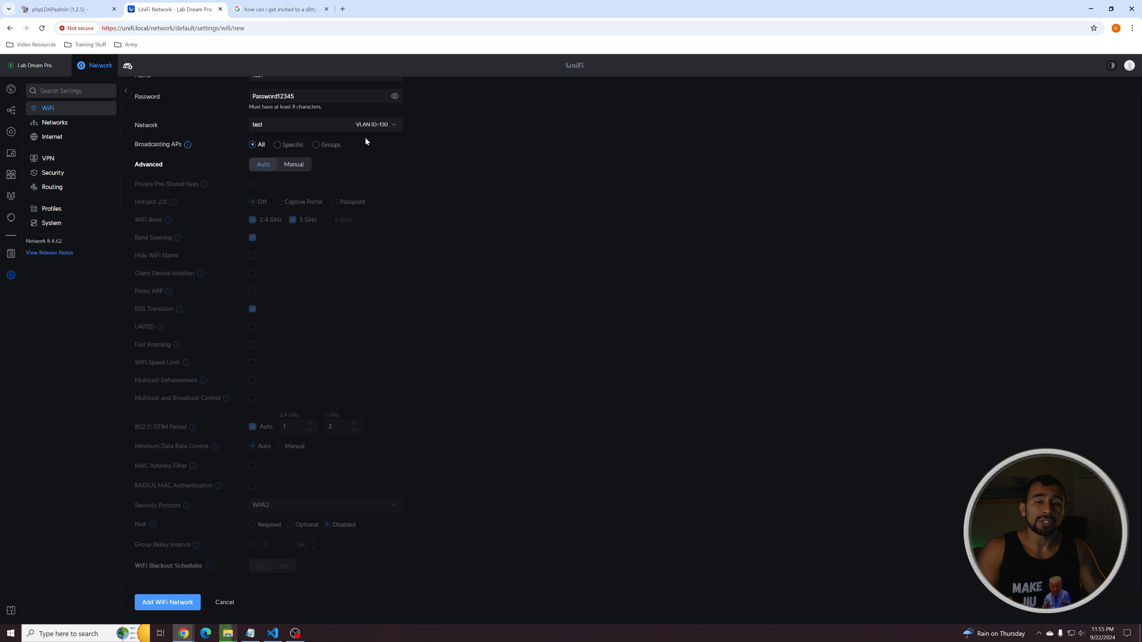
{"action": "mouse_move", "coordinate": [369, 150]}
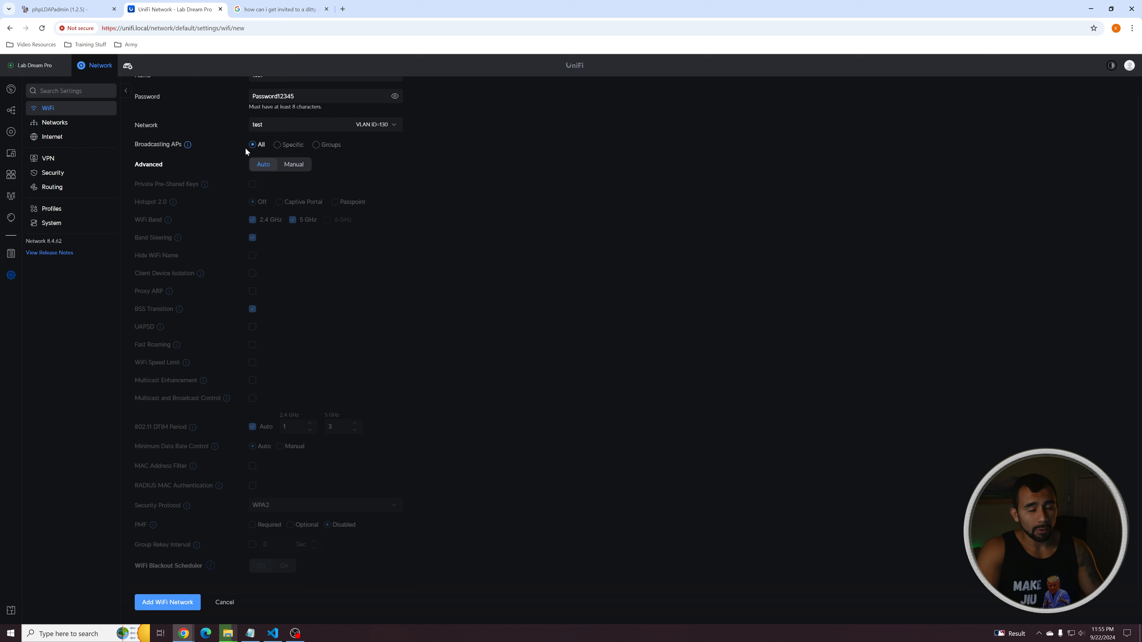
{"action": "mouse_move", "coordinate": [278, 144]}
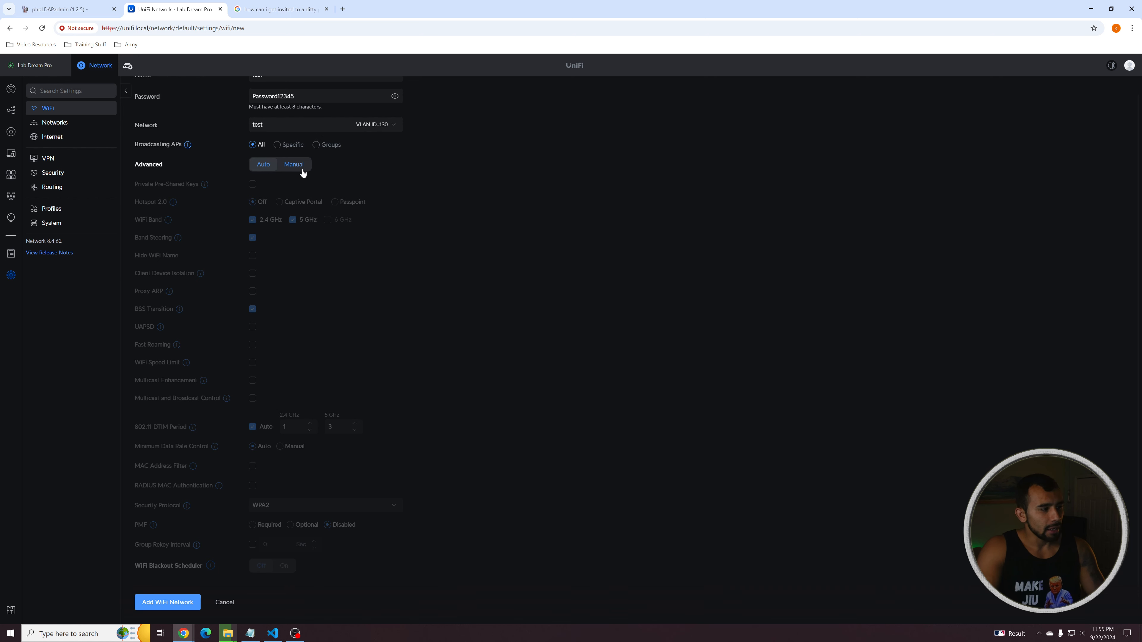
Step: Switch Advanced to Manual to review the options, then add the test WiFi network
{"action": "left_click", "coordinate": [293, 164]}
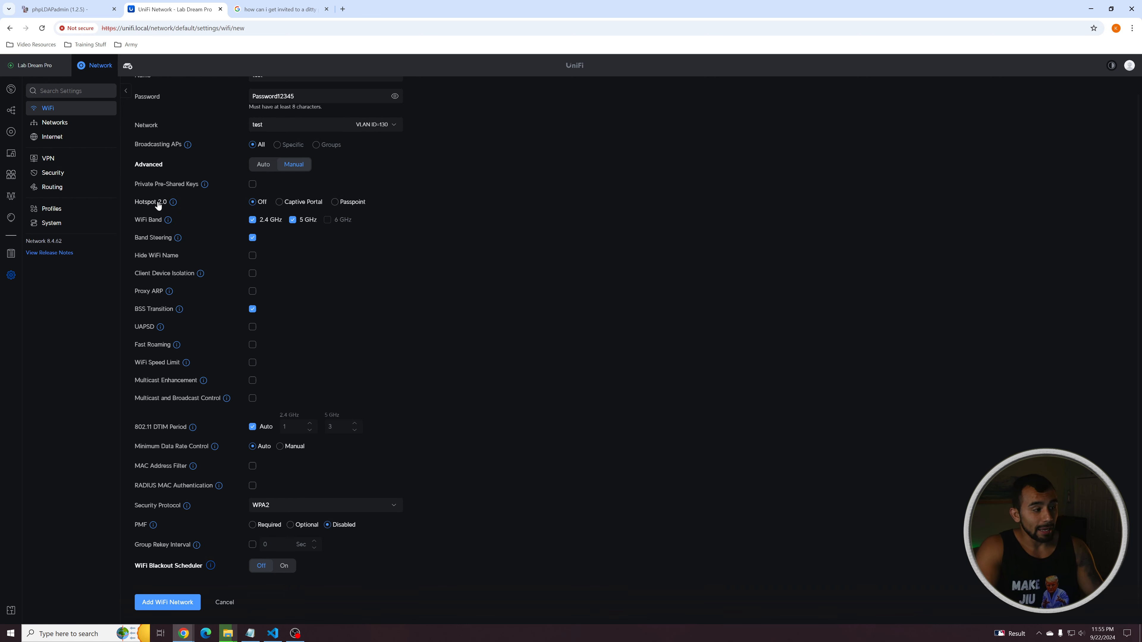
{"action": "mouse_move", "coordinate": [648, 267]}
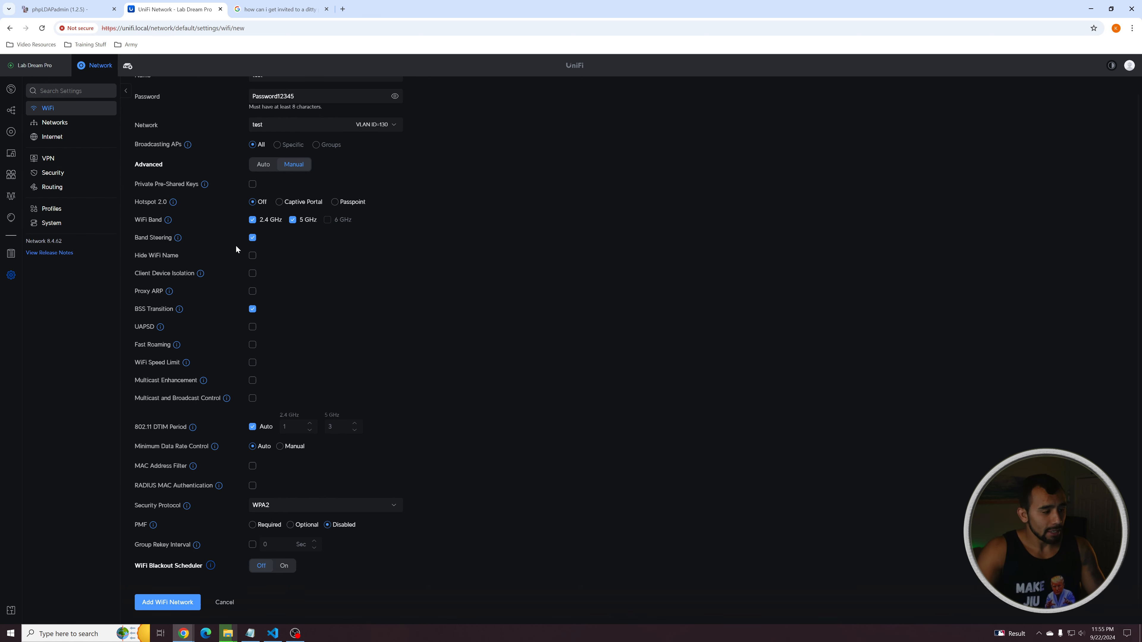
{"action": "mouse_move", "coordinate": [200, 273]}
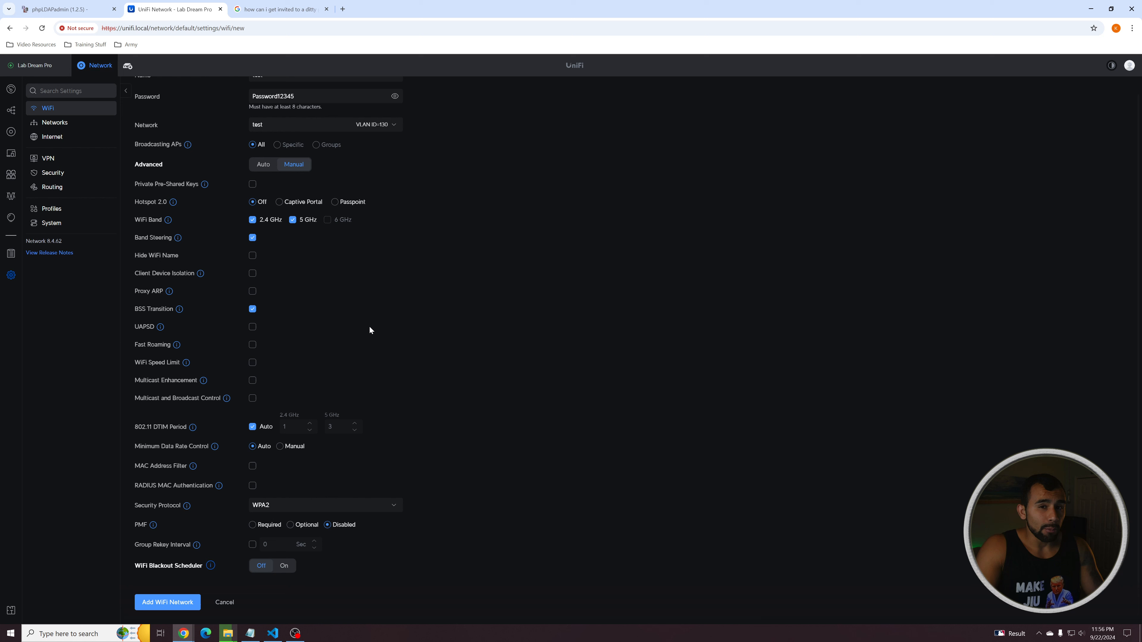
{"action": "mouse_move", "coordinate": [389, 307]}
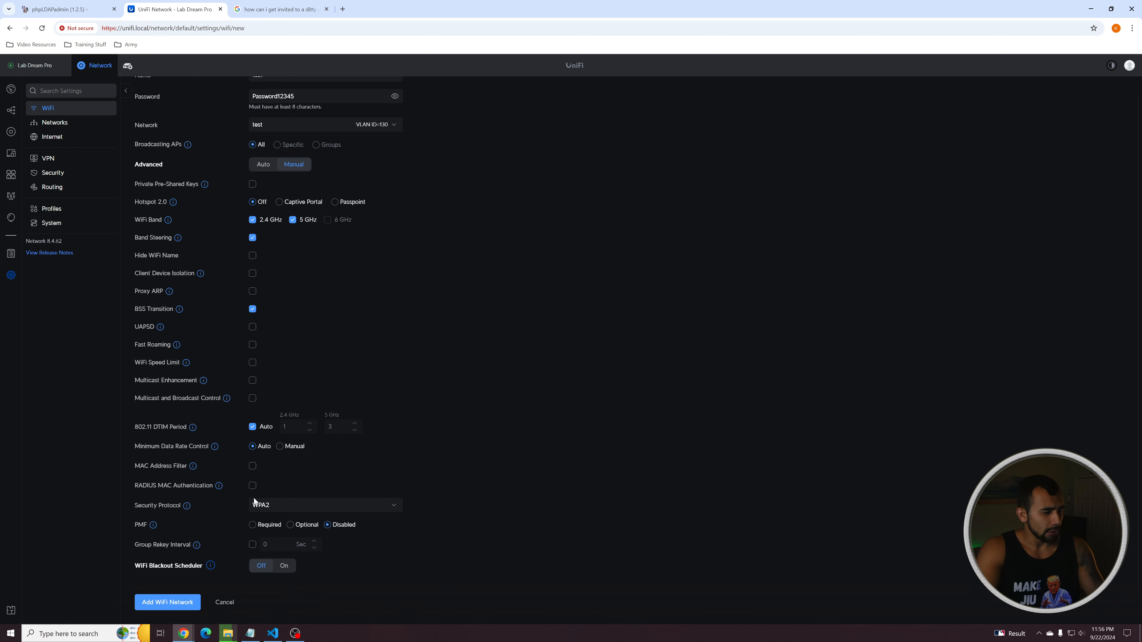
{"action": "mouse_move", "coordinate": [258, 529]}
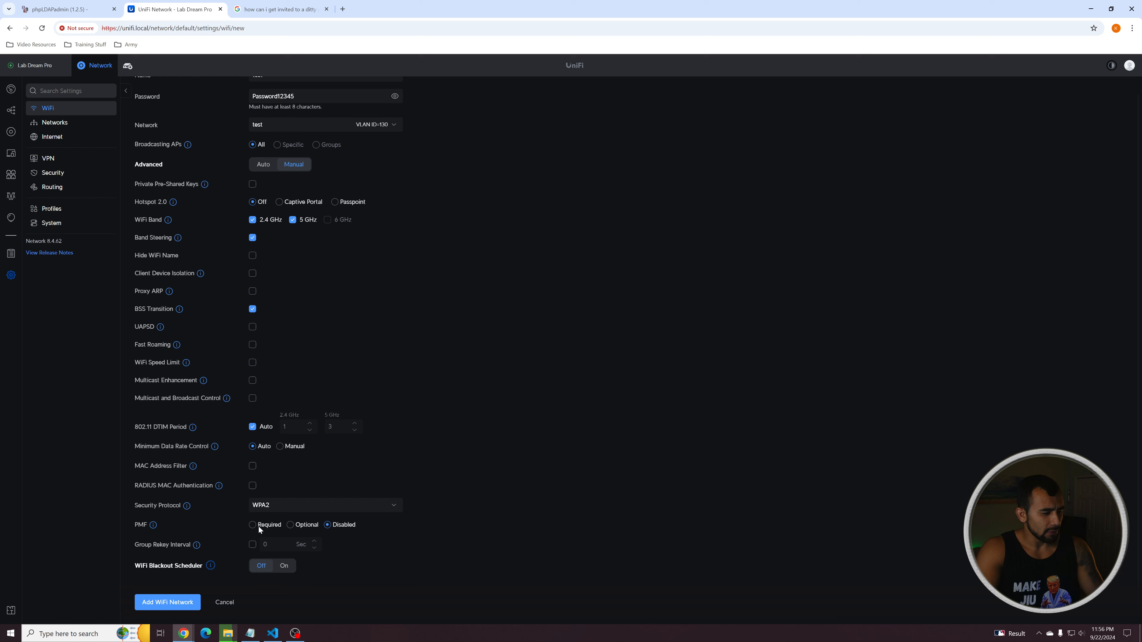
{"action": "mouse_move", "coordinate": [371, 456]}
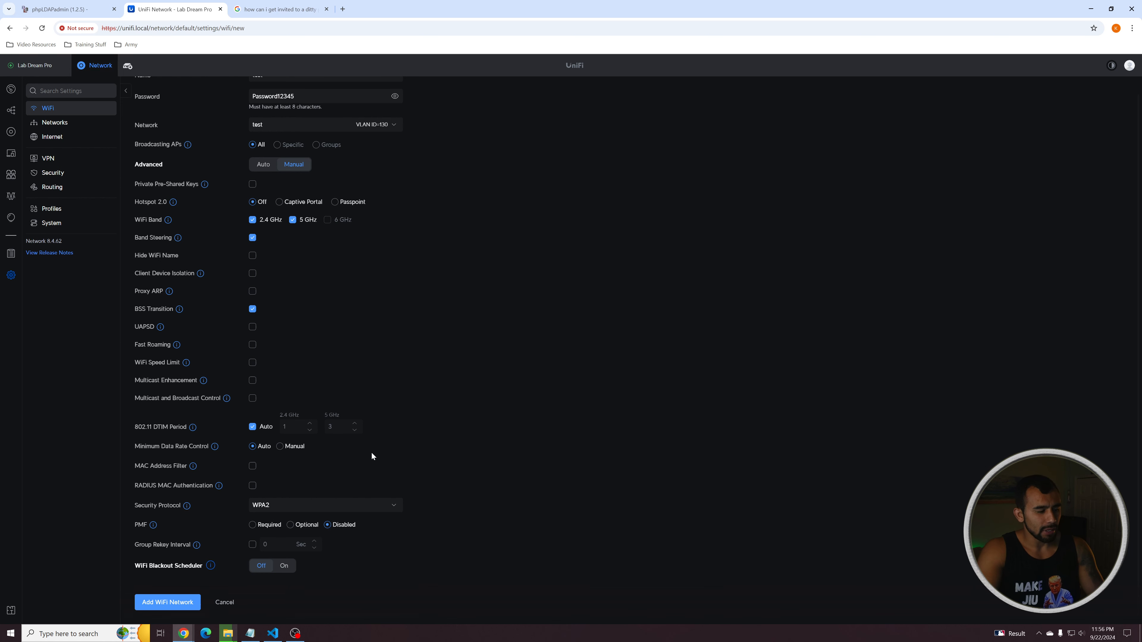
{"action": "mouse_move", "coordinate": [188, 594]}
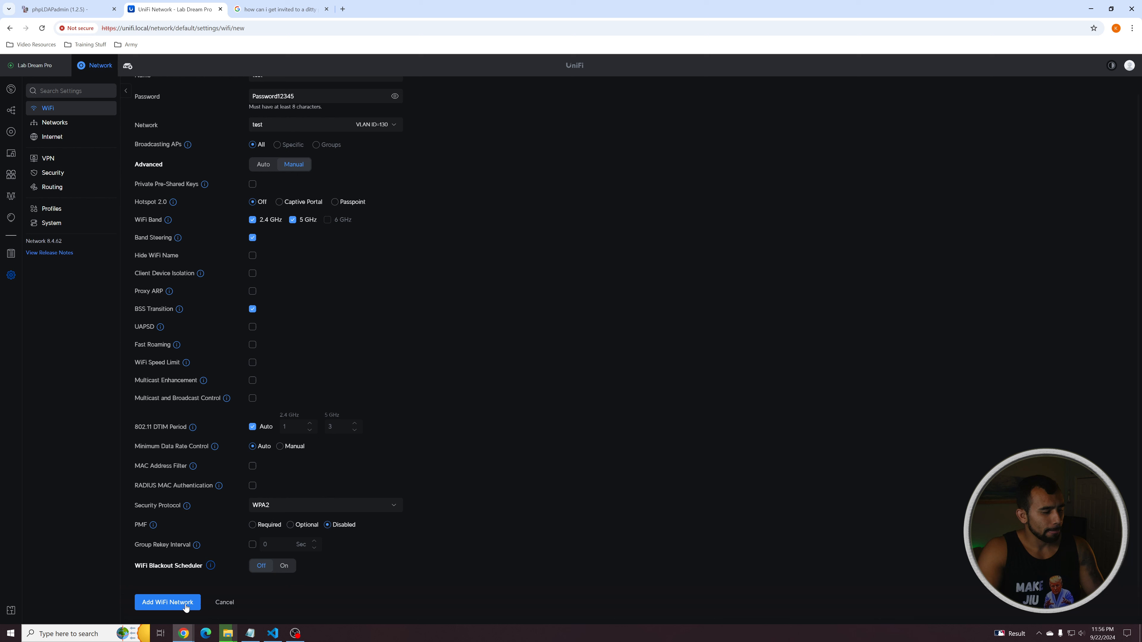
{"action": "left_click", "coordinate": [166, 602]}
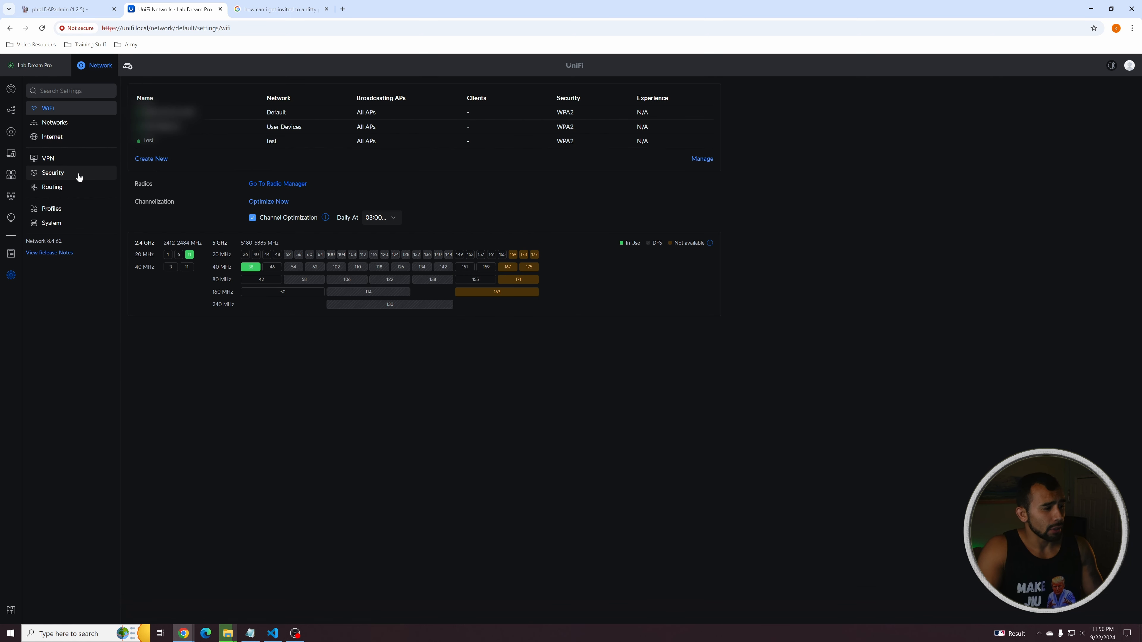
{"action": "mouse_move", "coordinate": [299, 188]}
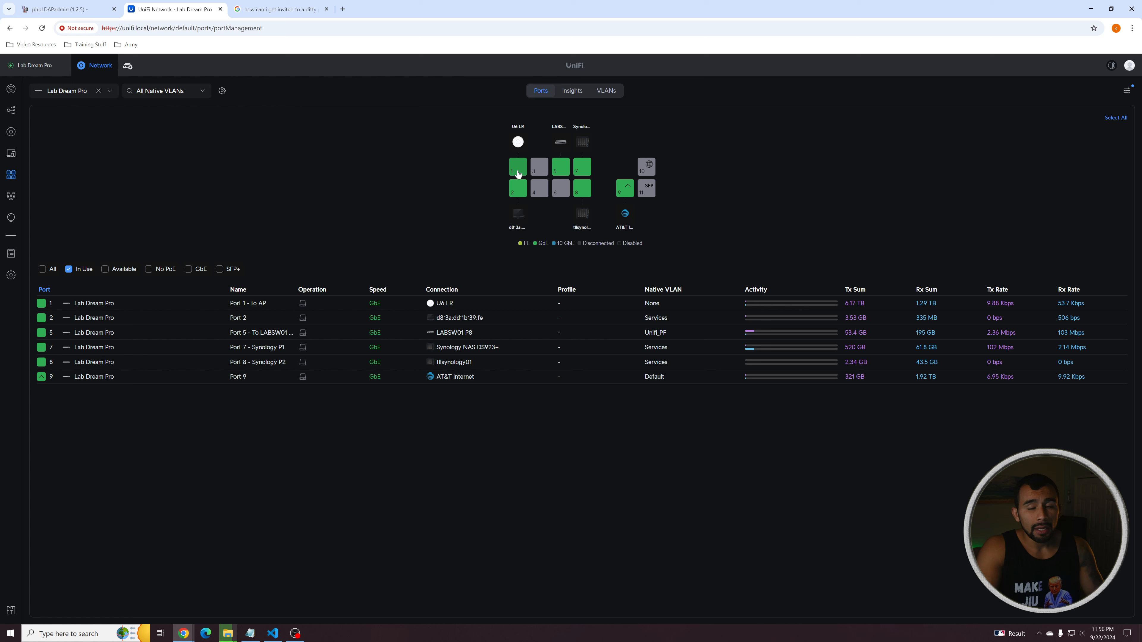
{"action": "mouse_move", "coordinate": [448, 141]}
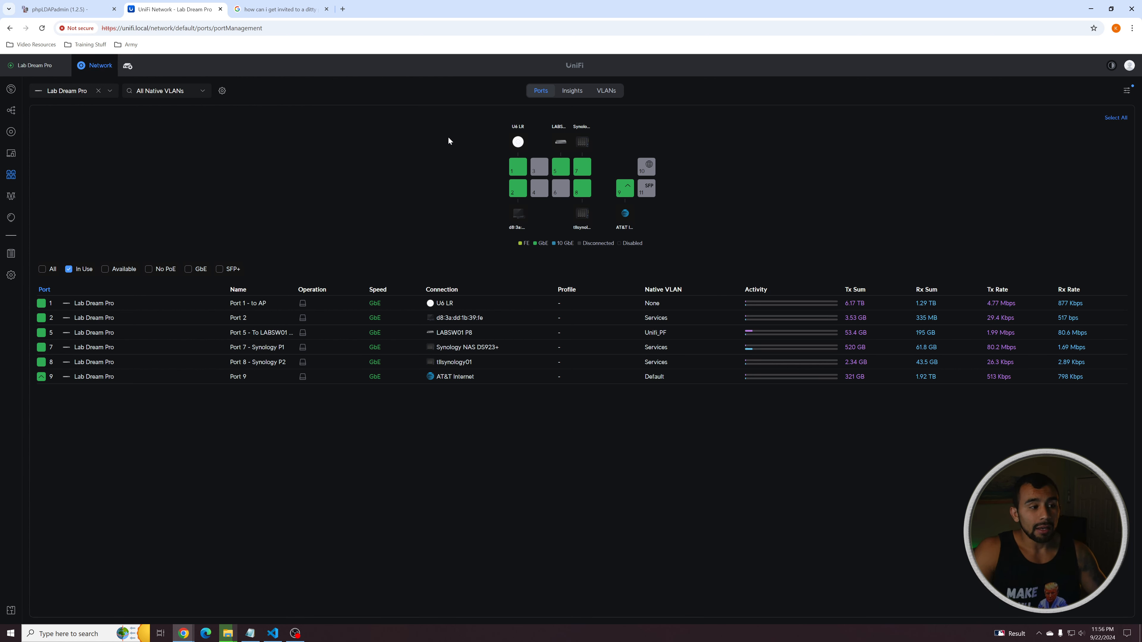
{"action": "mouse_move", "coordinate": [478, 133]}
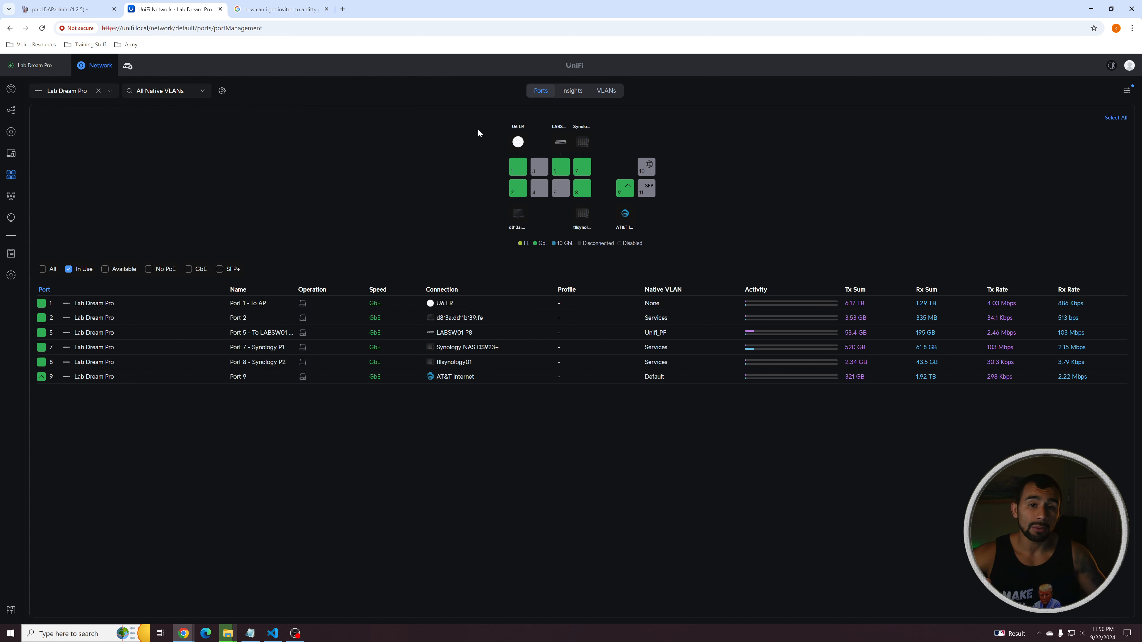
{"action": "mouse_move", "coordinate": [491, 180]}
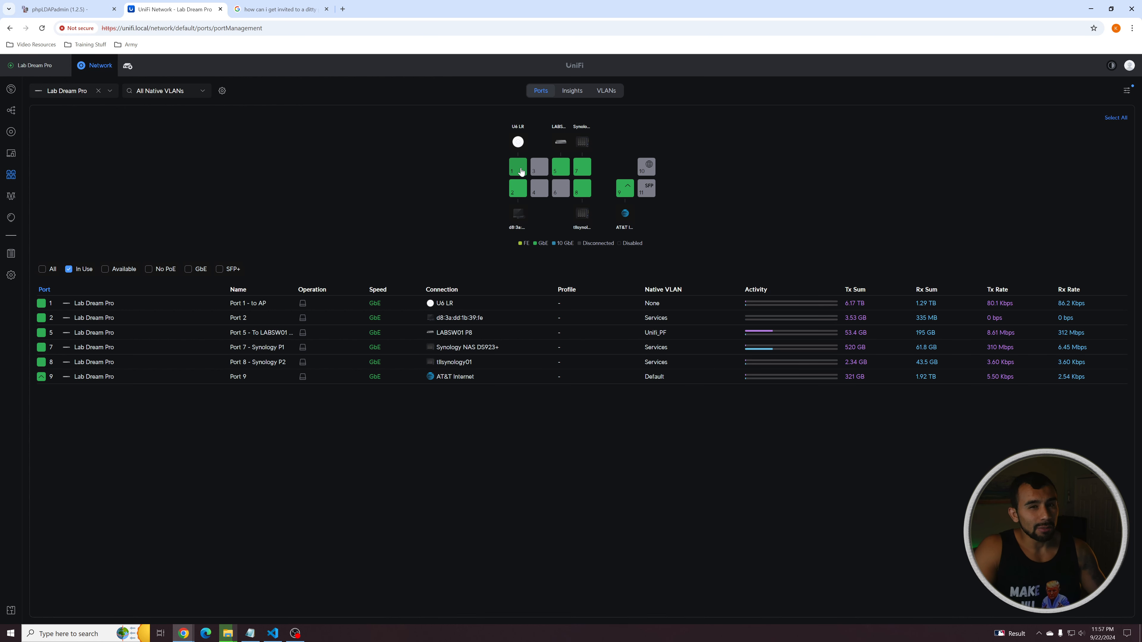
Step: On Port 1 (to AP), add test (130) to the tagged VLANs and save
{"action": "left_click", "coordinate": [517, 165]}
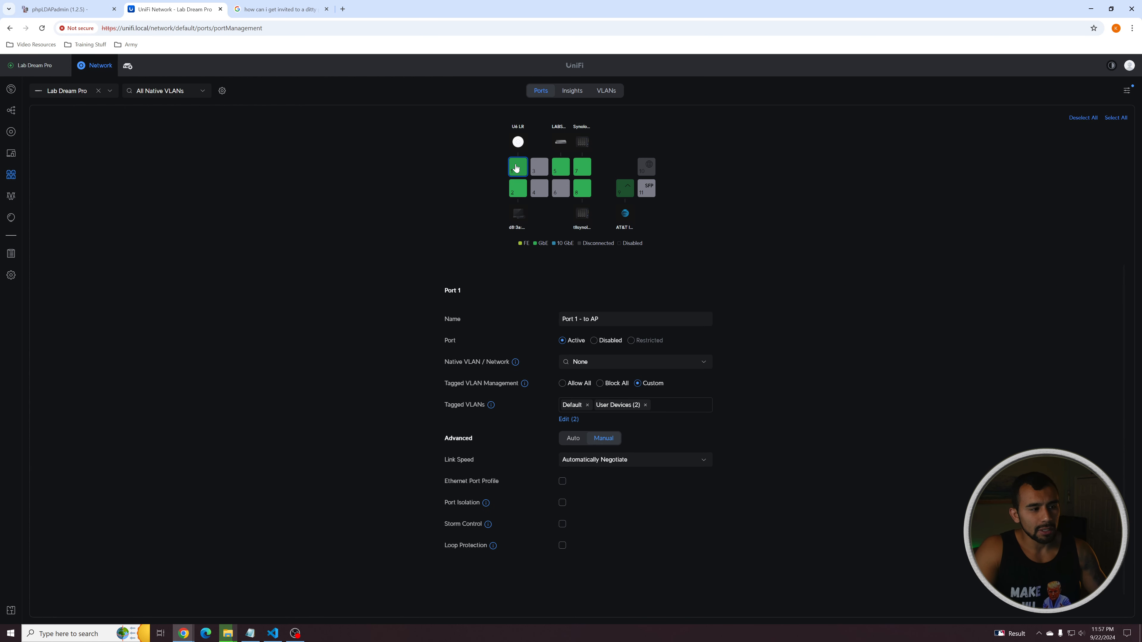
{"action": "mouse_move", "coordinate": [666, 414]}
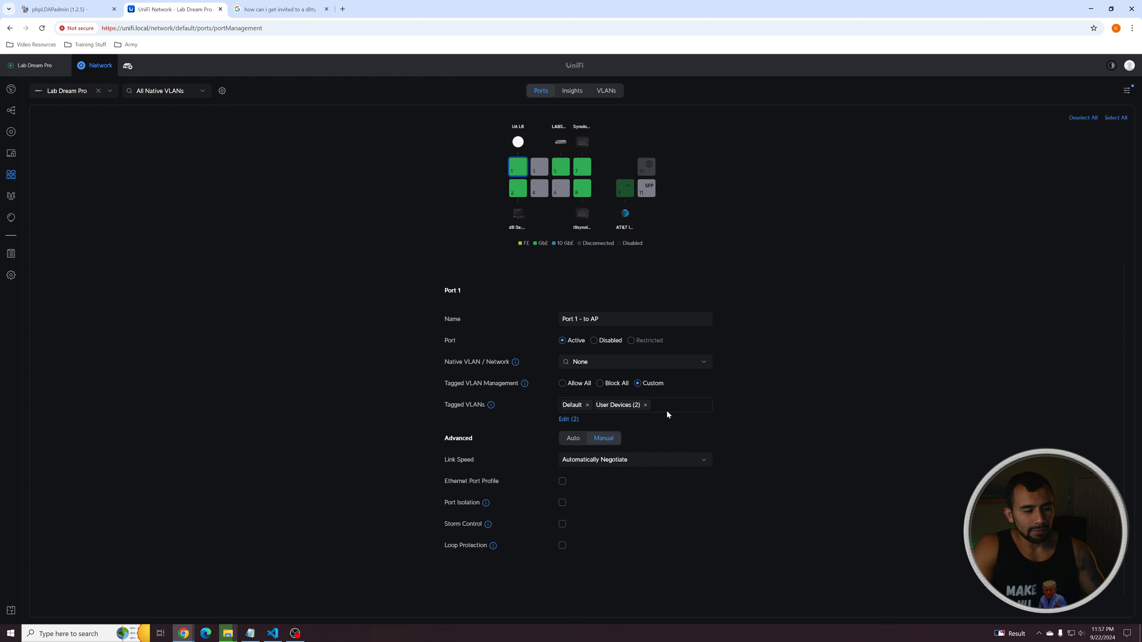
{"action": "left_click", "coordinate": [567, 419]}
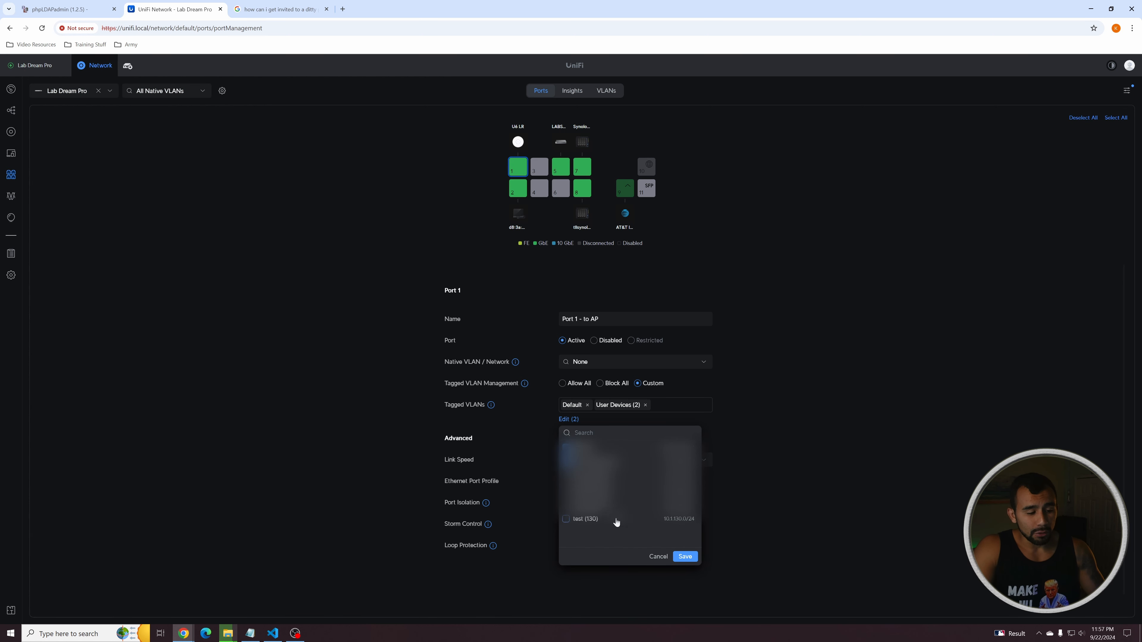
{"action": "left_click", "coordinate": [565, 518]}
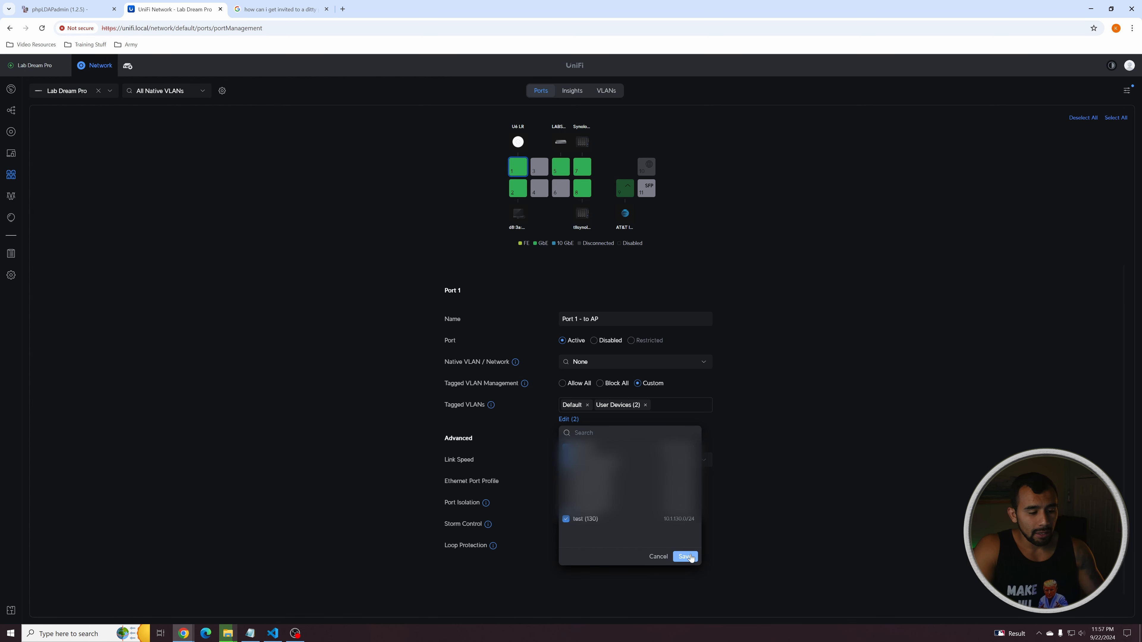
{"action": "left_click", "coordinate": [684, 556]}
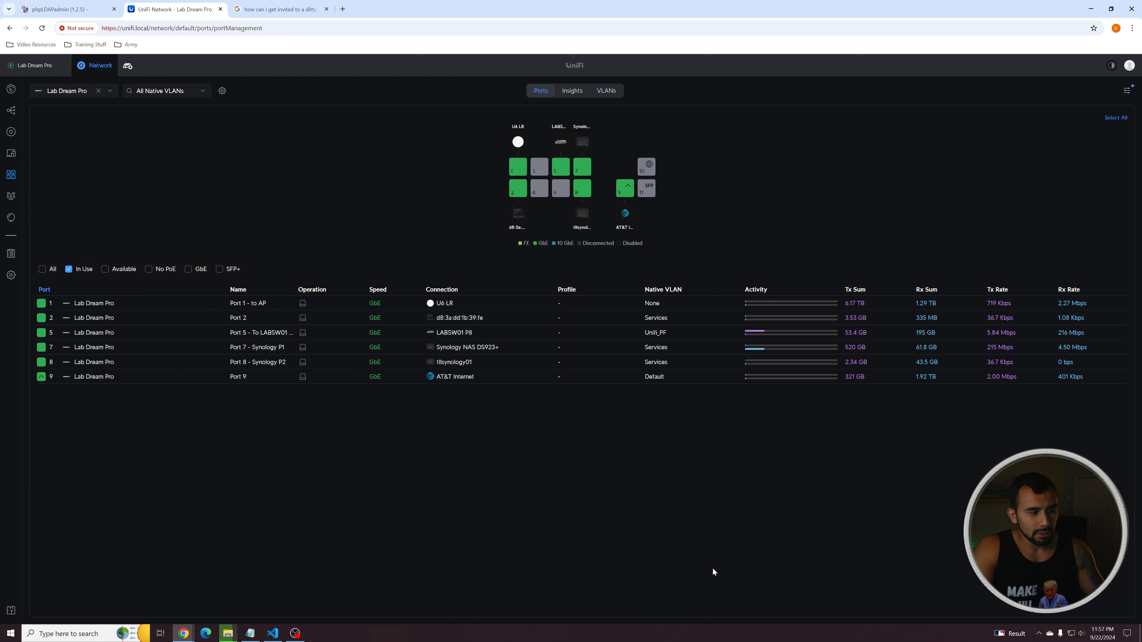
{"action": "mouse_move", "coordinate": [417, 321]}
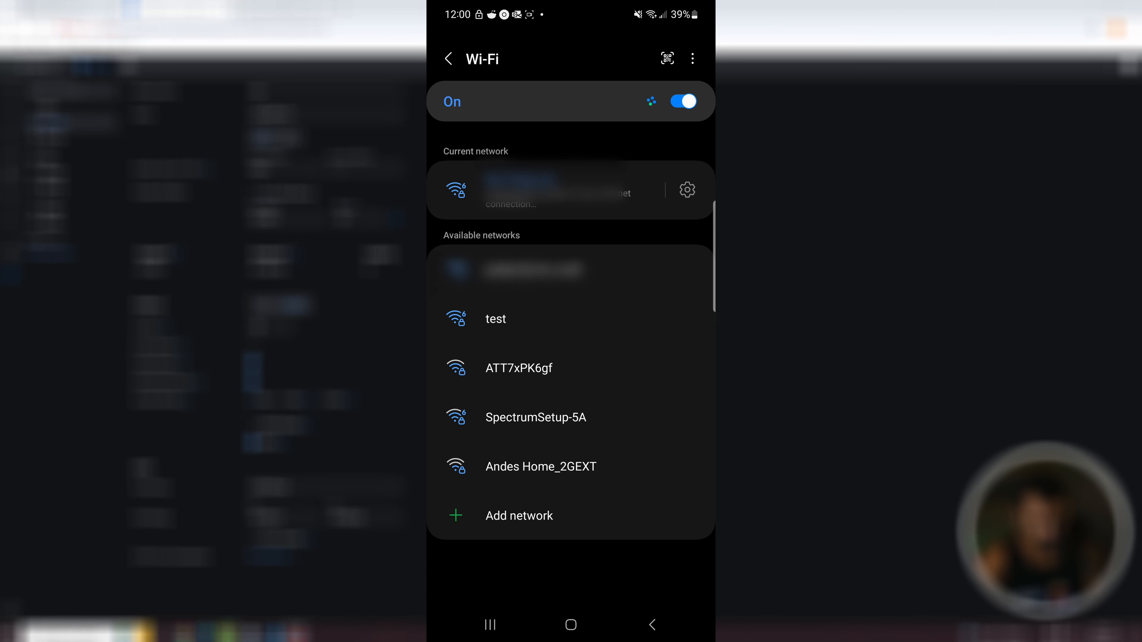
Step: Join the 'test' WiFi on the phone with its password and review the connection details
{"action": "left_click", "coordinate": [495, 319]}
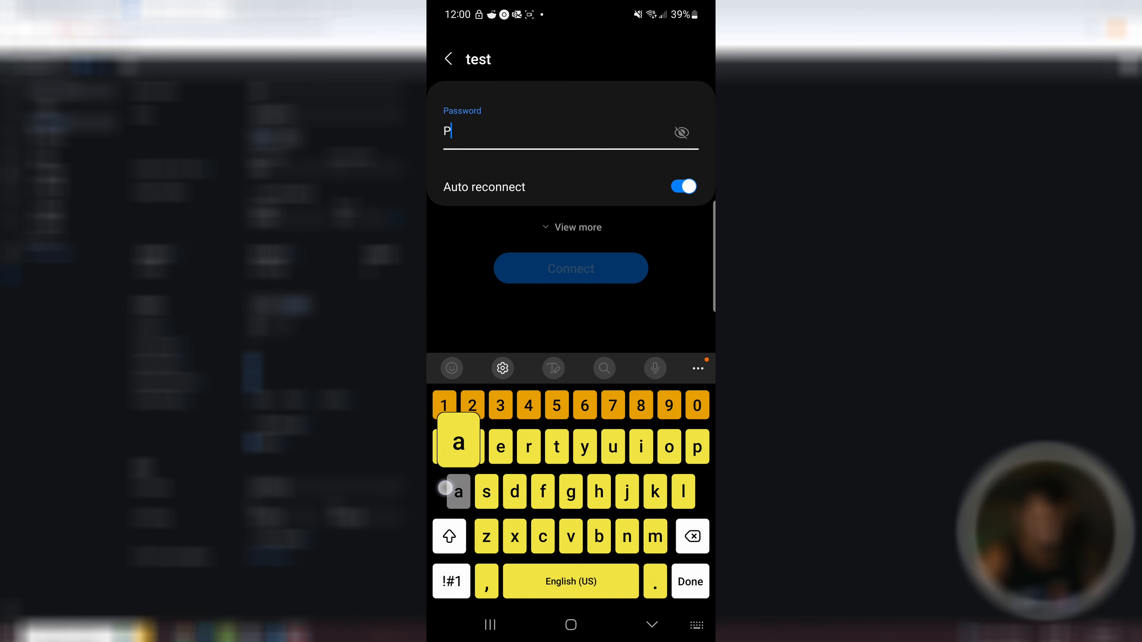
{"action": "left_click", "coordinate": [471, 405]}
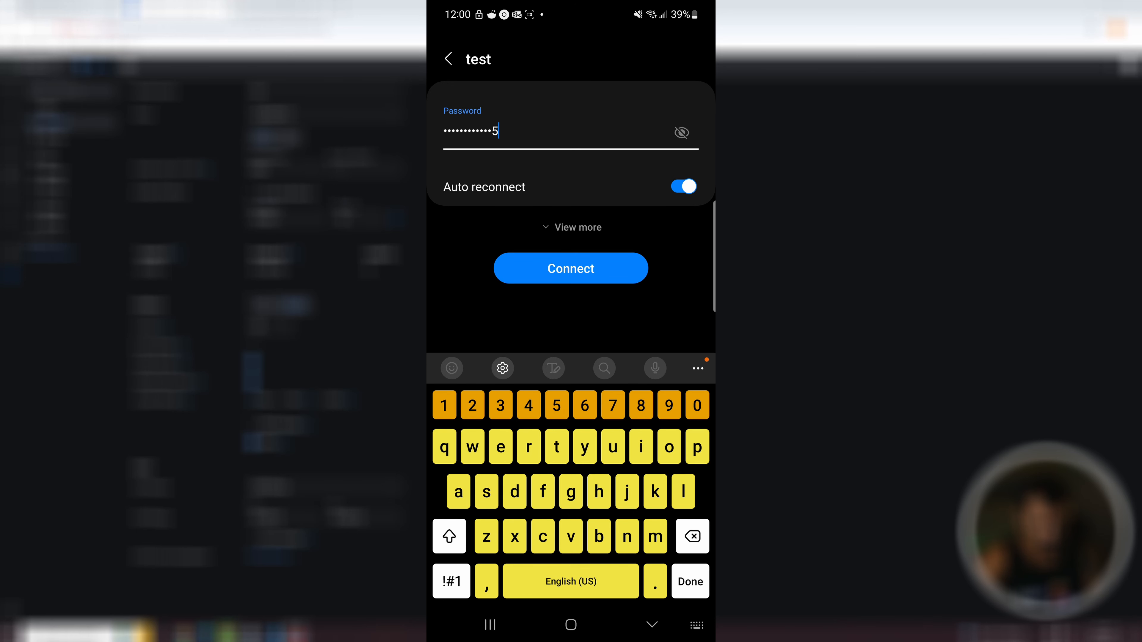
{"action": "left_click", "coordinate": [570, 268]}
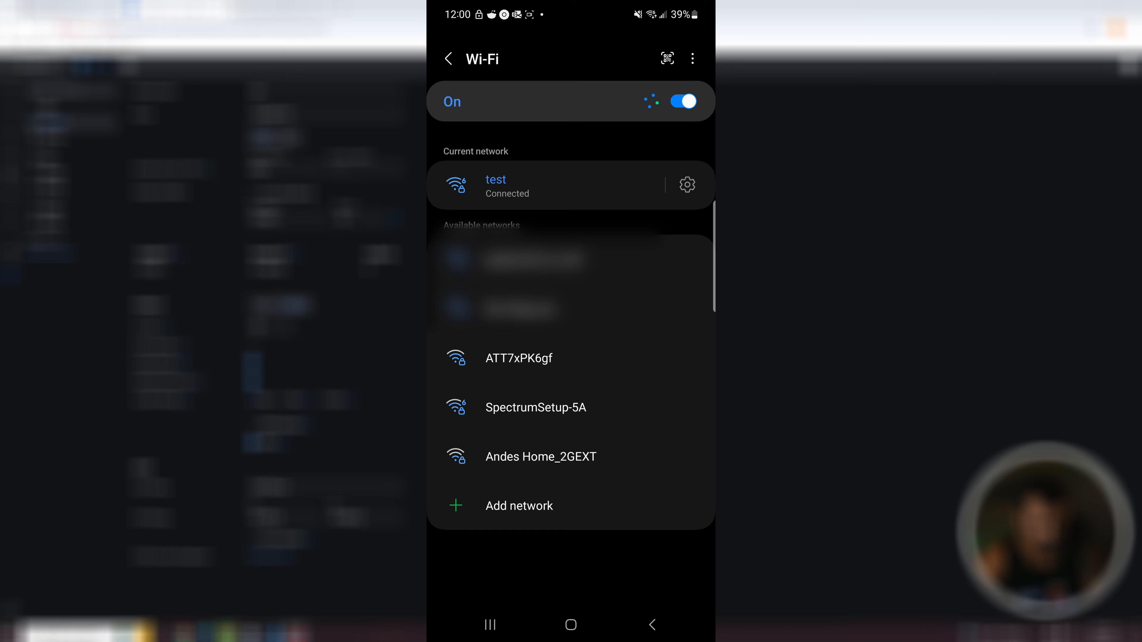
{"action": "left_click", "coordinate": [502, 184]}
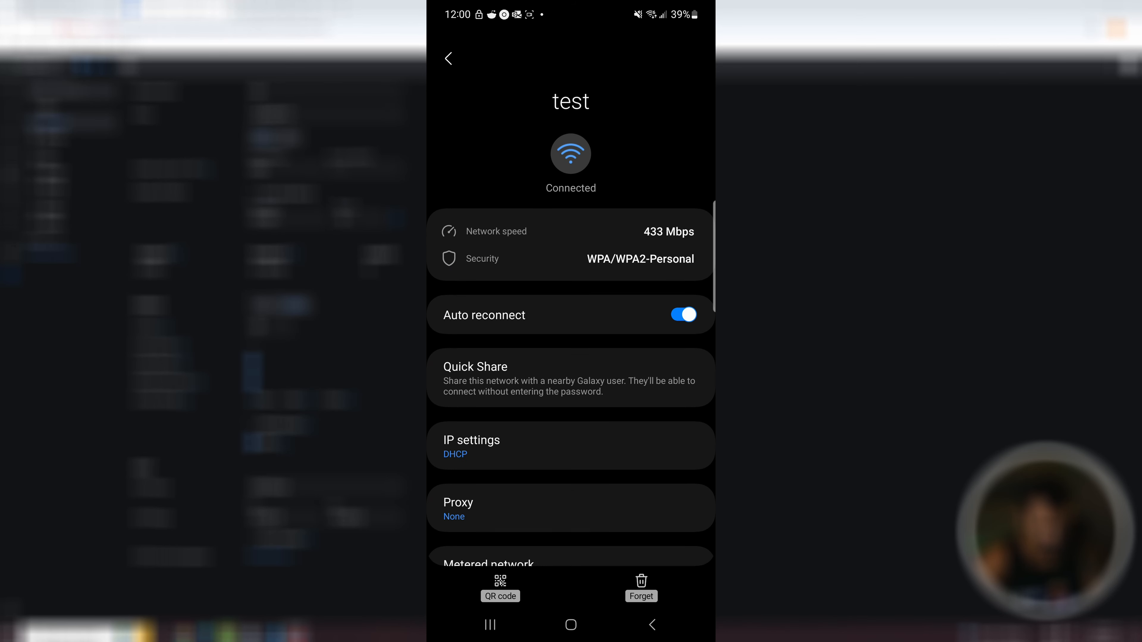
{"action": "scroll", "scroll_direction": "down", "scroll_amount": 3}
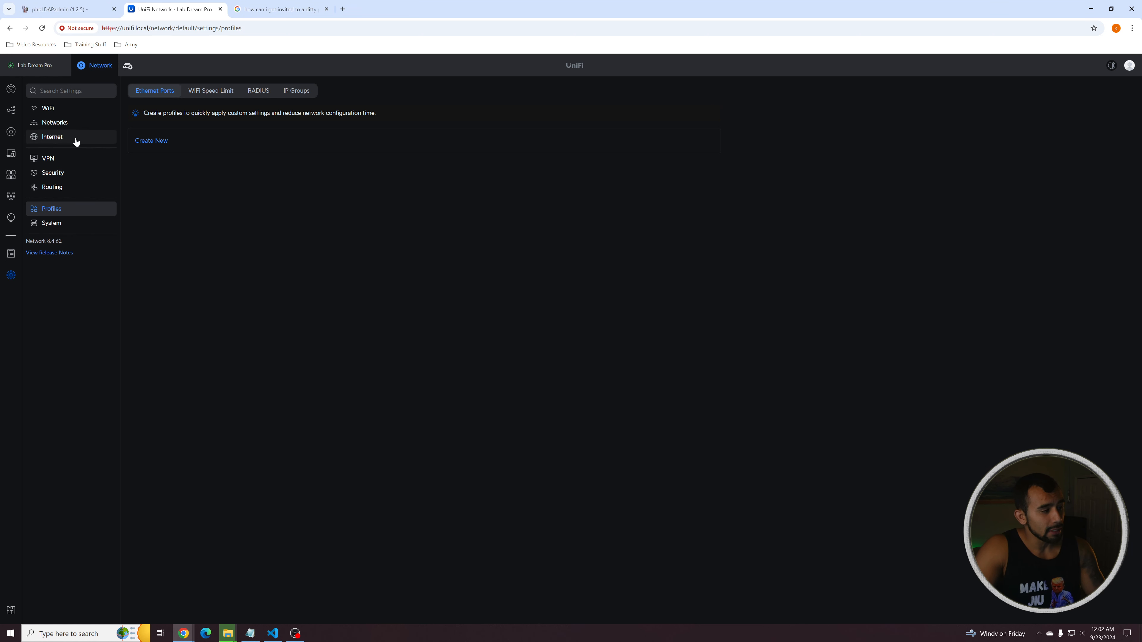
Step: Add a WiFi Speed Limit profile 'wifi 10mbps' capping download and upload at 10 Mbps
{"action": "left_click", "coordinate": [211, 90]}
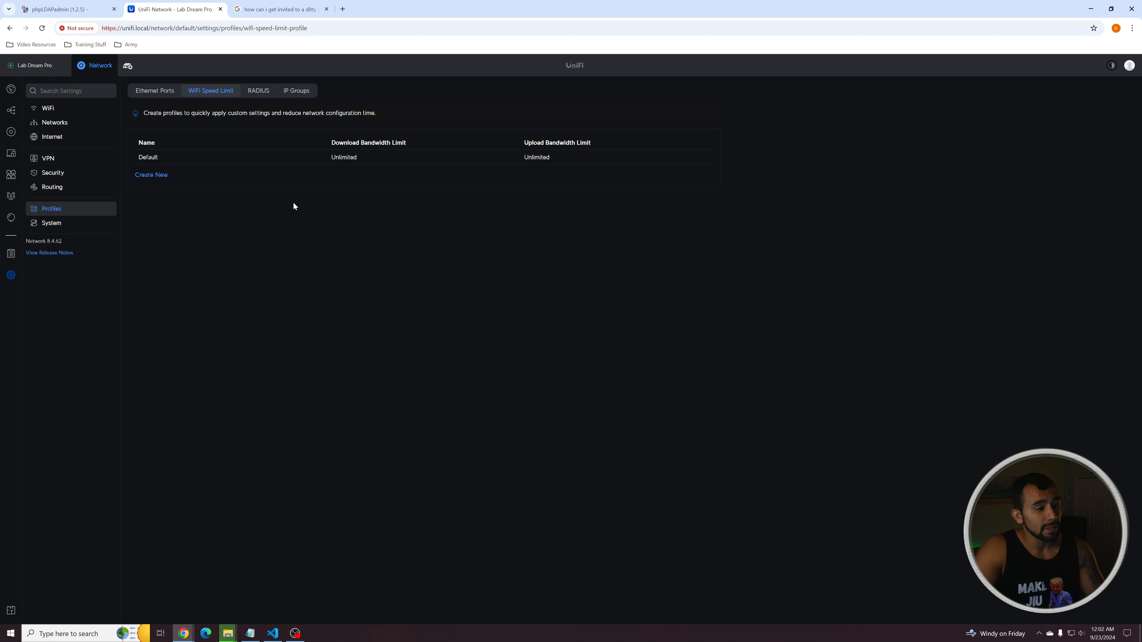
{"action": "mouse_move", "coordinate": [297, 209]}
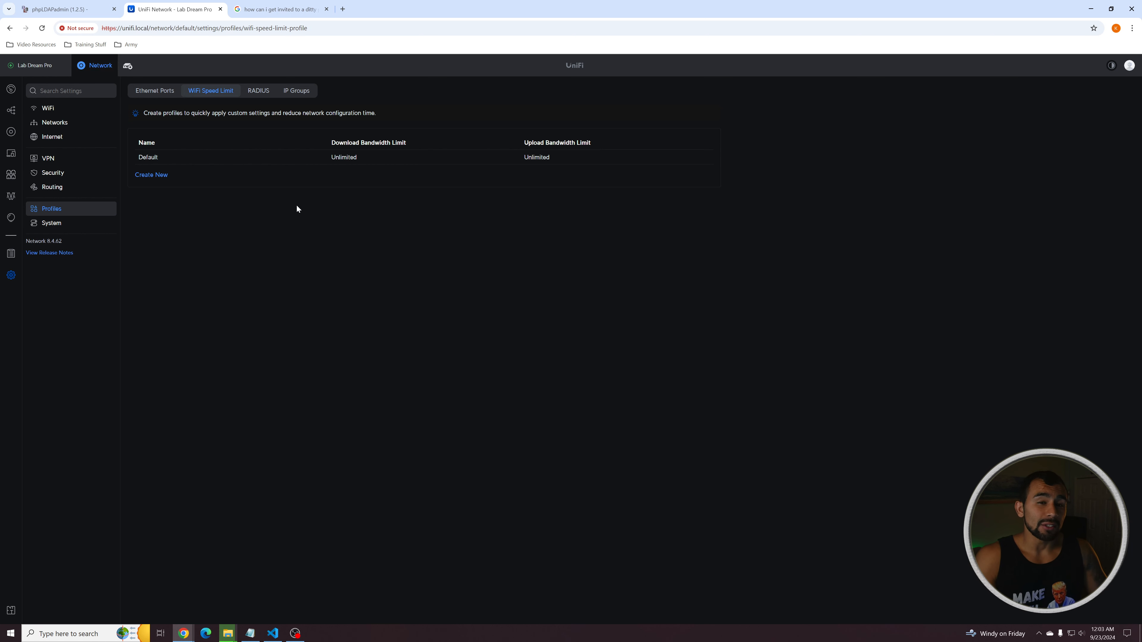
{"action": "mouse_move", "coordinate": [154, 267]}
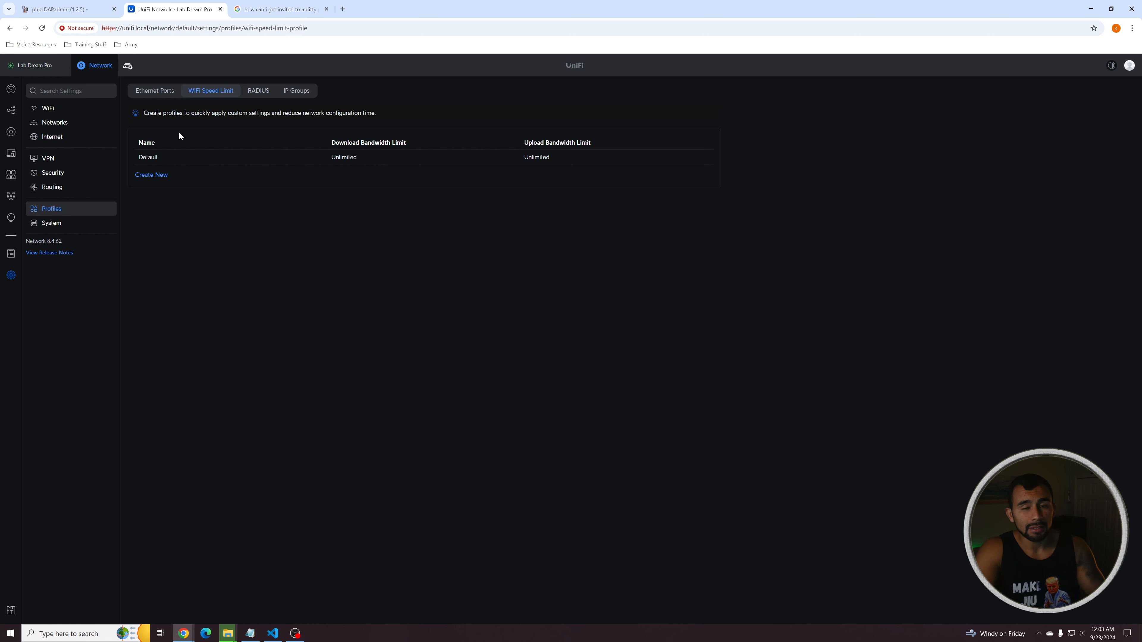
{"action": "left_click", "coordinate": [148, 156]}
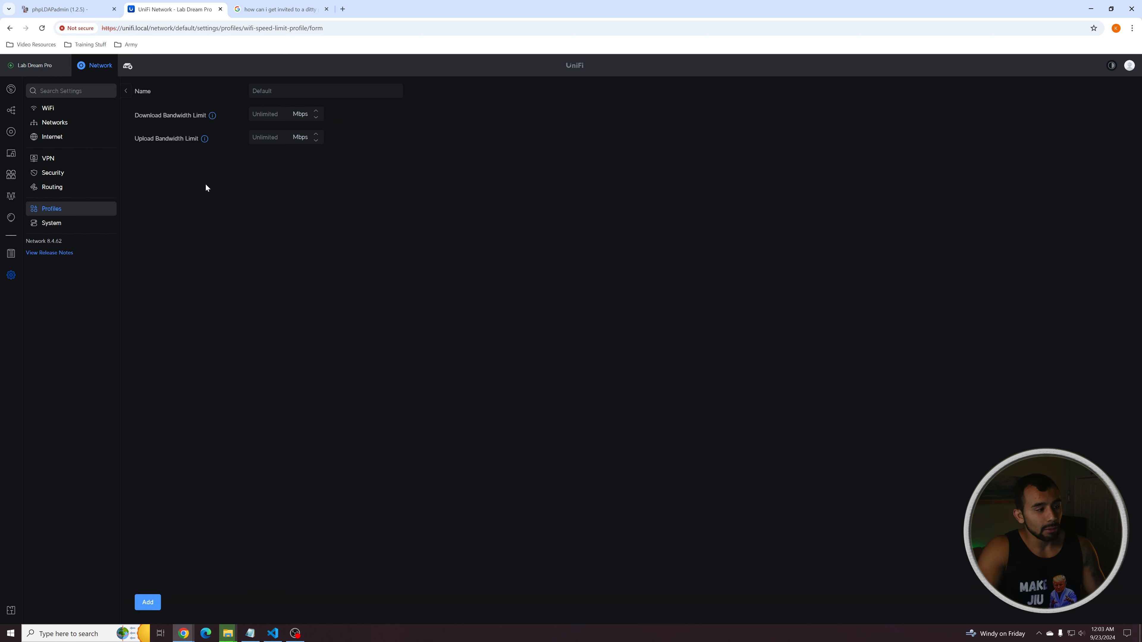
{"action": "left_click", "coordinate": [325, 91]}
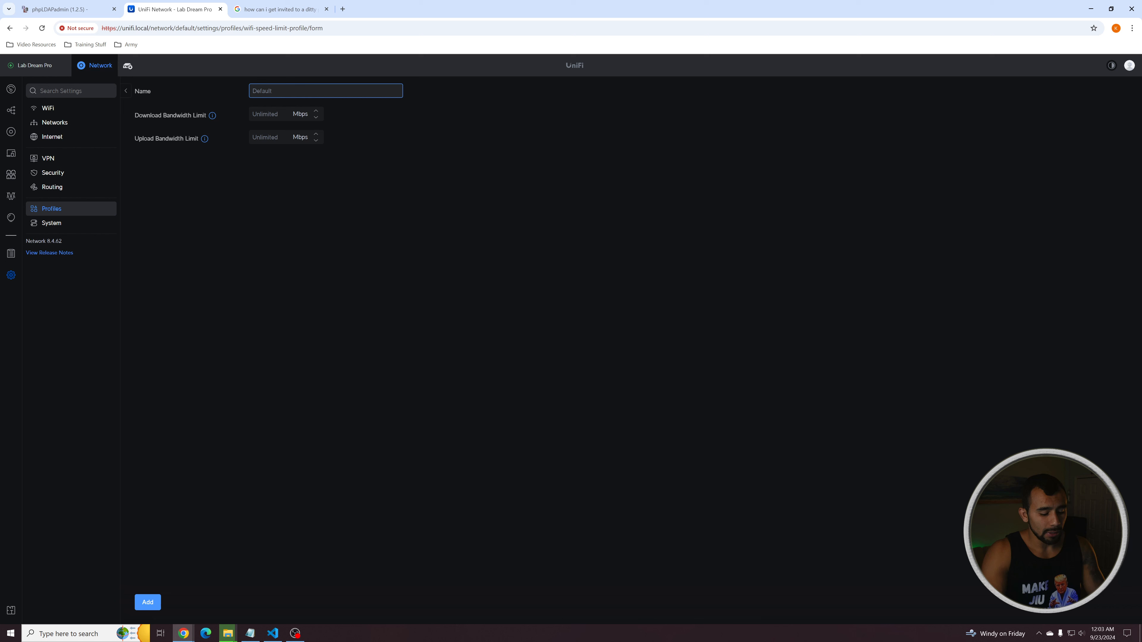
{"action": "type", "text": "wifi 10mbps"}
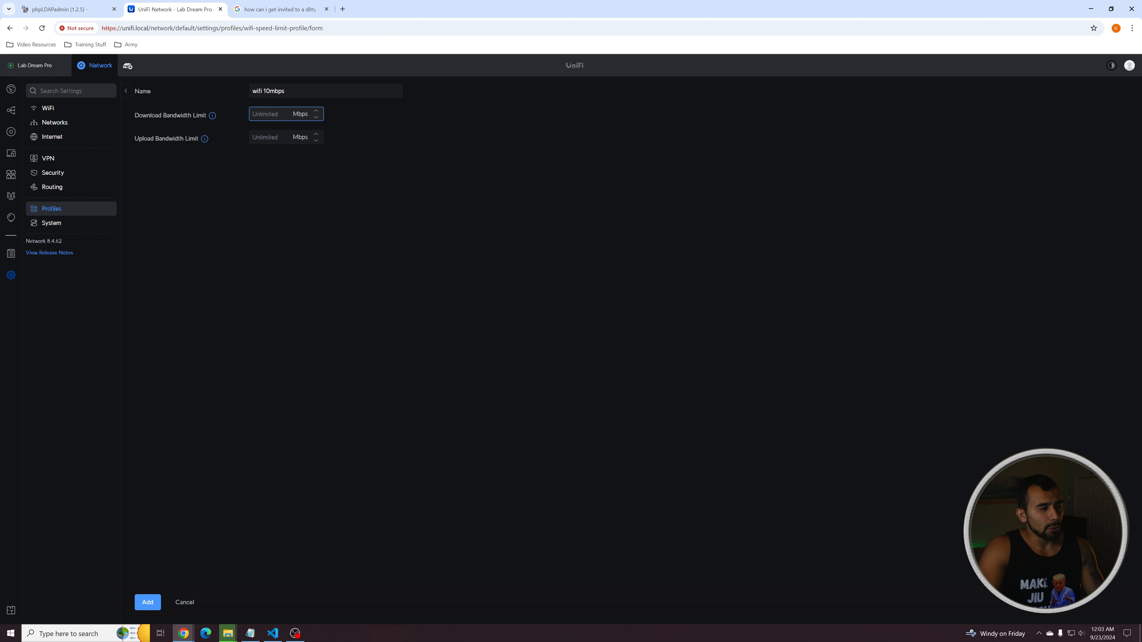
{"action": "type", "text": "10"}
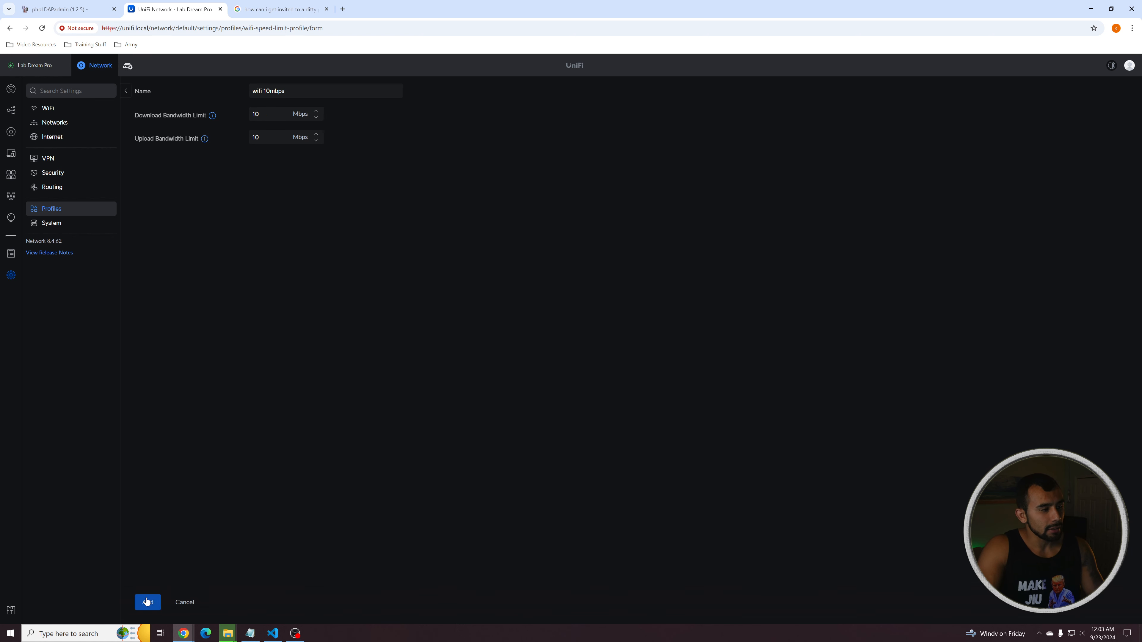
{"action": "left_click", "coordinate": [147, 602]}
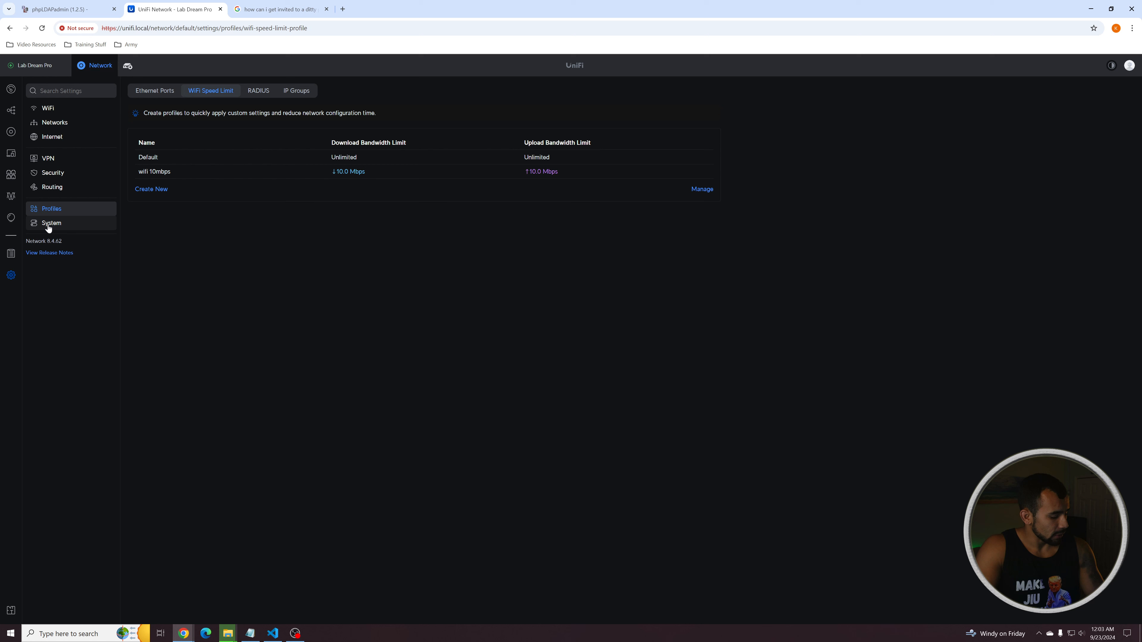
{"action": "mouse_move", "coordinate": [52, 136]}
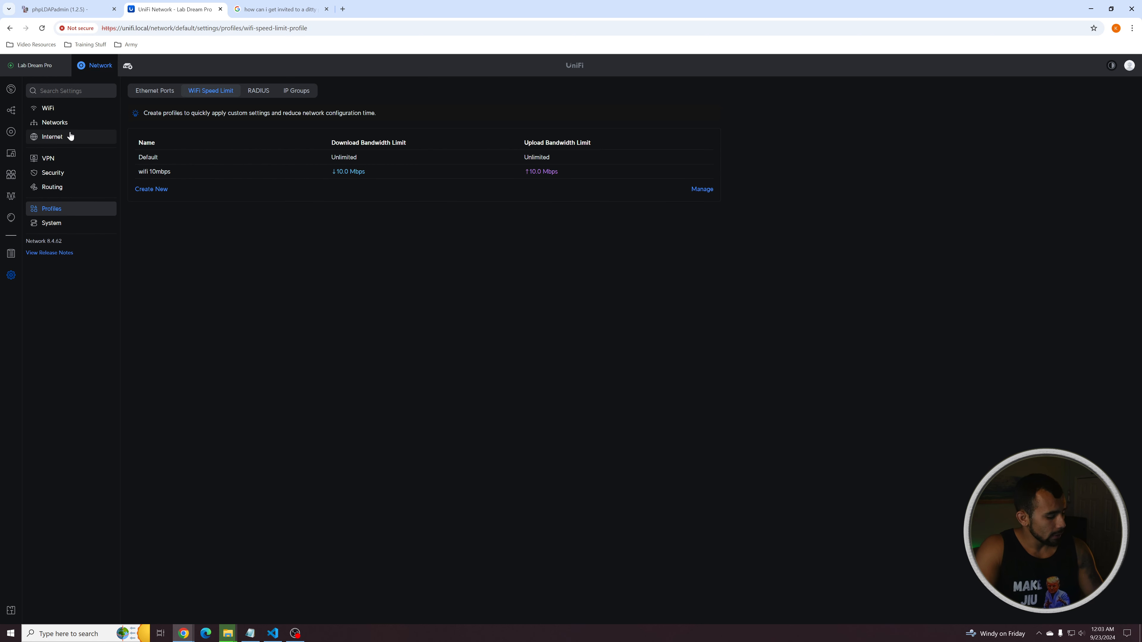
{"action": "left_click", "coordinate": [55, 123]}
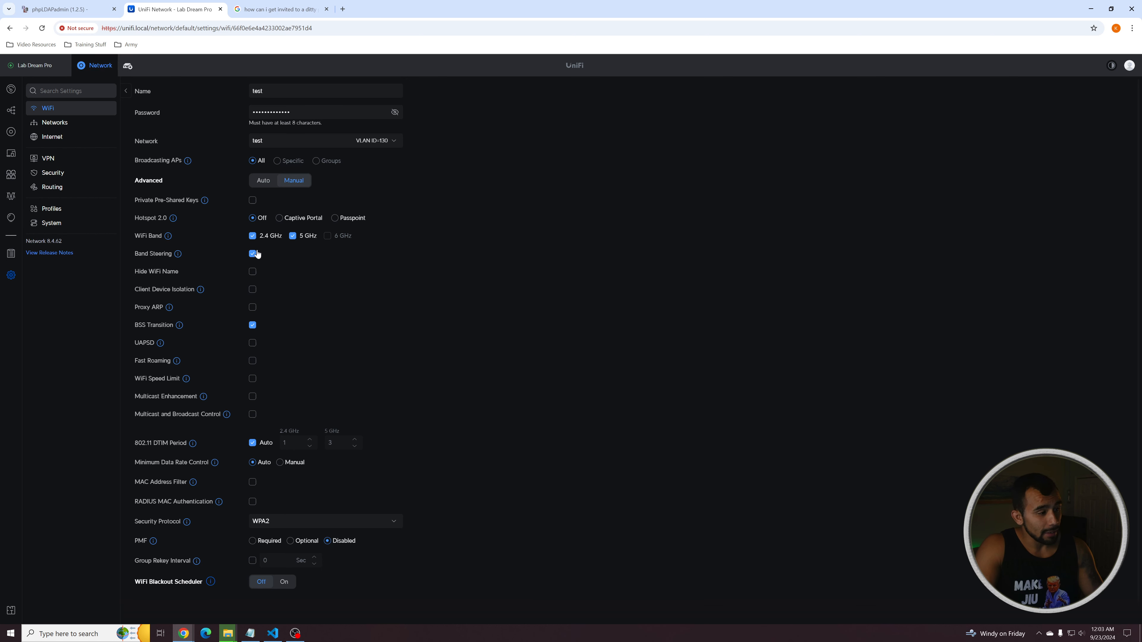
Step: Apply the wifi 10mbps speed limit to test and return to the WiFi list
{"action": "scroll", "scroll_direction": "down", "scroll_amount": 3}
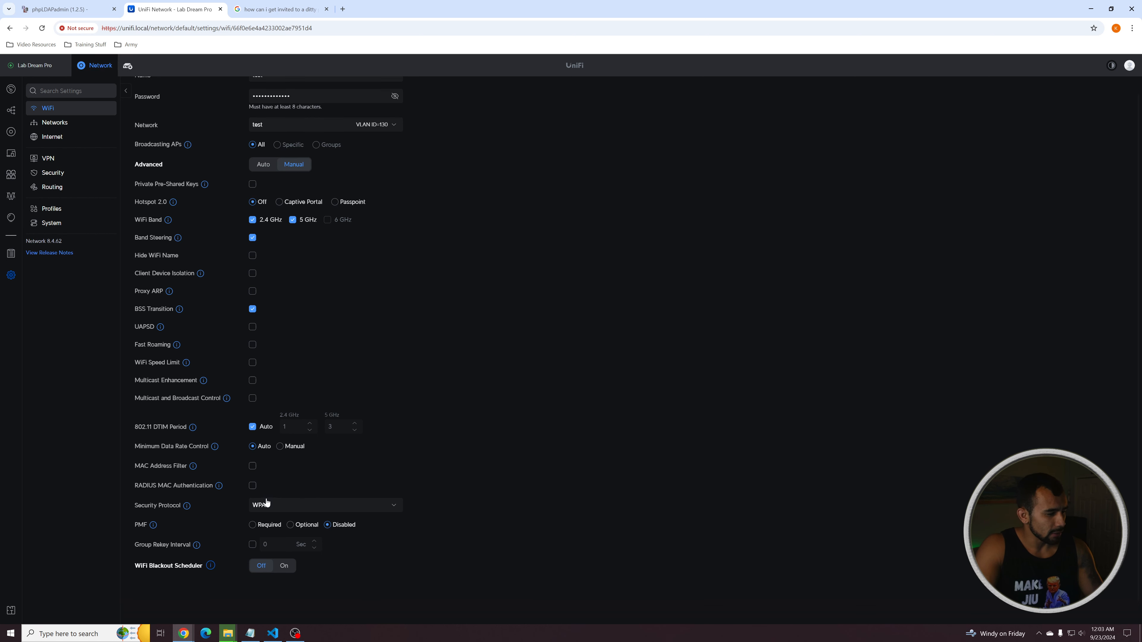
{"action": "left_click", "coordinate": [253, 362]}
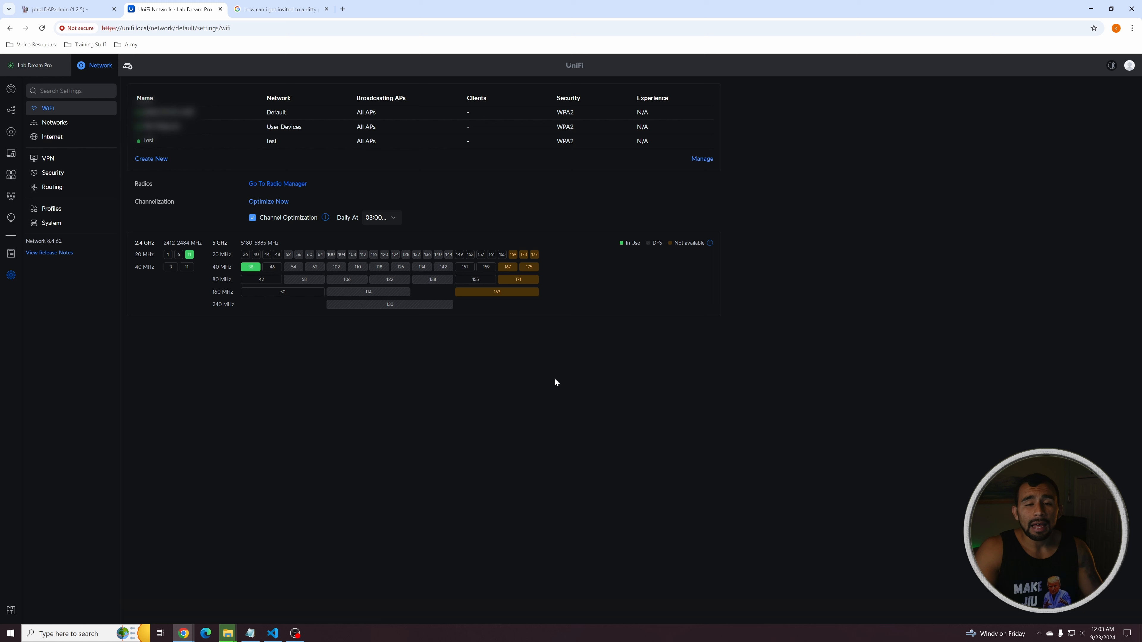
{"action": "mouse_move", "coordinate": [440, 390]}
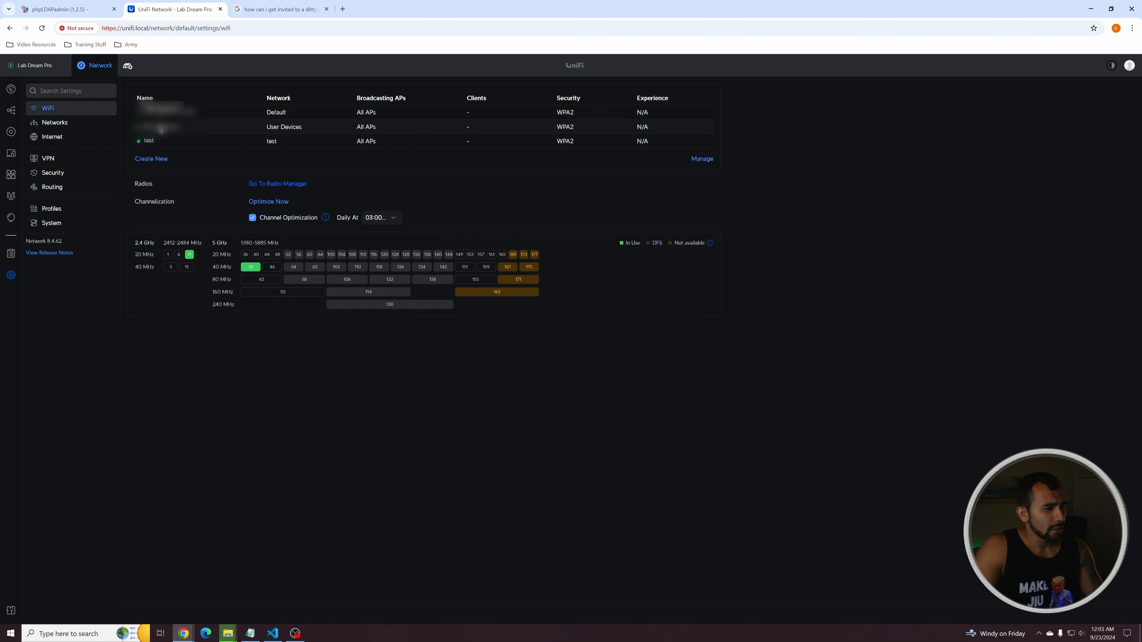
{"action": "mouse_move", "coordinate": [466, 129]}
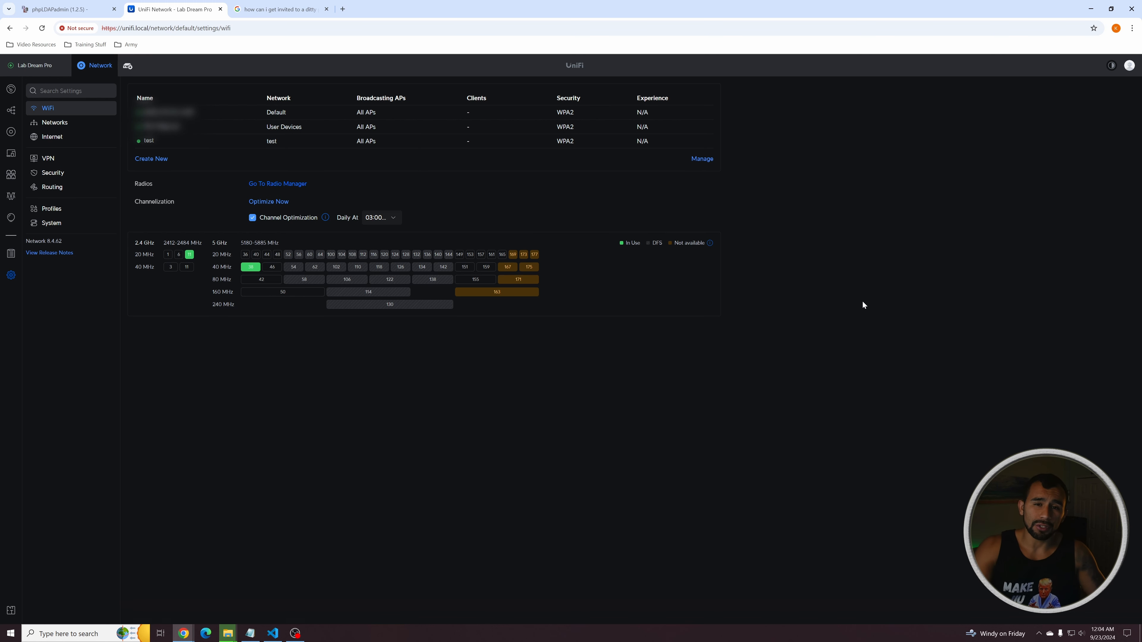
{"action": "mouse_move", "coordinate": [765, 331]}
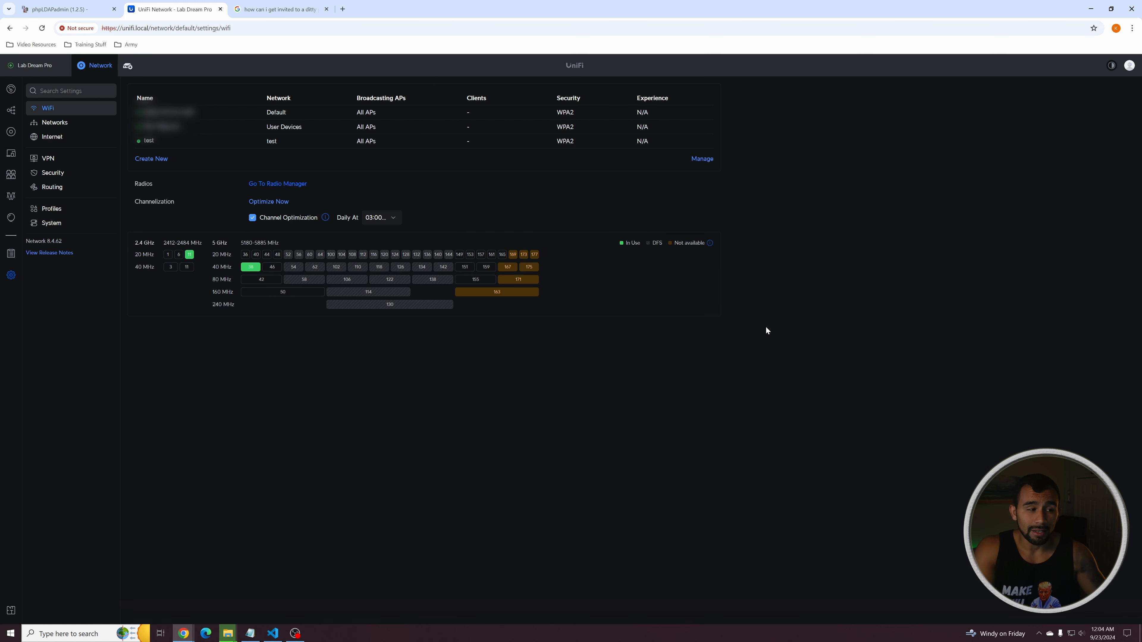
{"action": "mouse_move", "coordinate": [694, 286]}
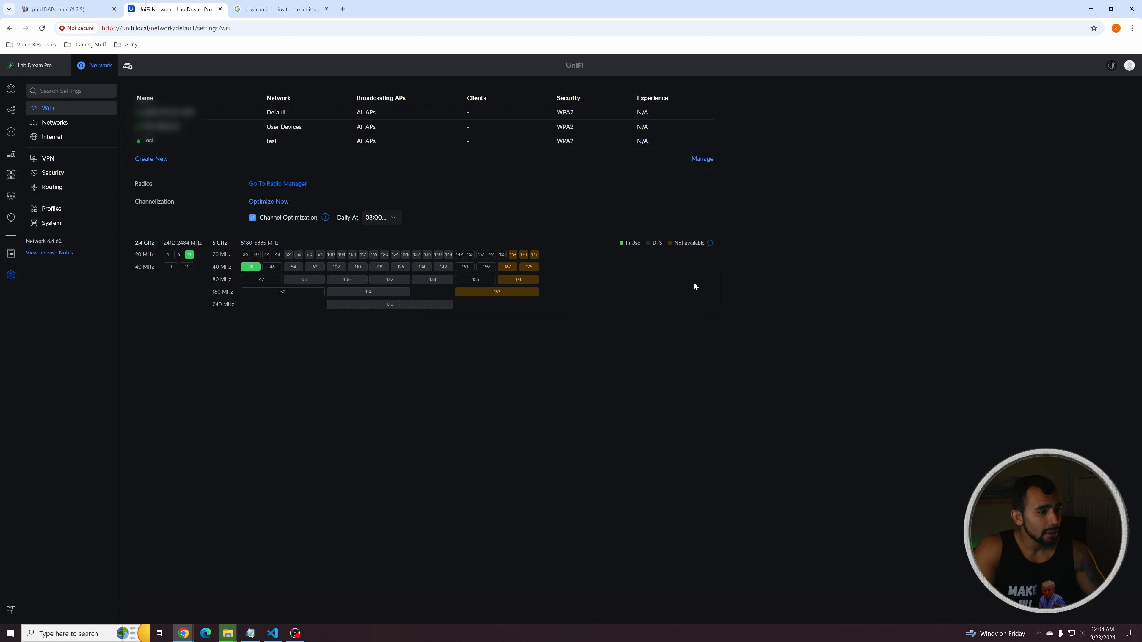
{"action": "mouse_move", "coordinate": [243, 240]}
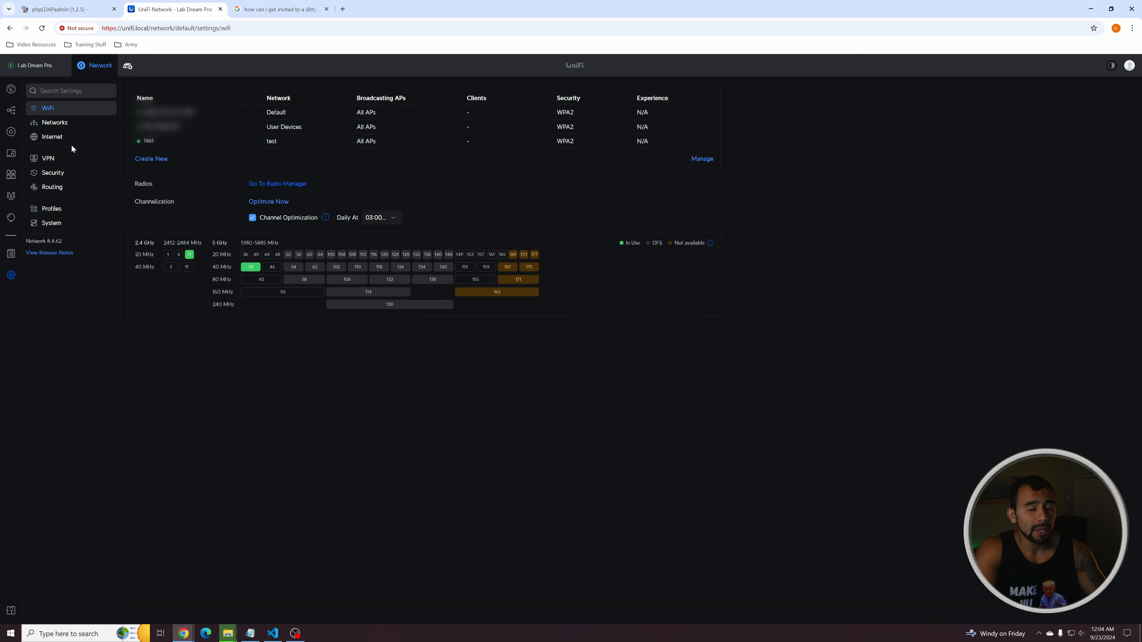
{"action": "mouse_move", "coordinate": [51, 208]}
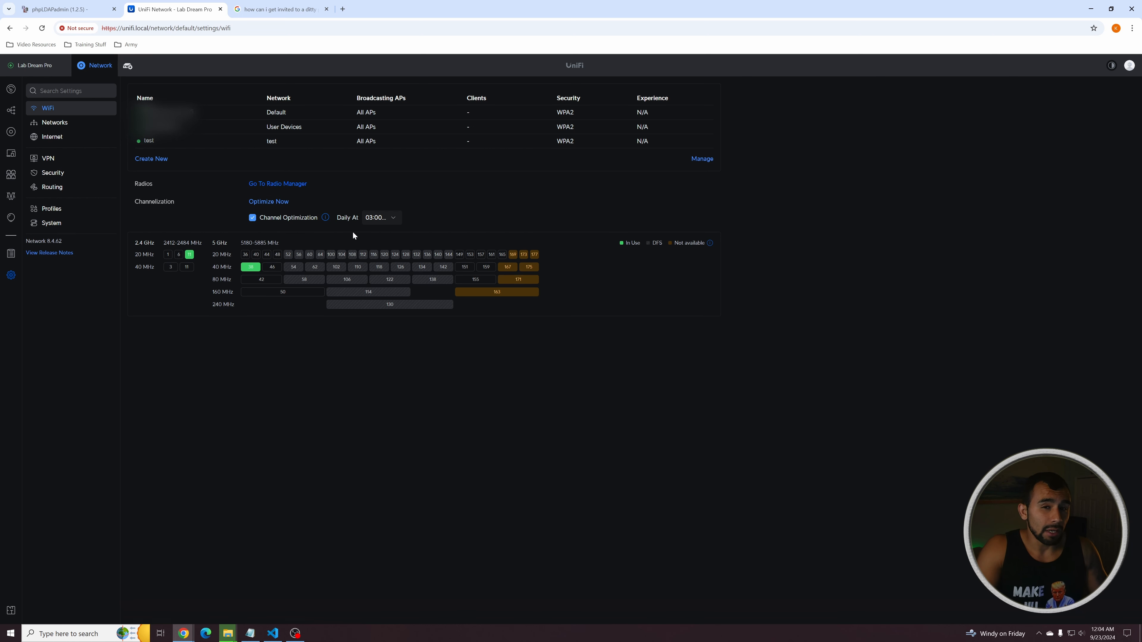
{"action": "mouse_move", "coordinate": [169, 140]}
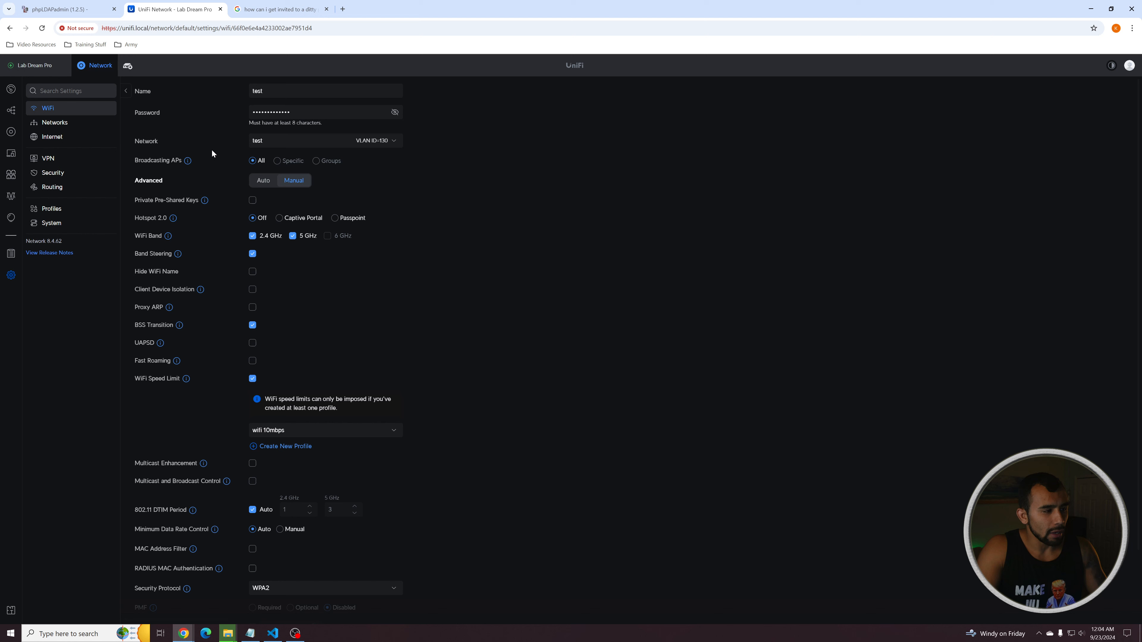
Step: Switch the test SSID's Hotspot 2.0 to Captive Portal so it shows as Open
{"action": "scroll", "scroll_direction": "down", "scroll_amount": 3}
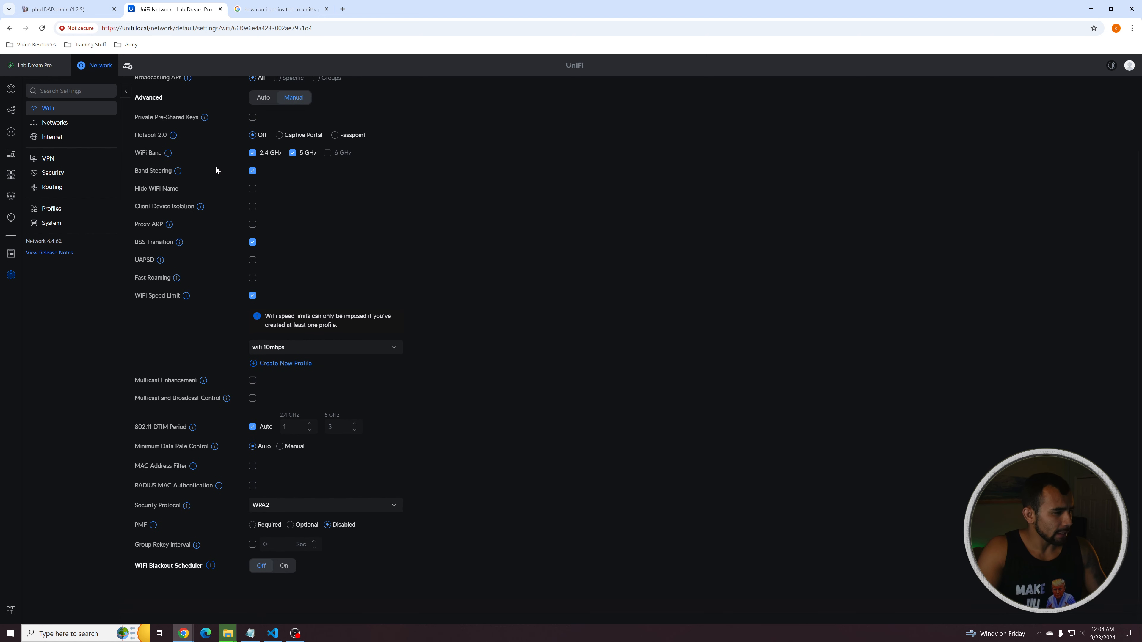
{"action": "left_click", "coordinate": [280, 135]}
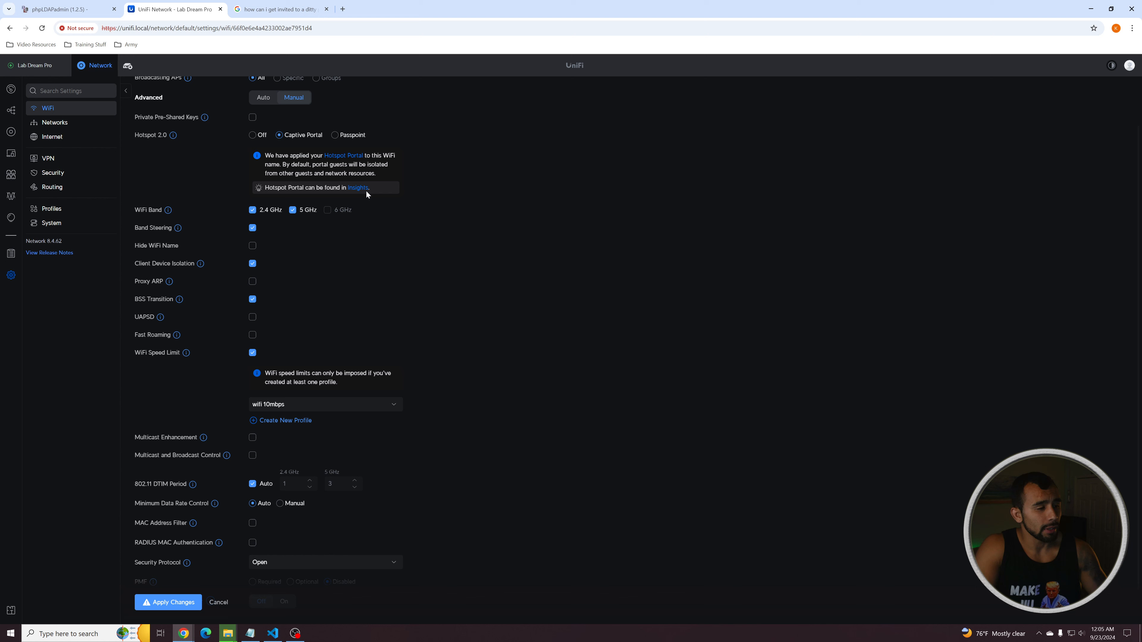
{"action": "scroll", "scroll_direction": "down", "scroll_amount": 3}
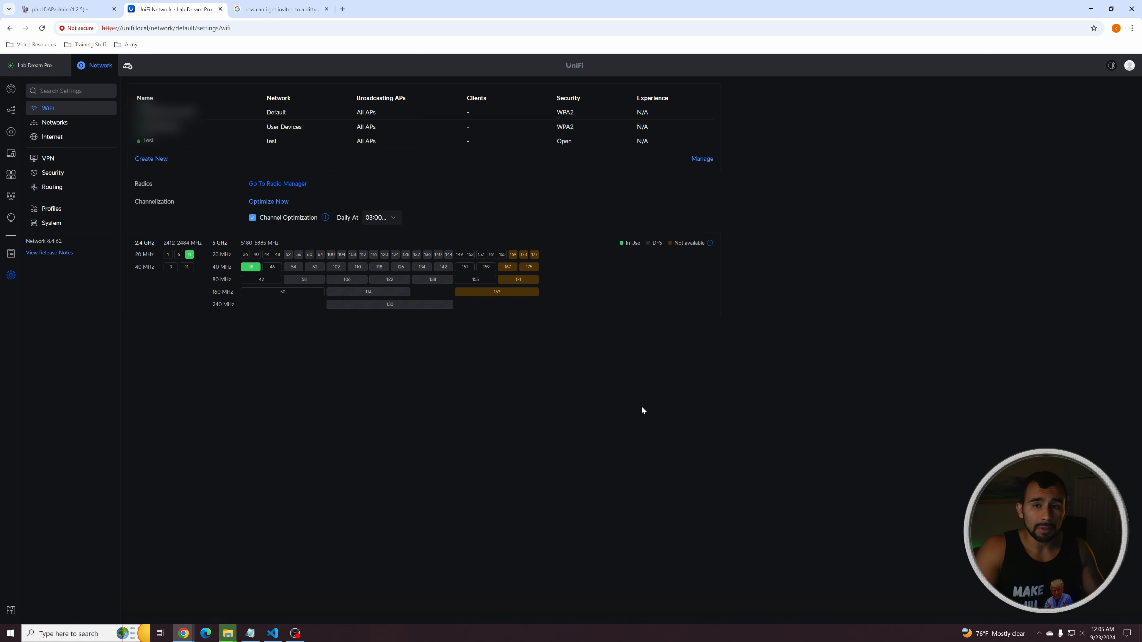
{"action": "mouse_move", "coordinate": [608, 363]}
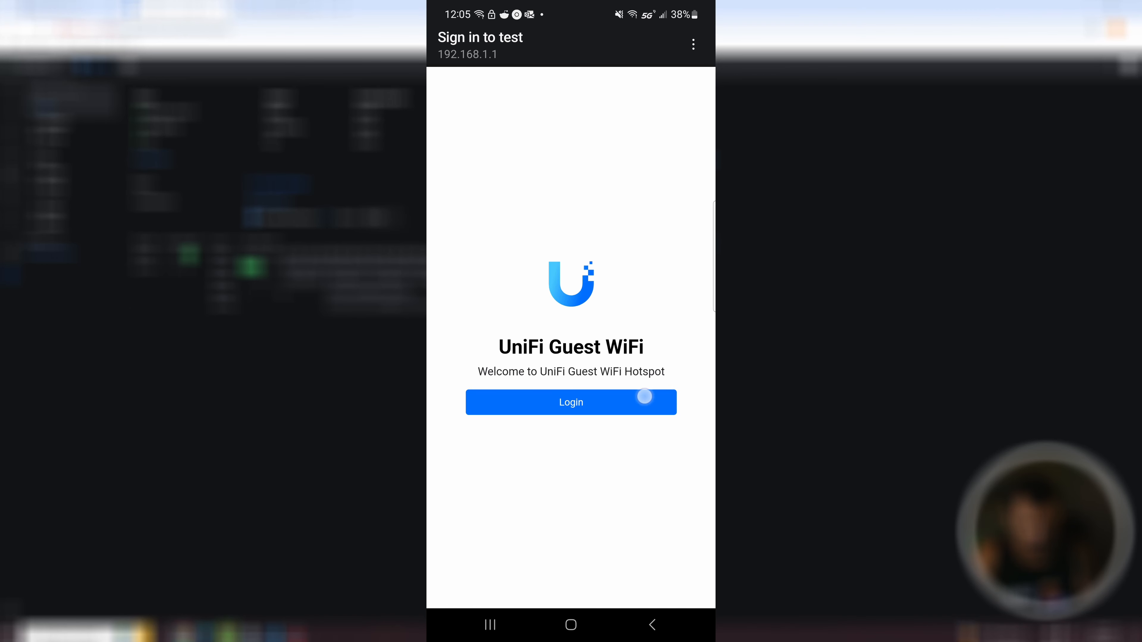
Step: Log in on the UniFi Guest WiFi Hotspot page shown for test on the phone
{"action": "left_click", "coordinate": [571, 402]}
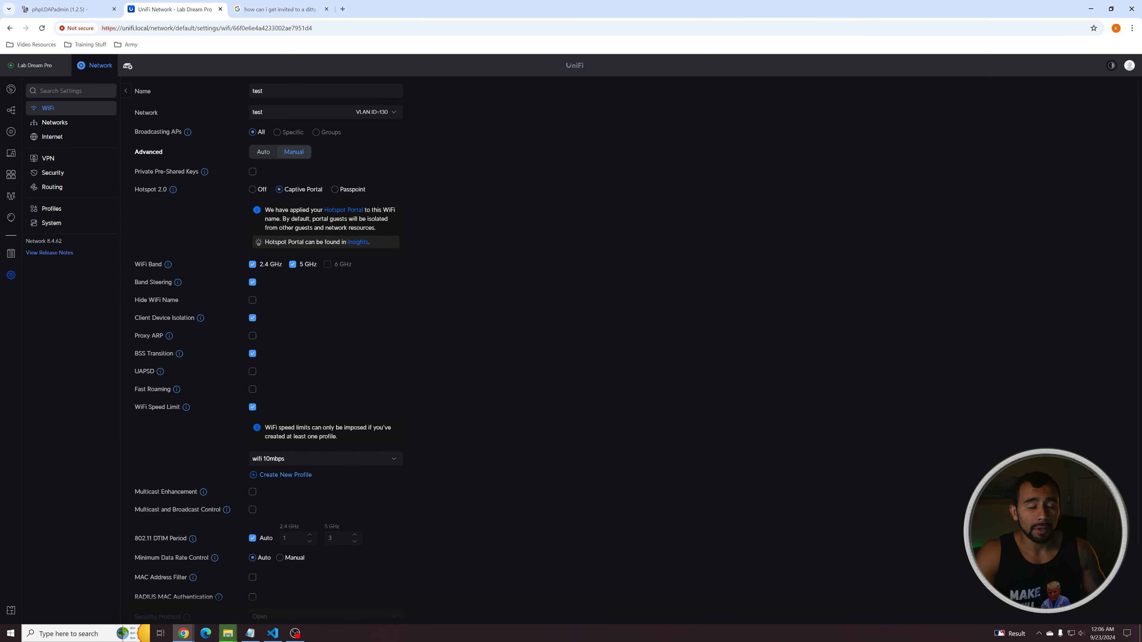
{"action": "mouse_move", "coordinate": [448, 174]}
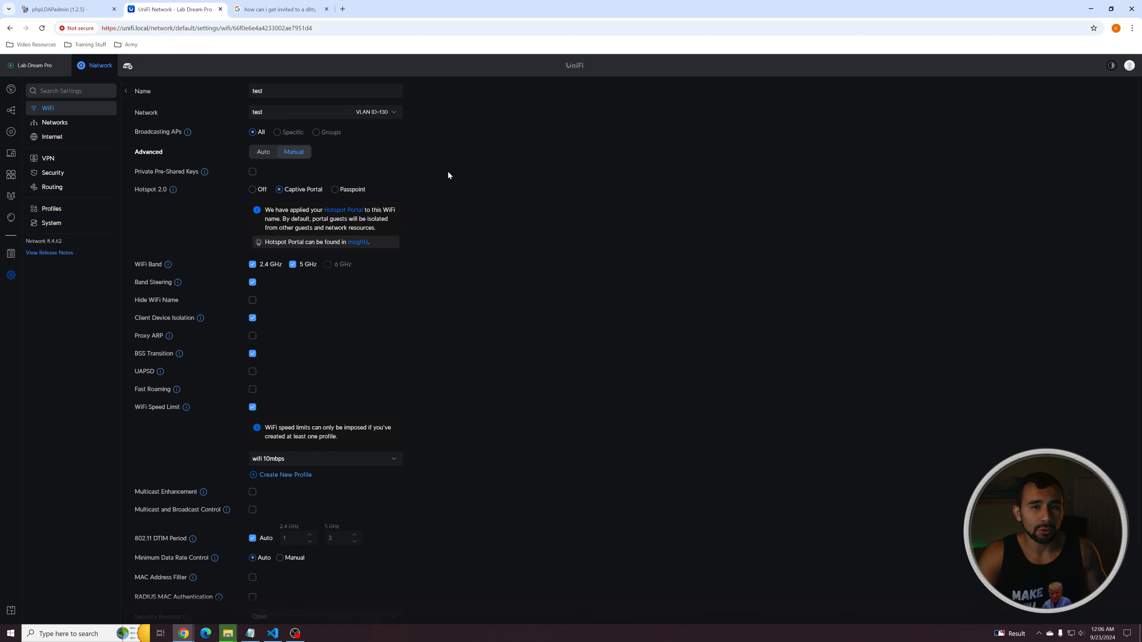
Step: Choose Passpoint for test's Hotspot 2.0, revealing venue, domain and NAI realm fields
{"action": "left_click", "coordinate": [334, 189]}
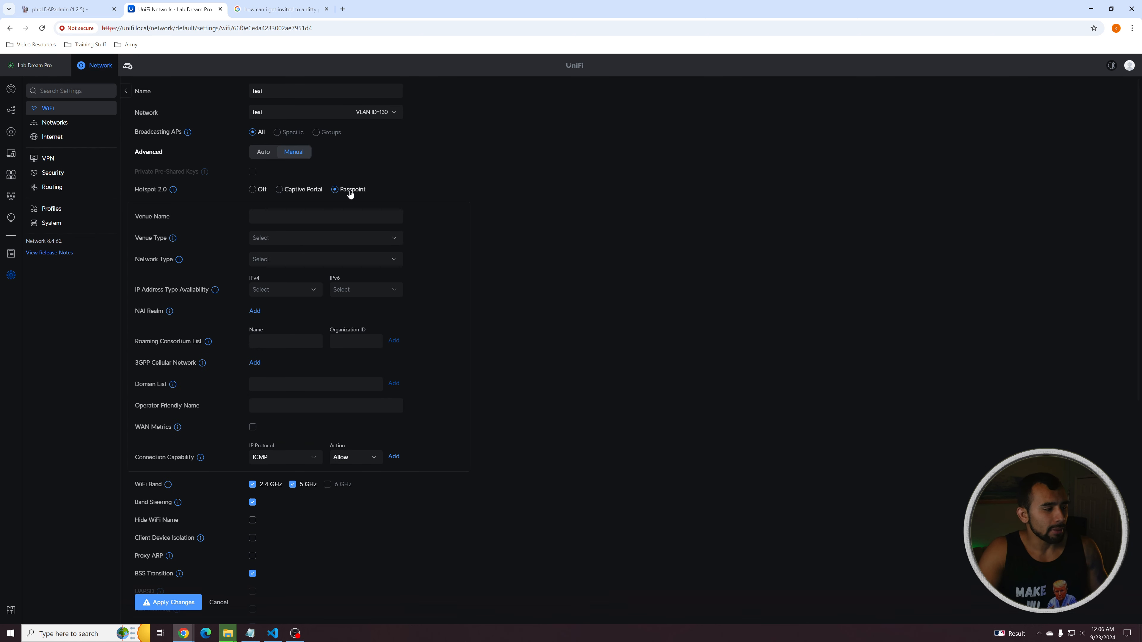